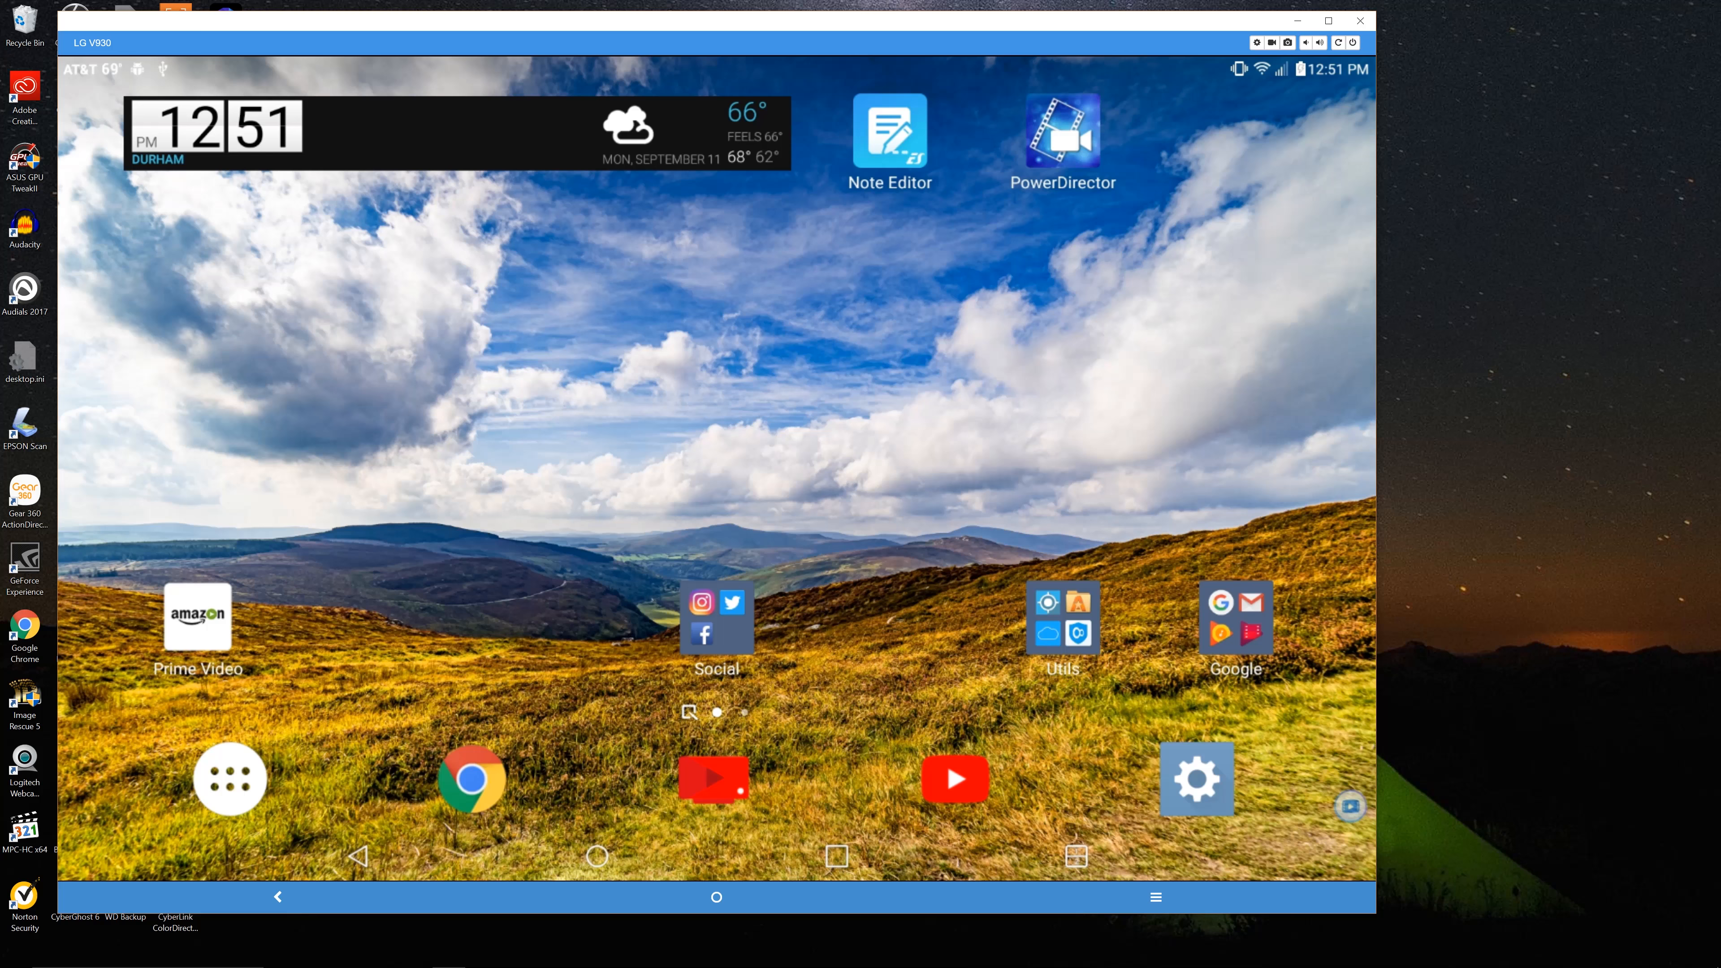
- Browse the SD card's Music folder in the file manager, then return to the home screen
left_click(1060, 629)
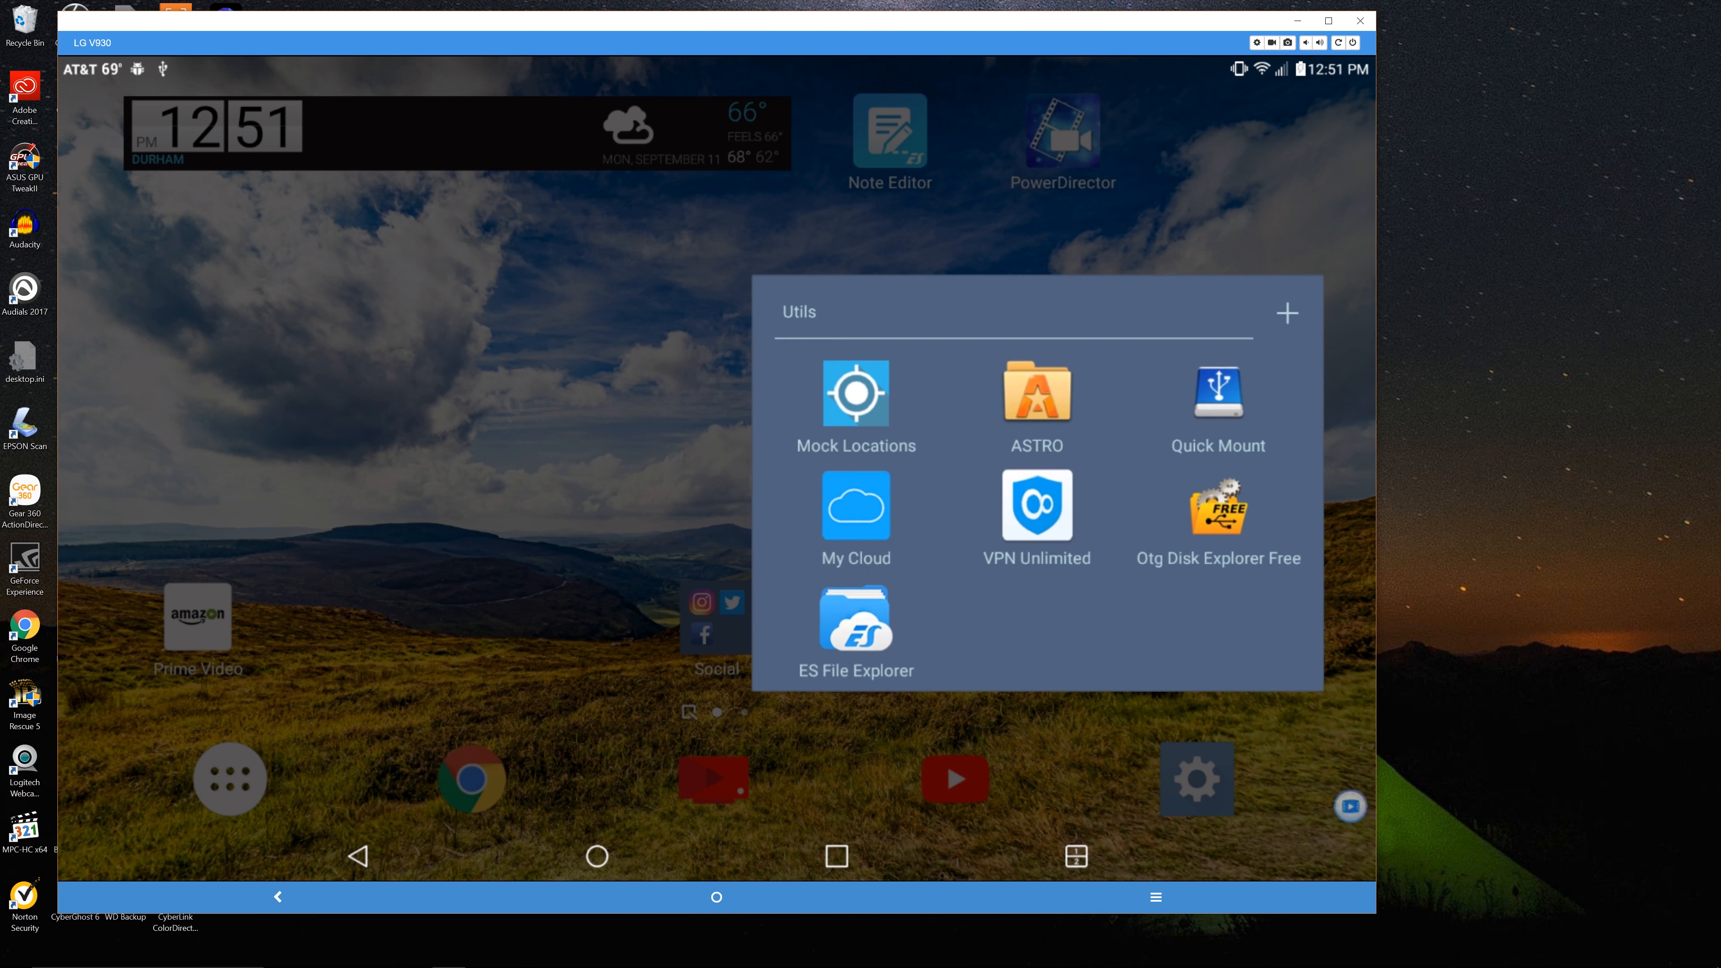
left_click(1035, 391)
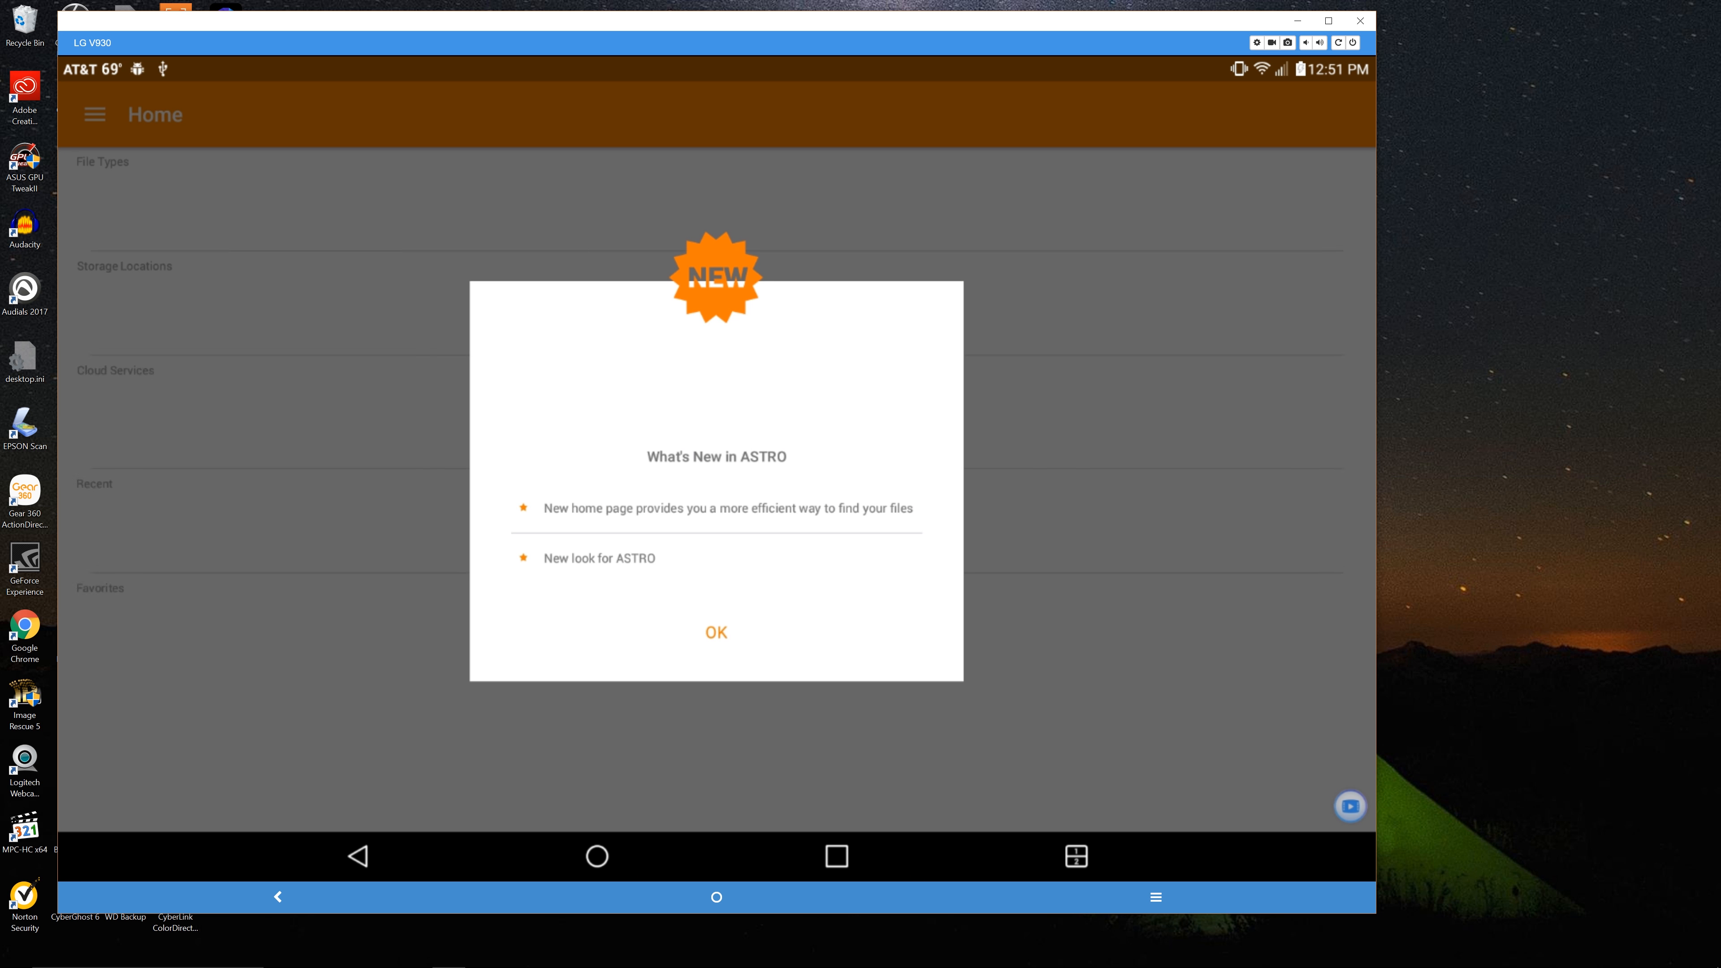
left_click(715, 632)
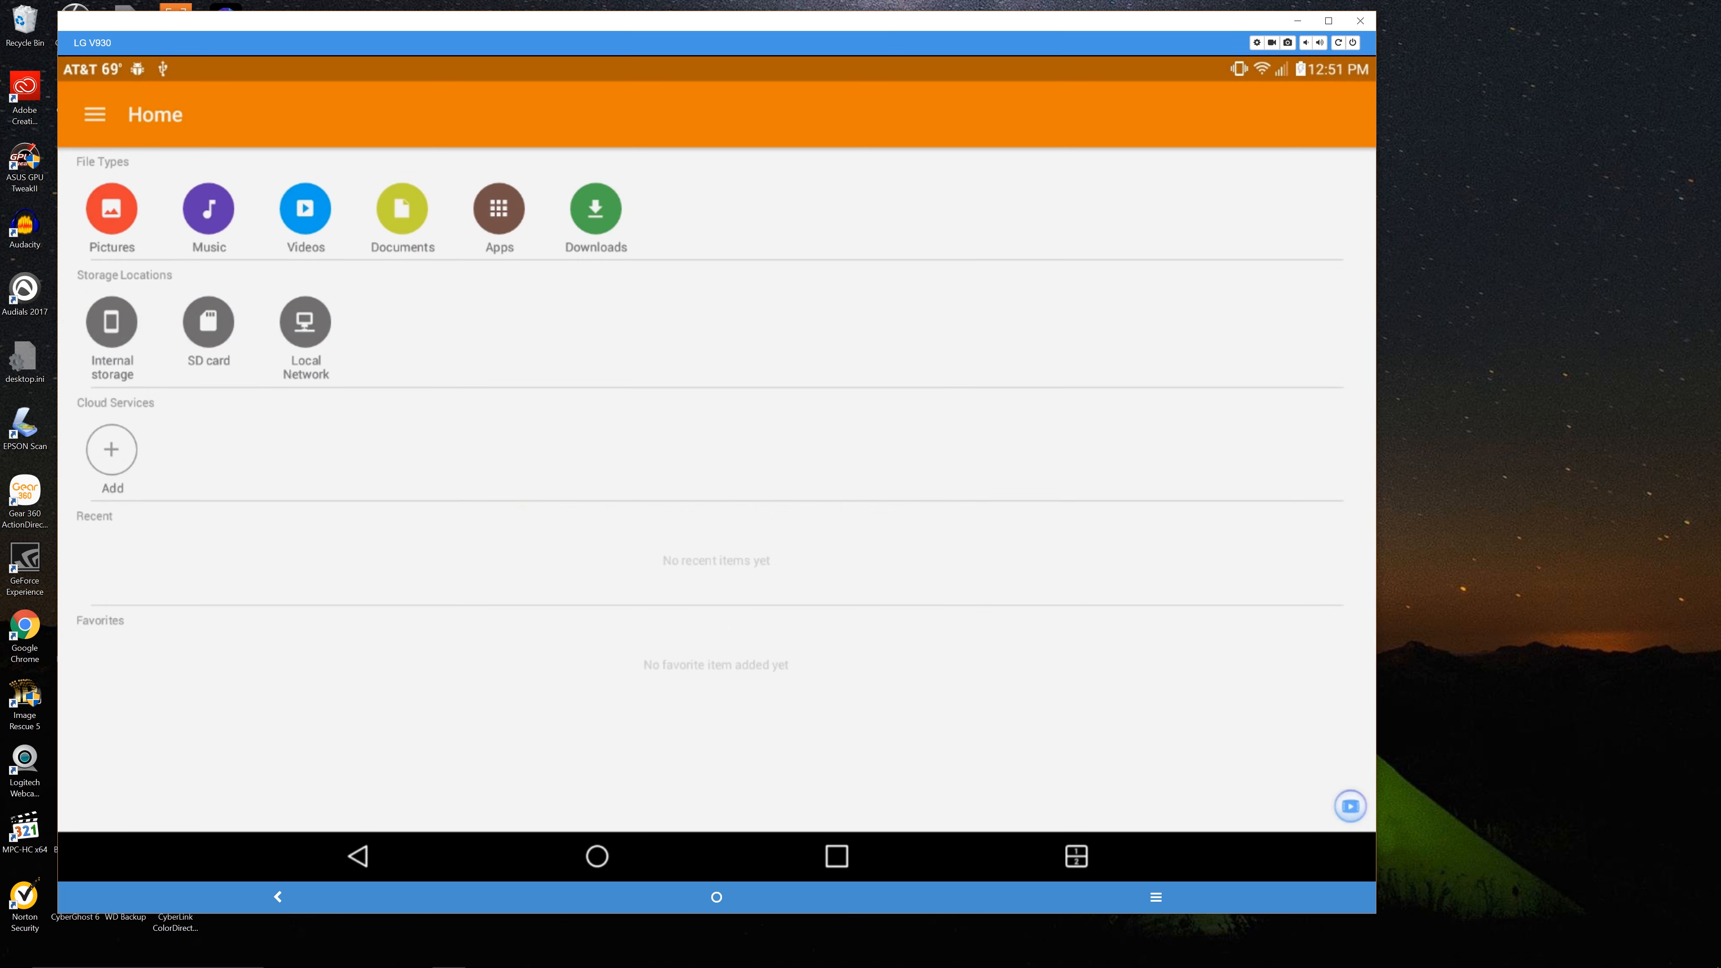
left_click(94, 114)
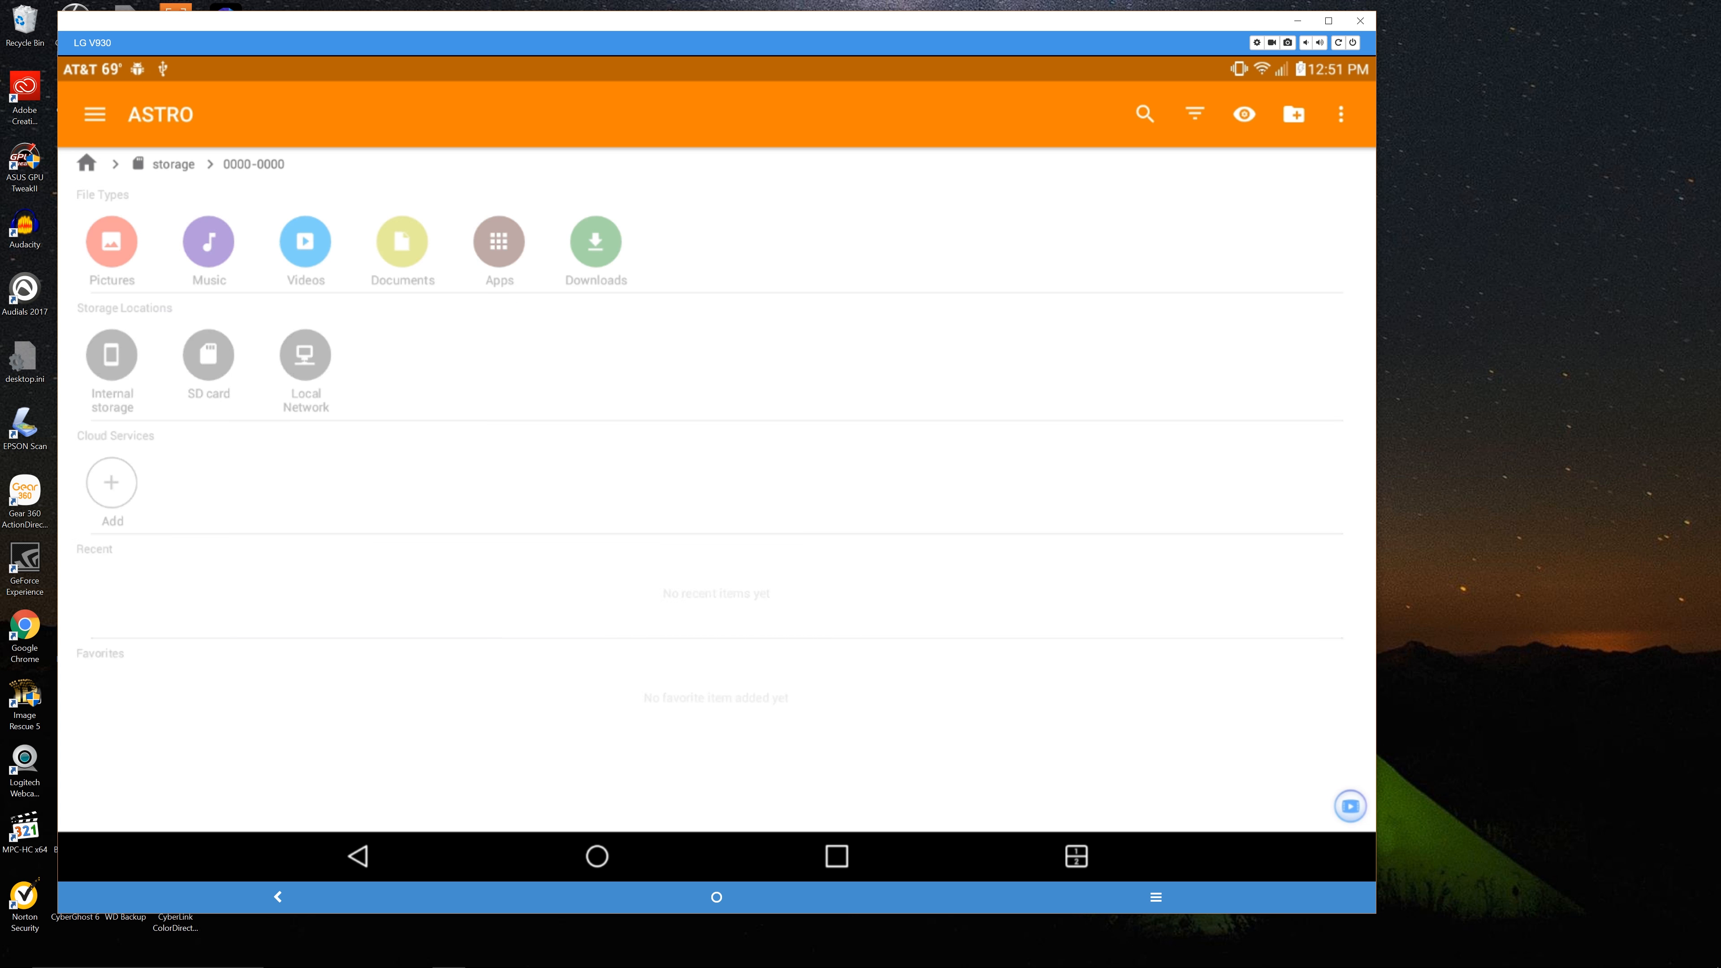
left_click(207, 353)
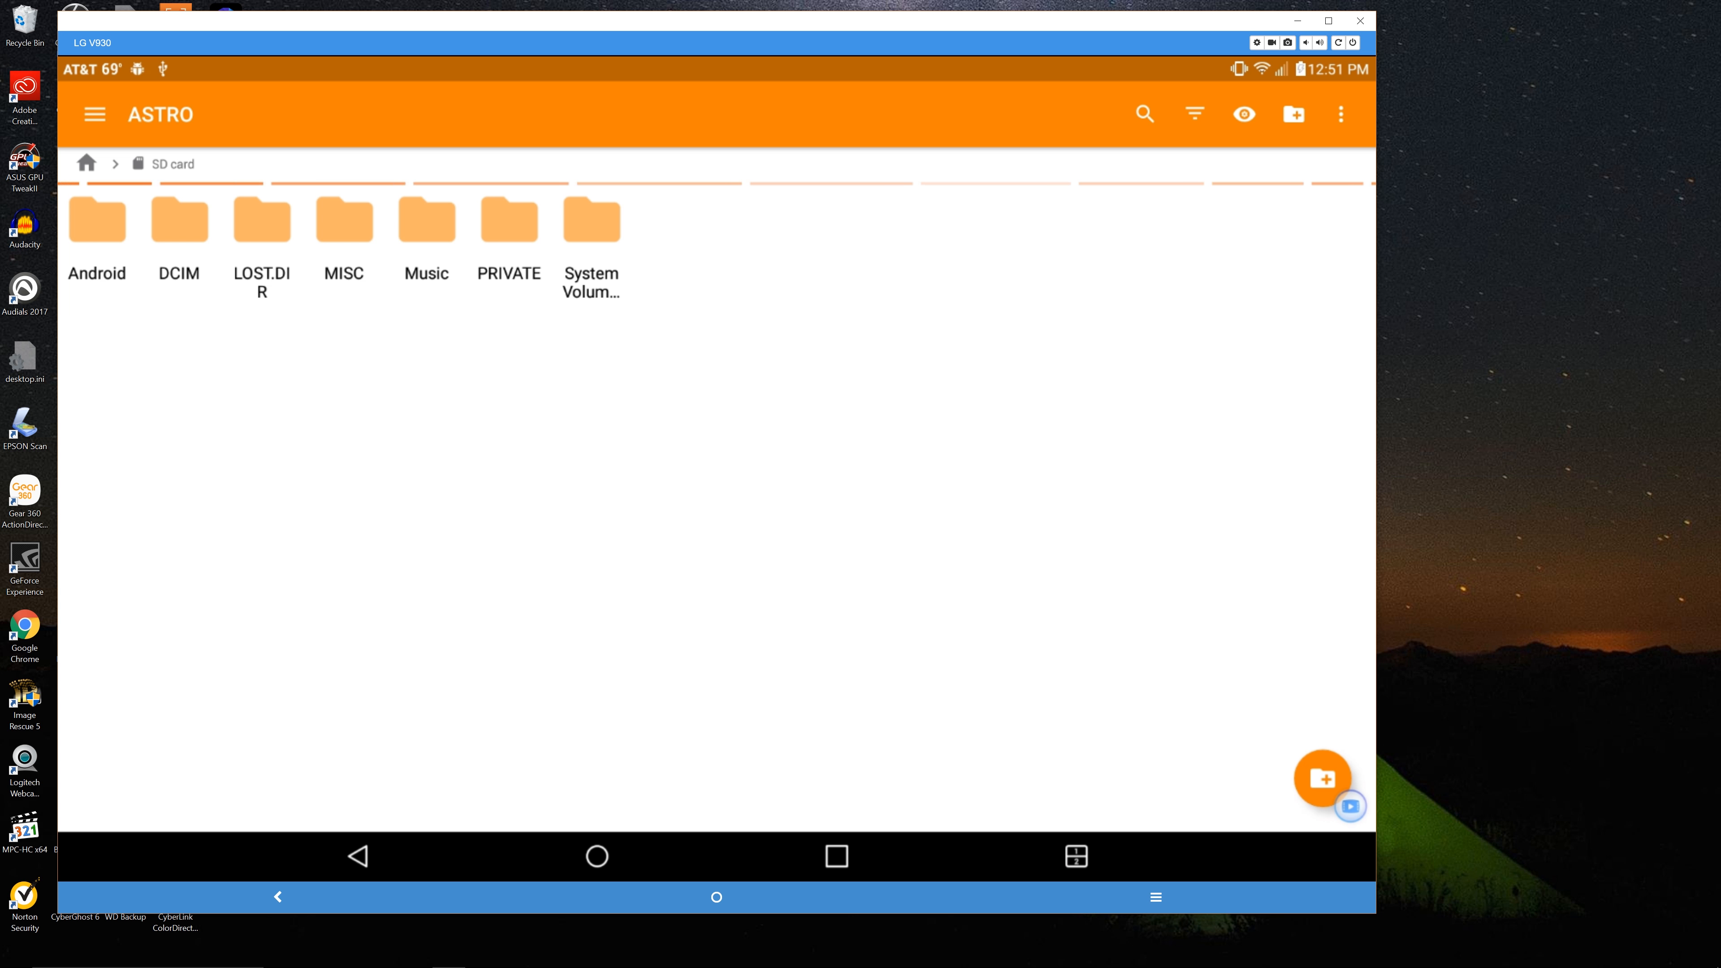
double_click(177, 217)
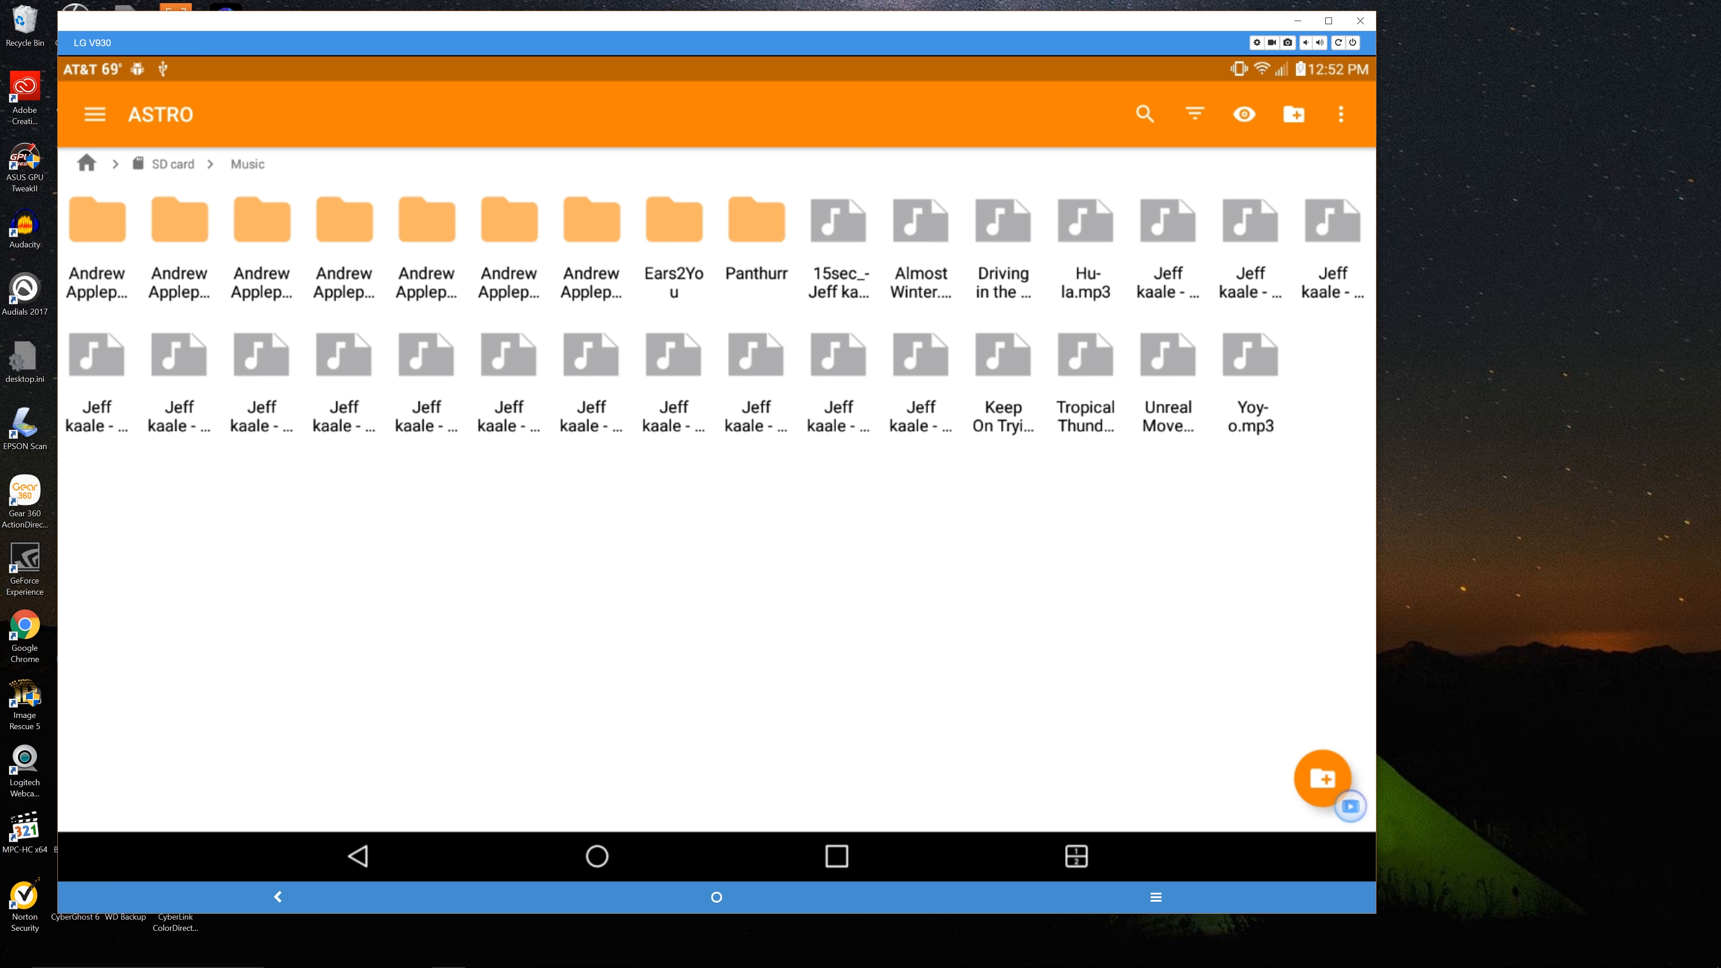
left_click(596, 856)
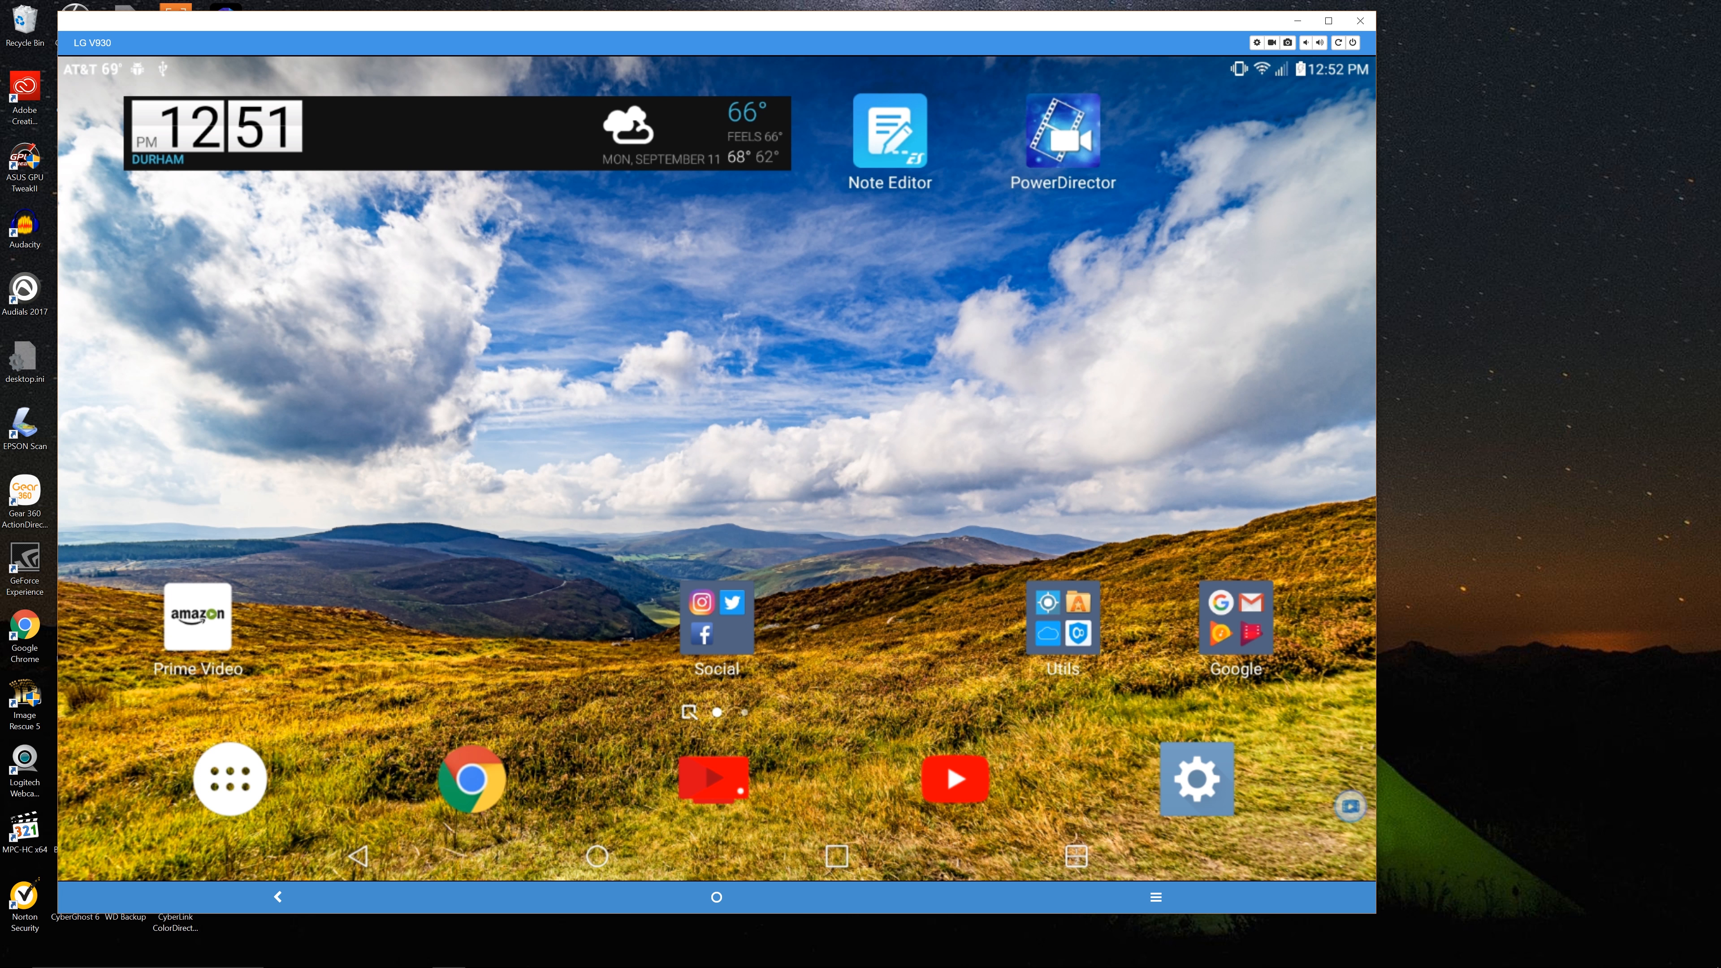
- Launch PowerDirector and create a new 16:9 project named Project 09-11
left_click(1060, 135)
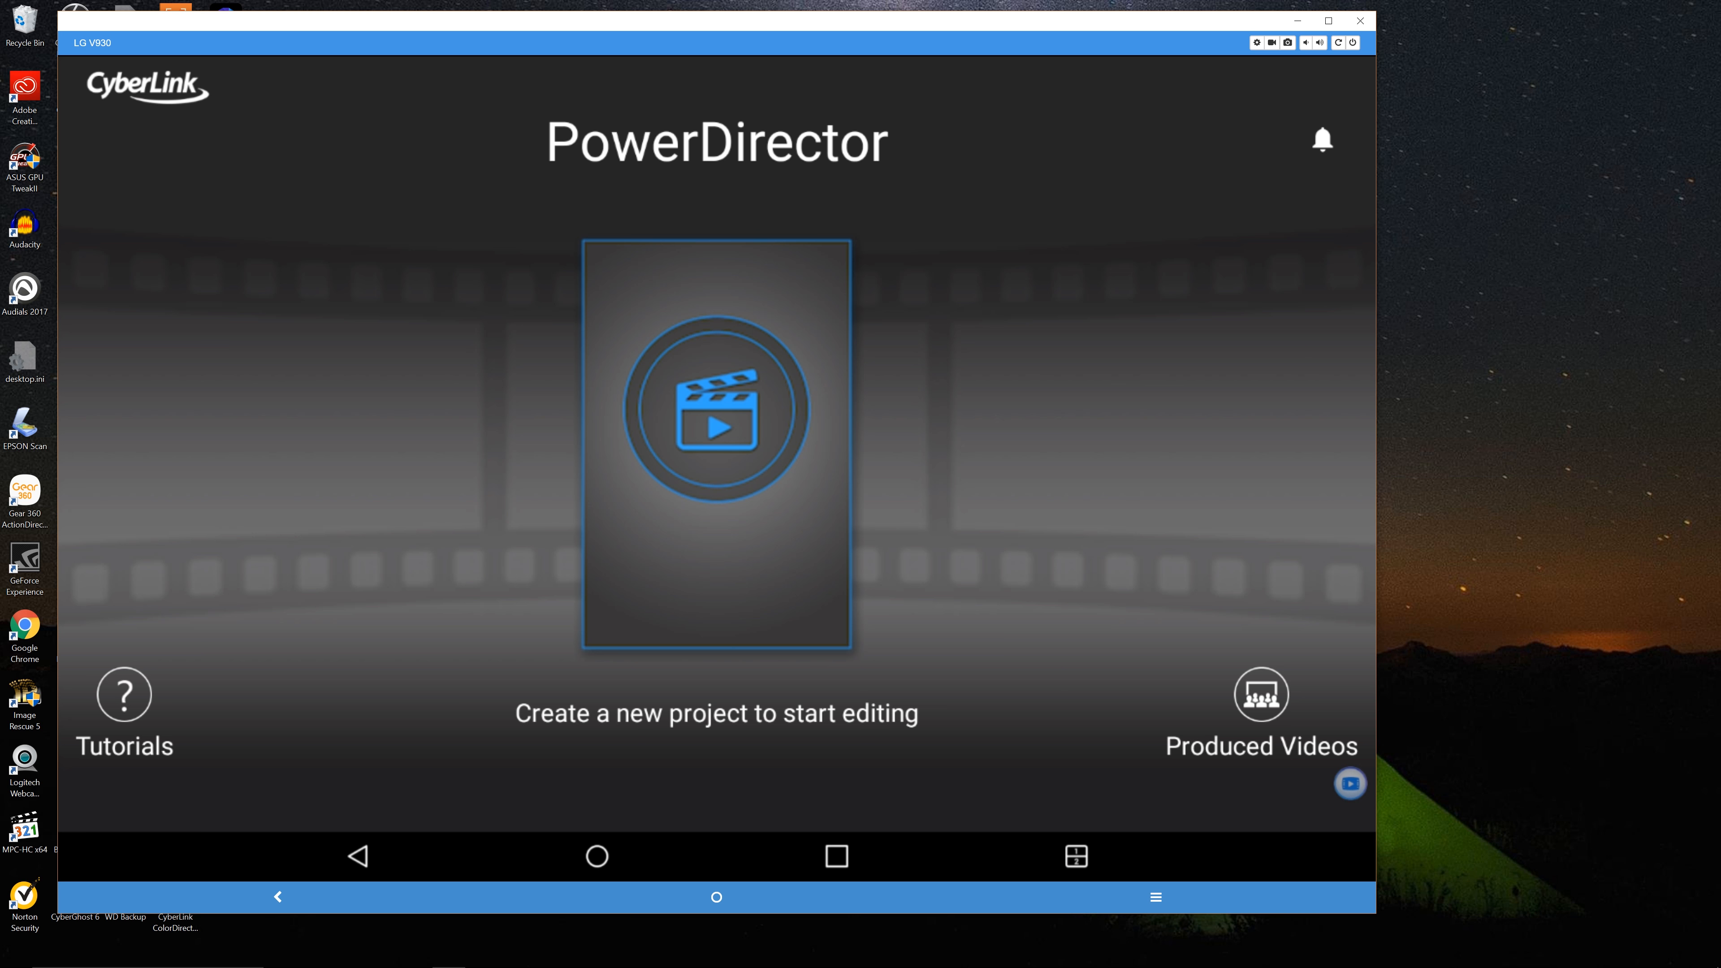
left_click(715, 409)
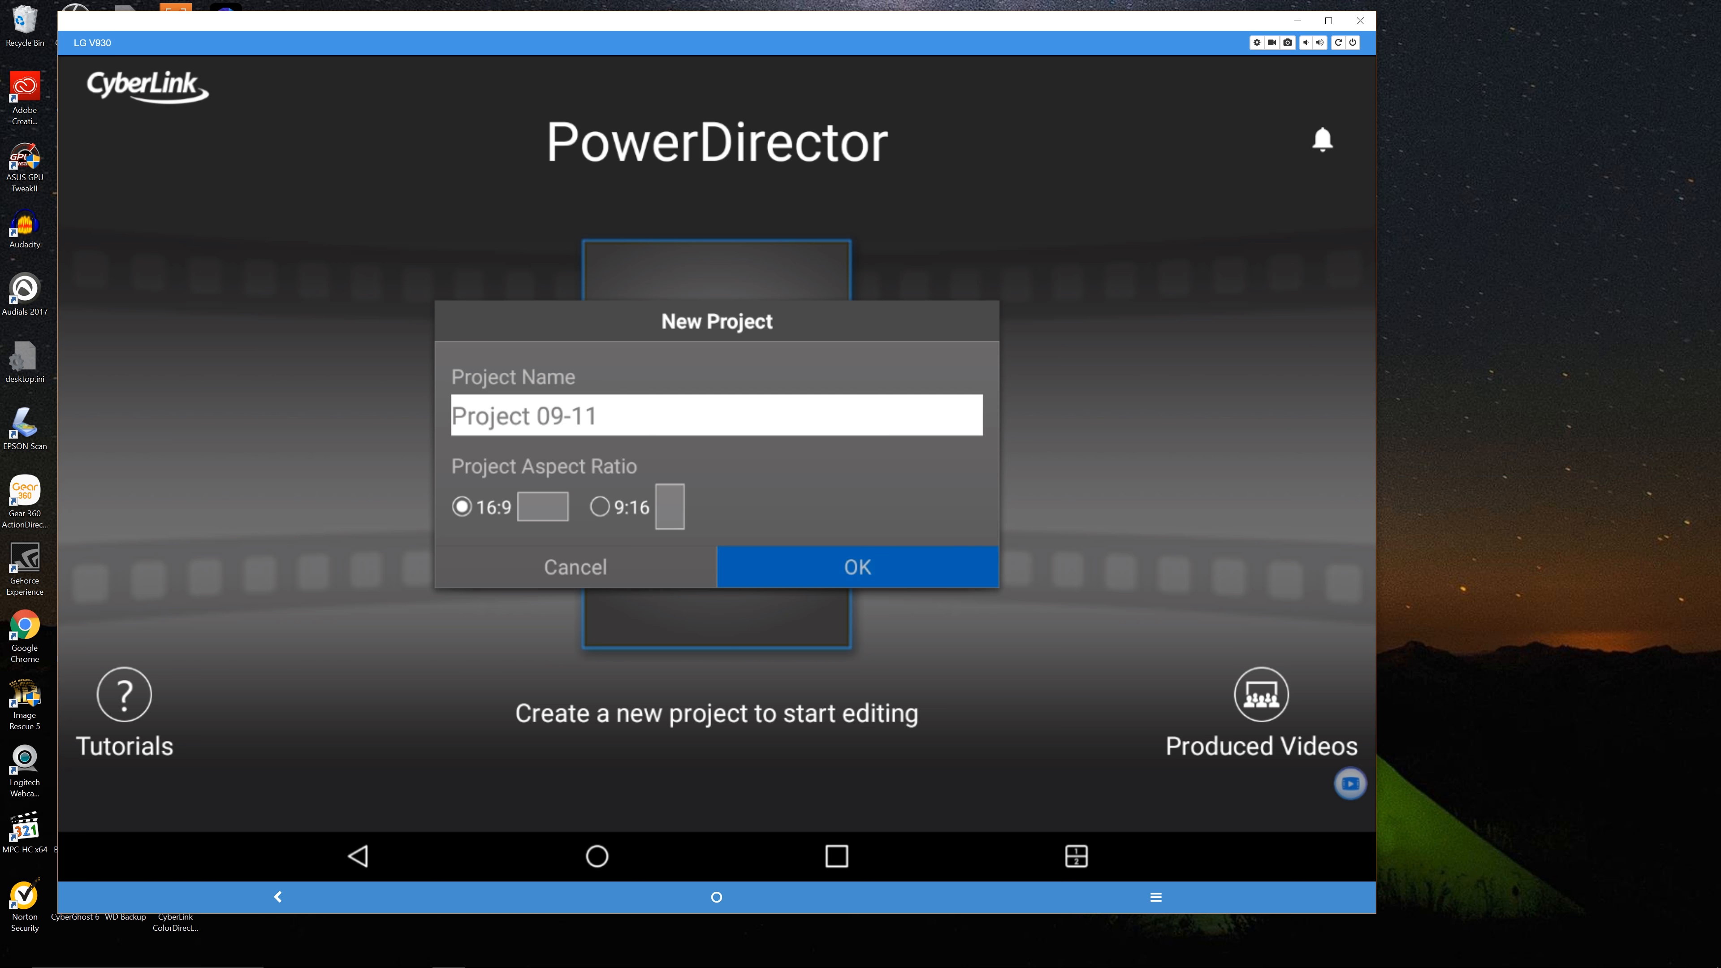
left_click(857, 567)
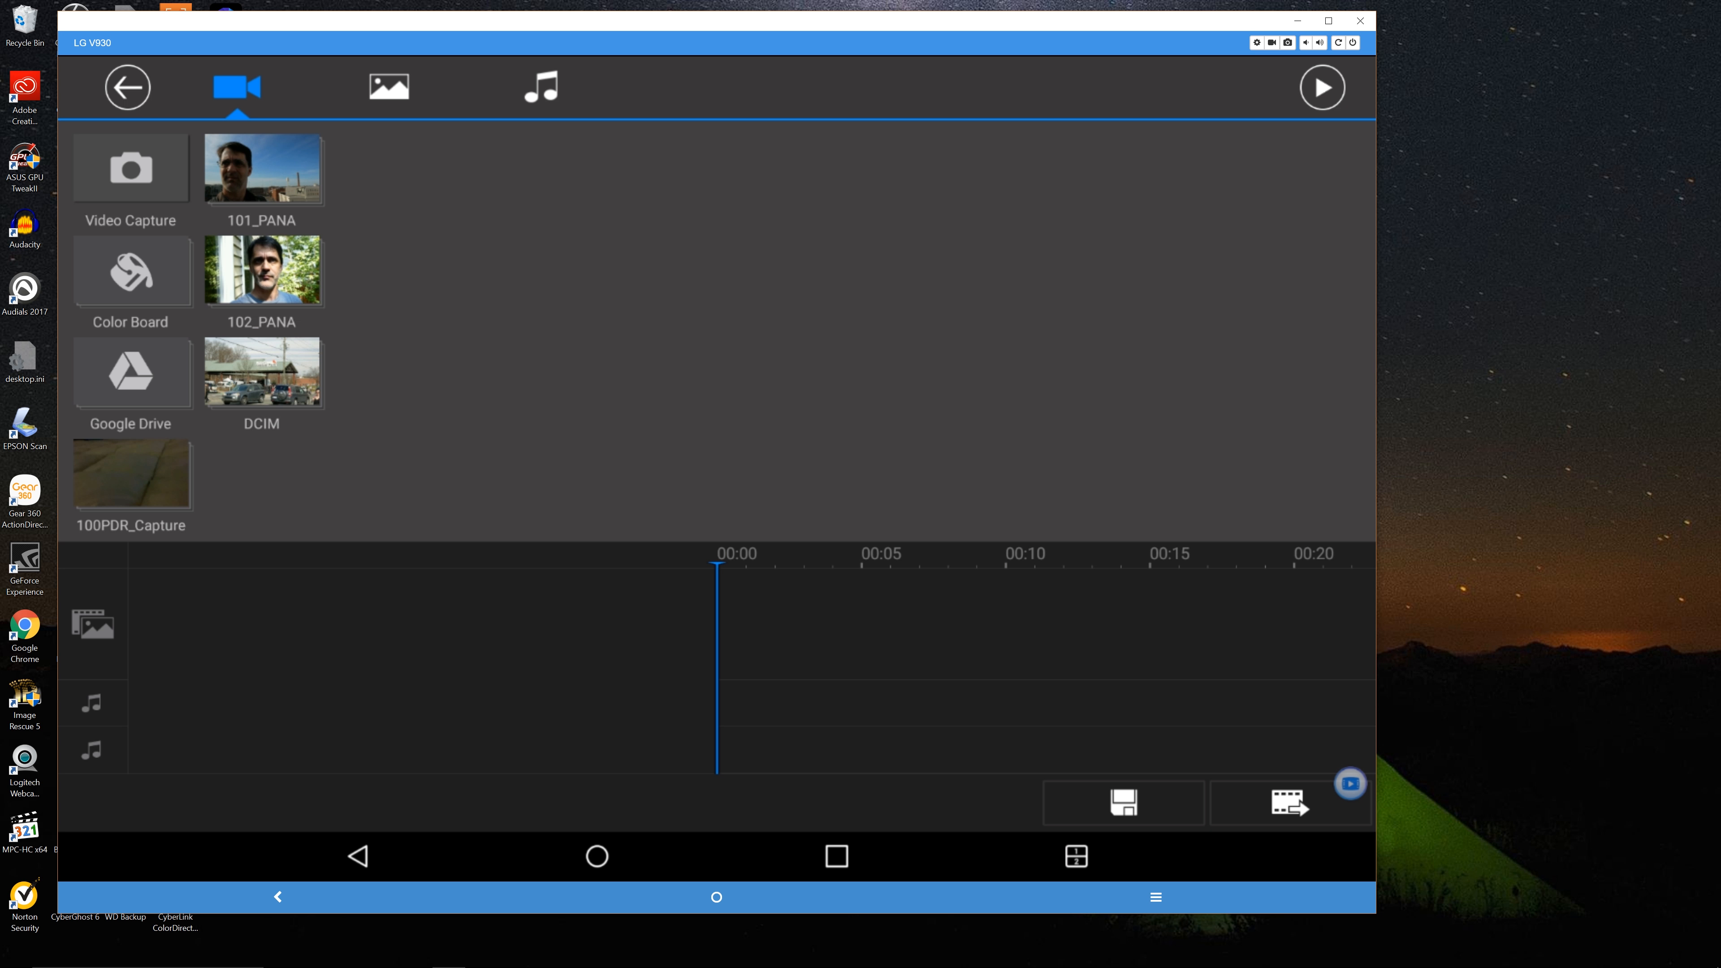
- Add P1000502.MP4 from 101_PANA to the video track, converting Ultra HD to Full HD
left_click(260, 171)
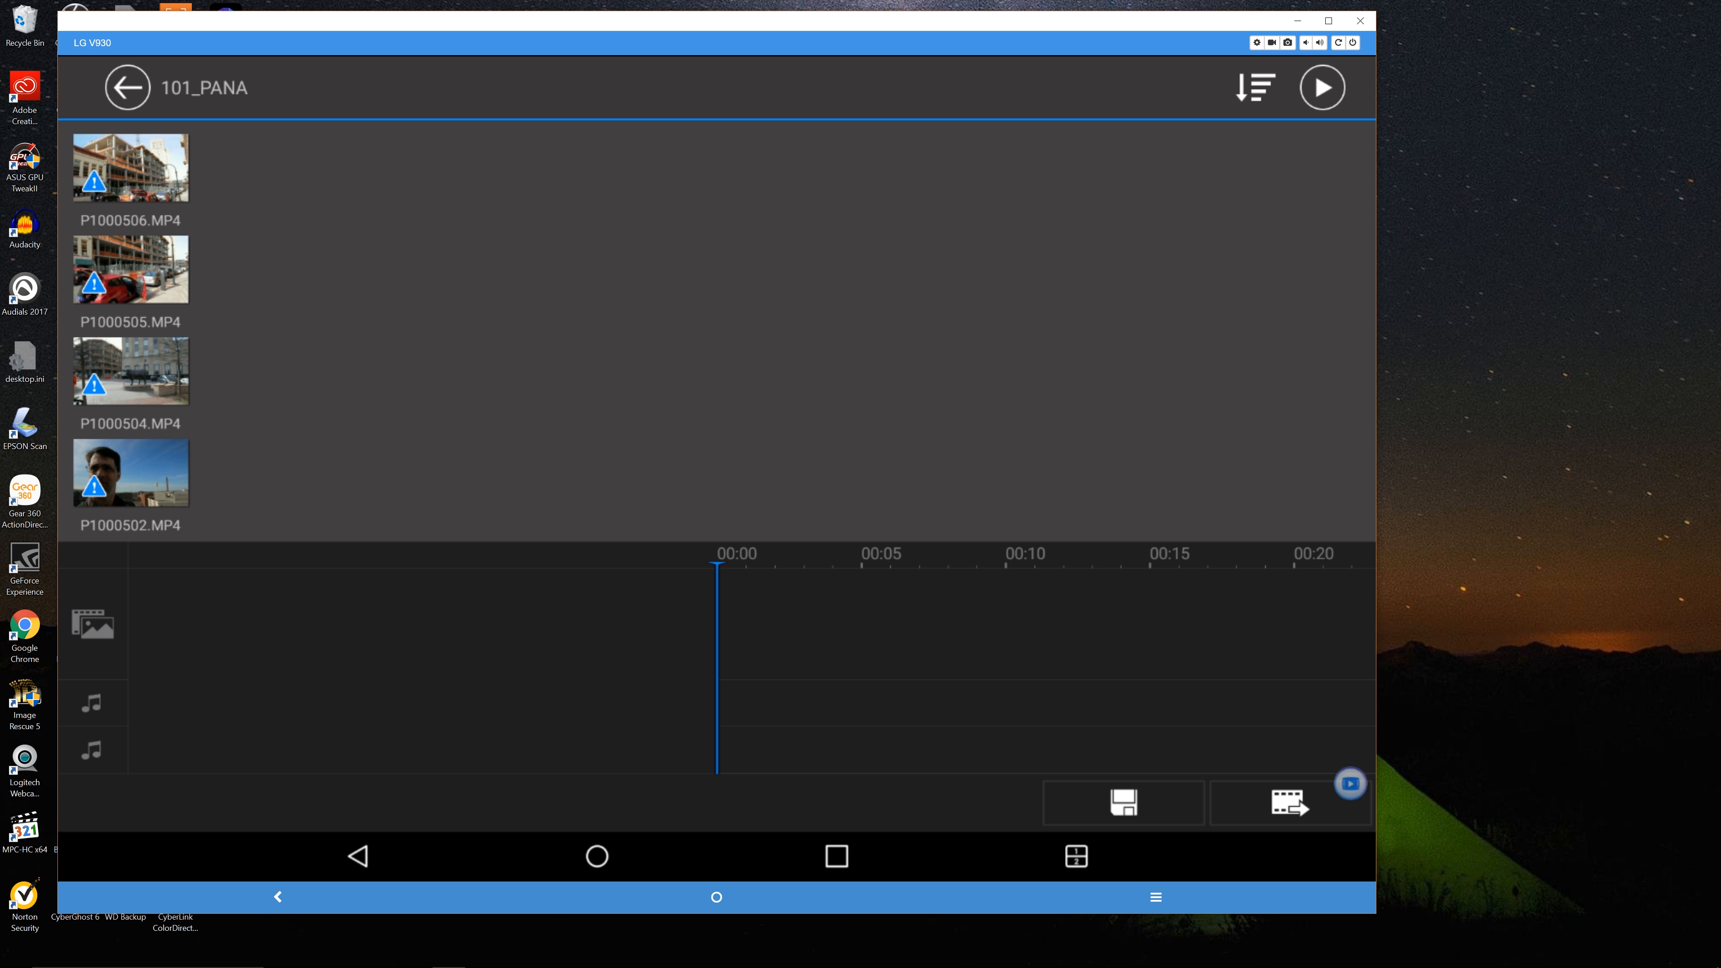
left_click(130, 474)
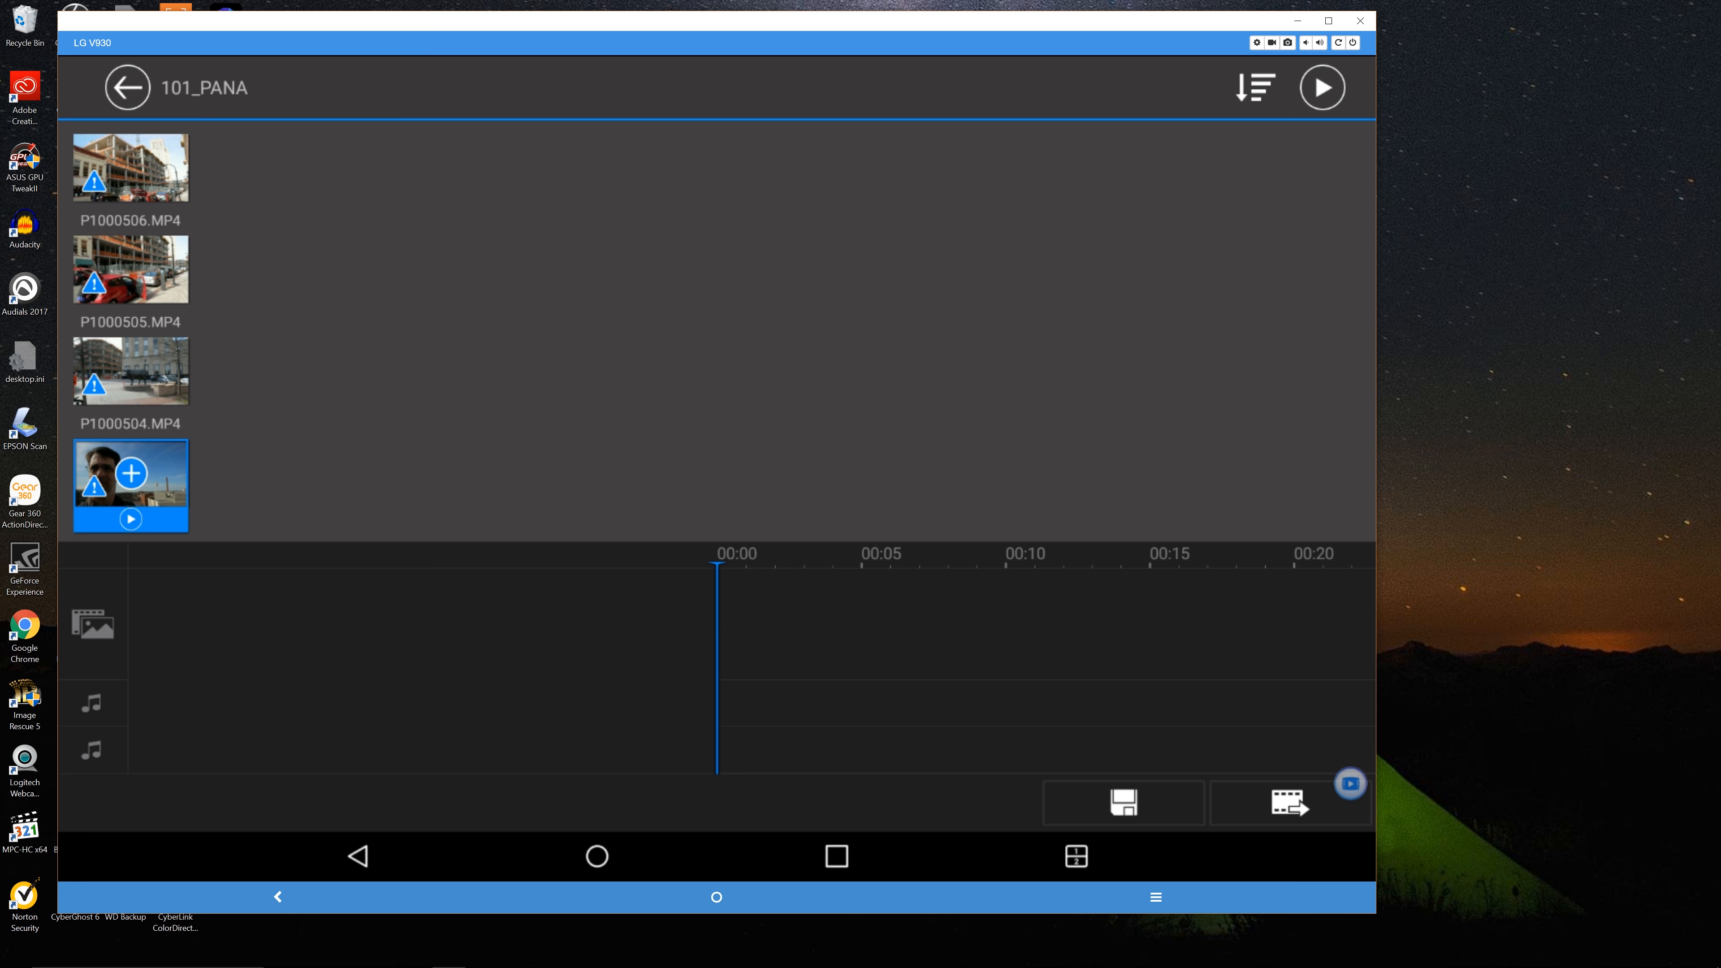
left_click(131, 474)
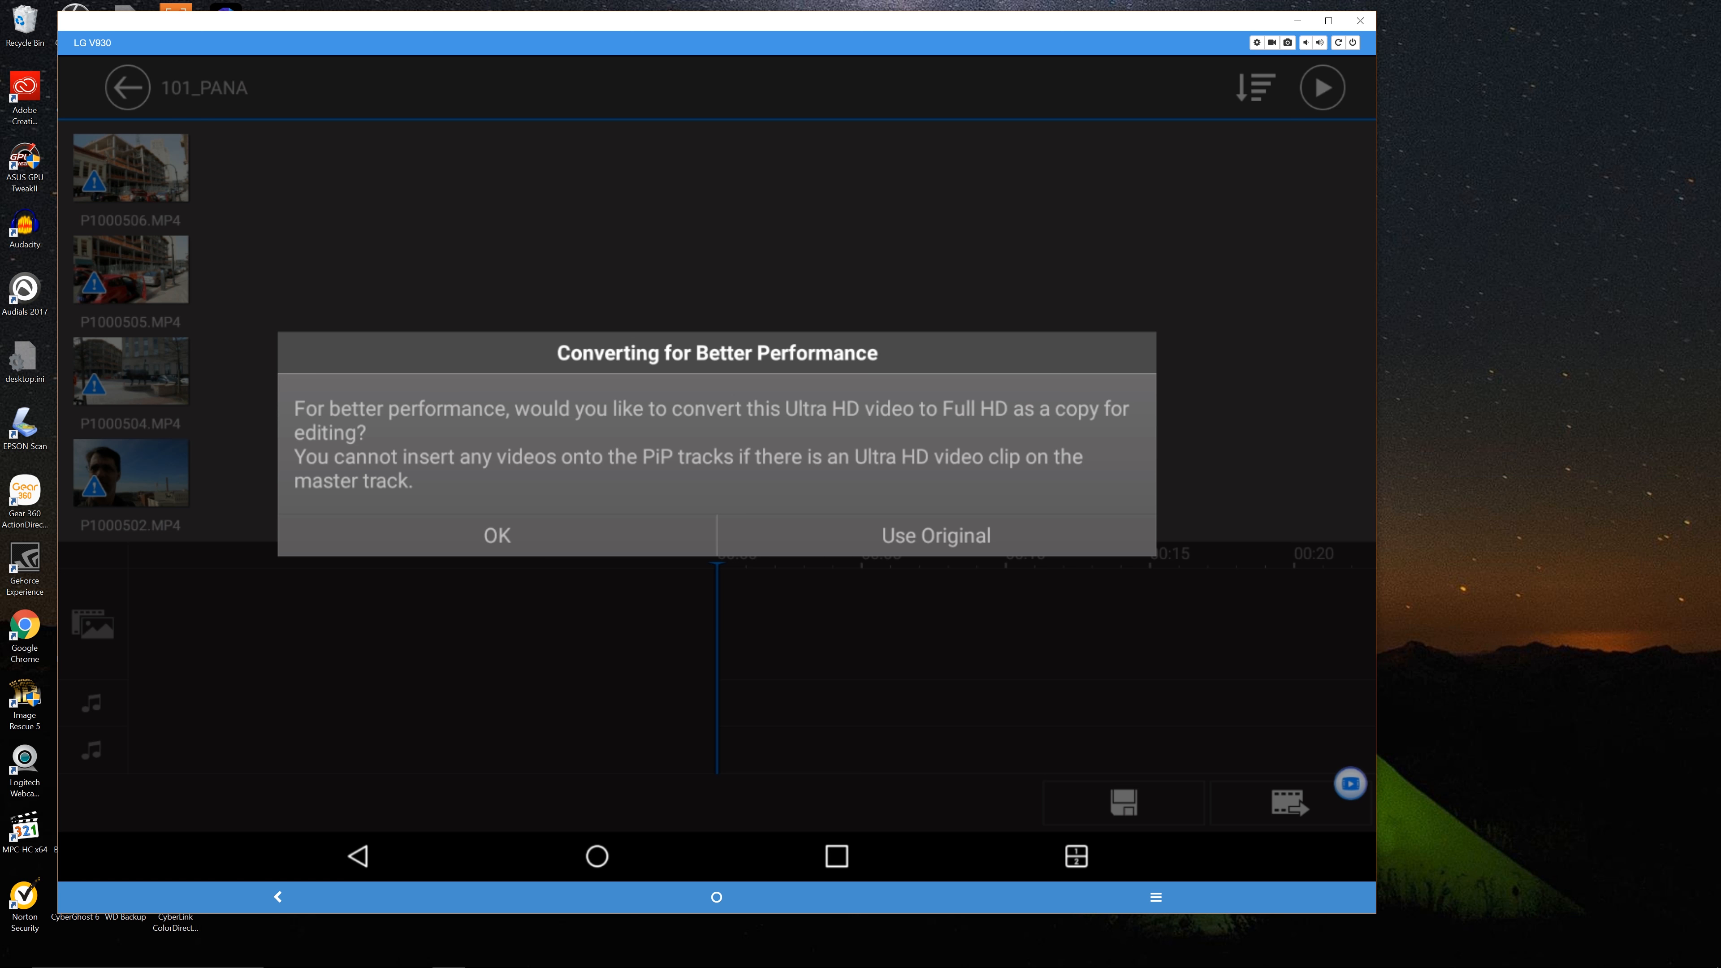
left_click(496, 536)
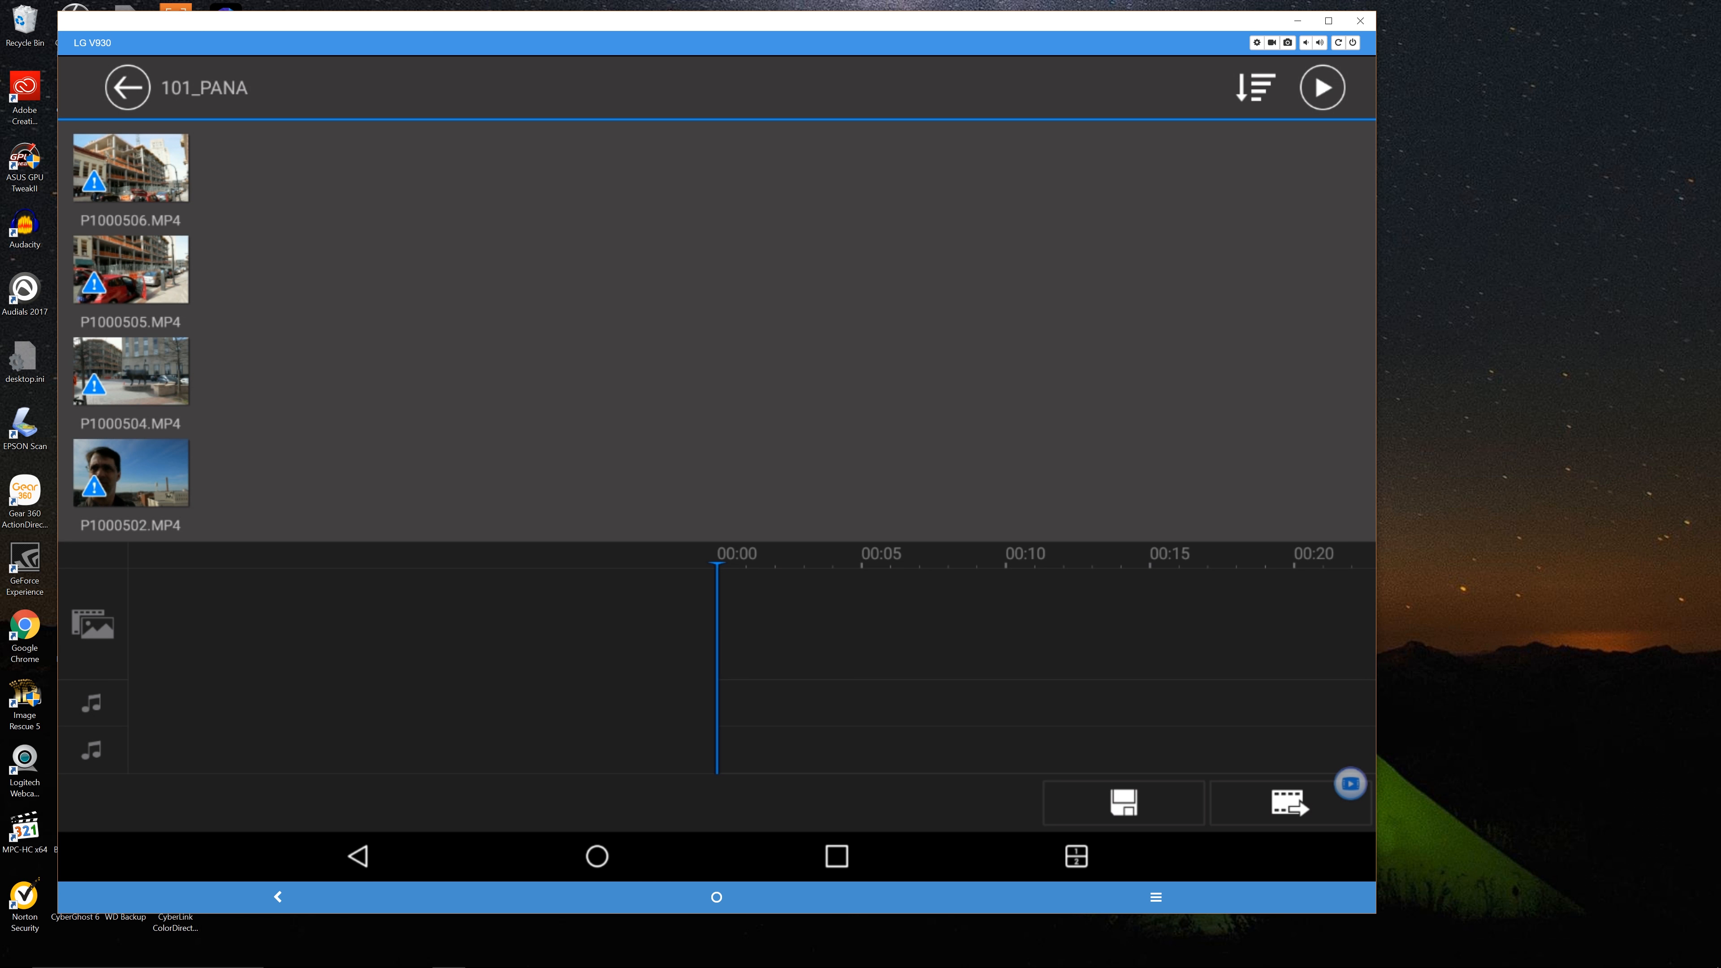
left_click(129, 474)
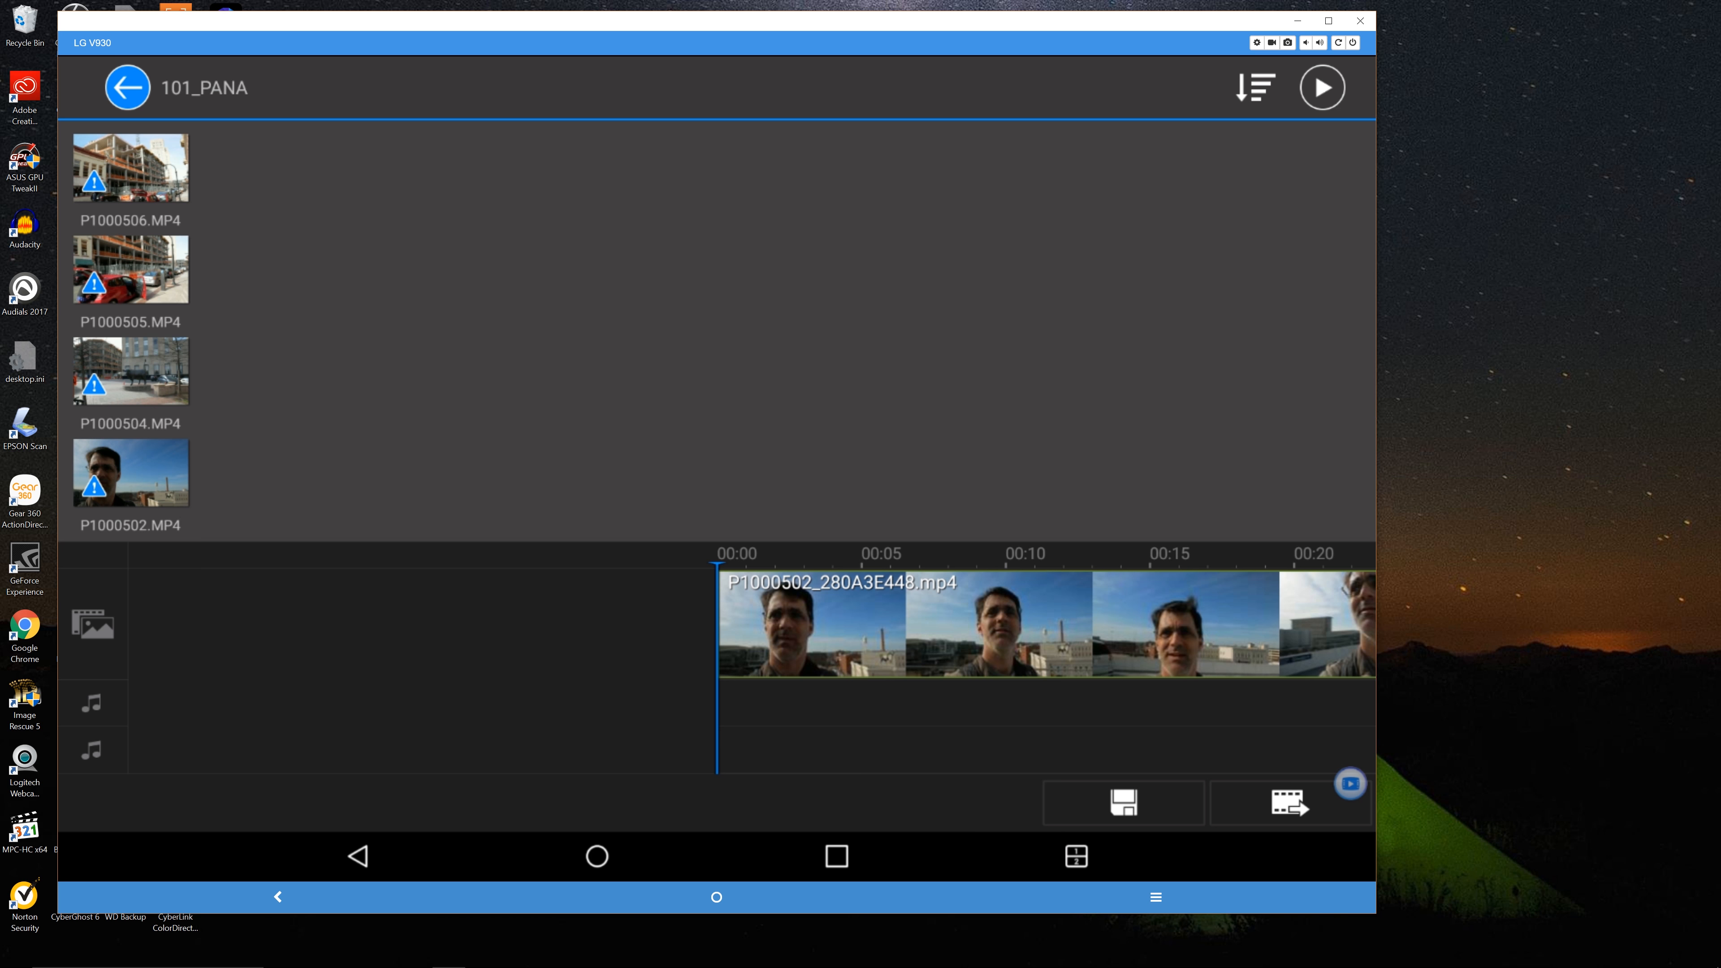
left_click(127, 86)
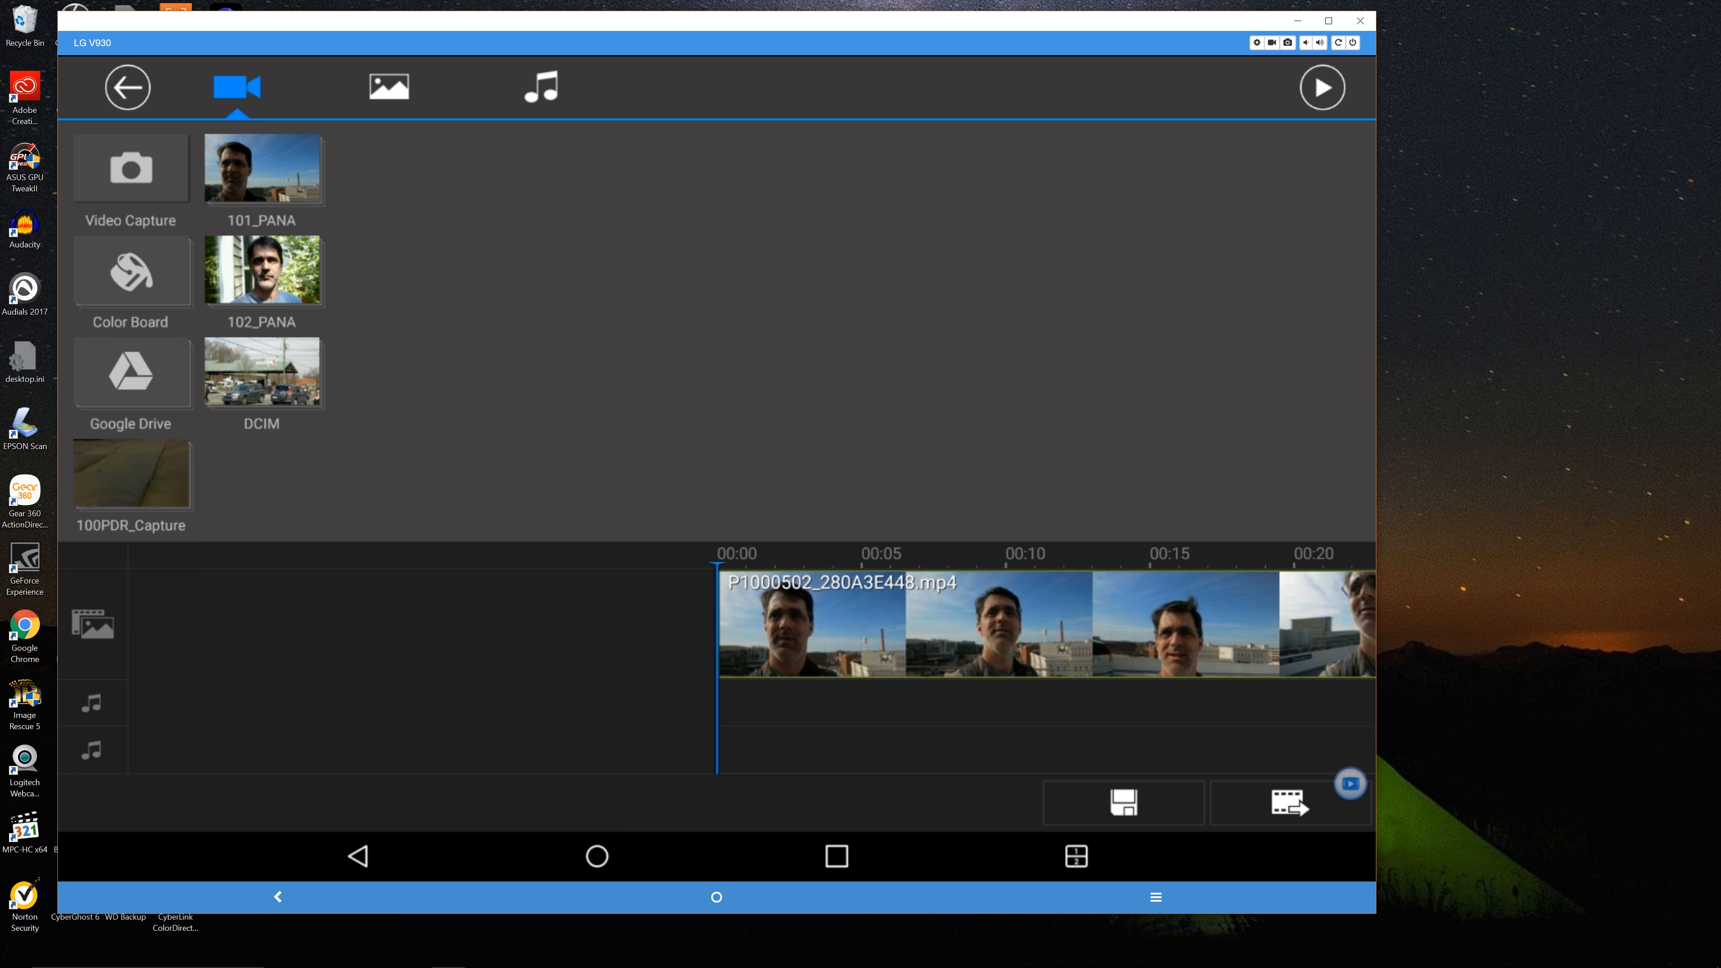
- Split the rooftop clip at about 00:04.5 and remove the opening piece
left_click(1322, 87)
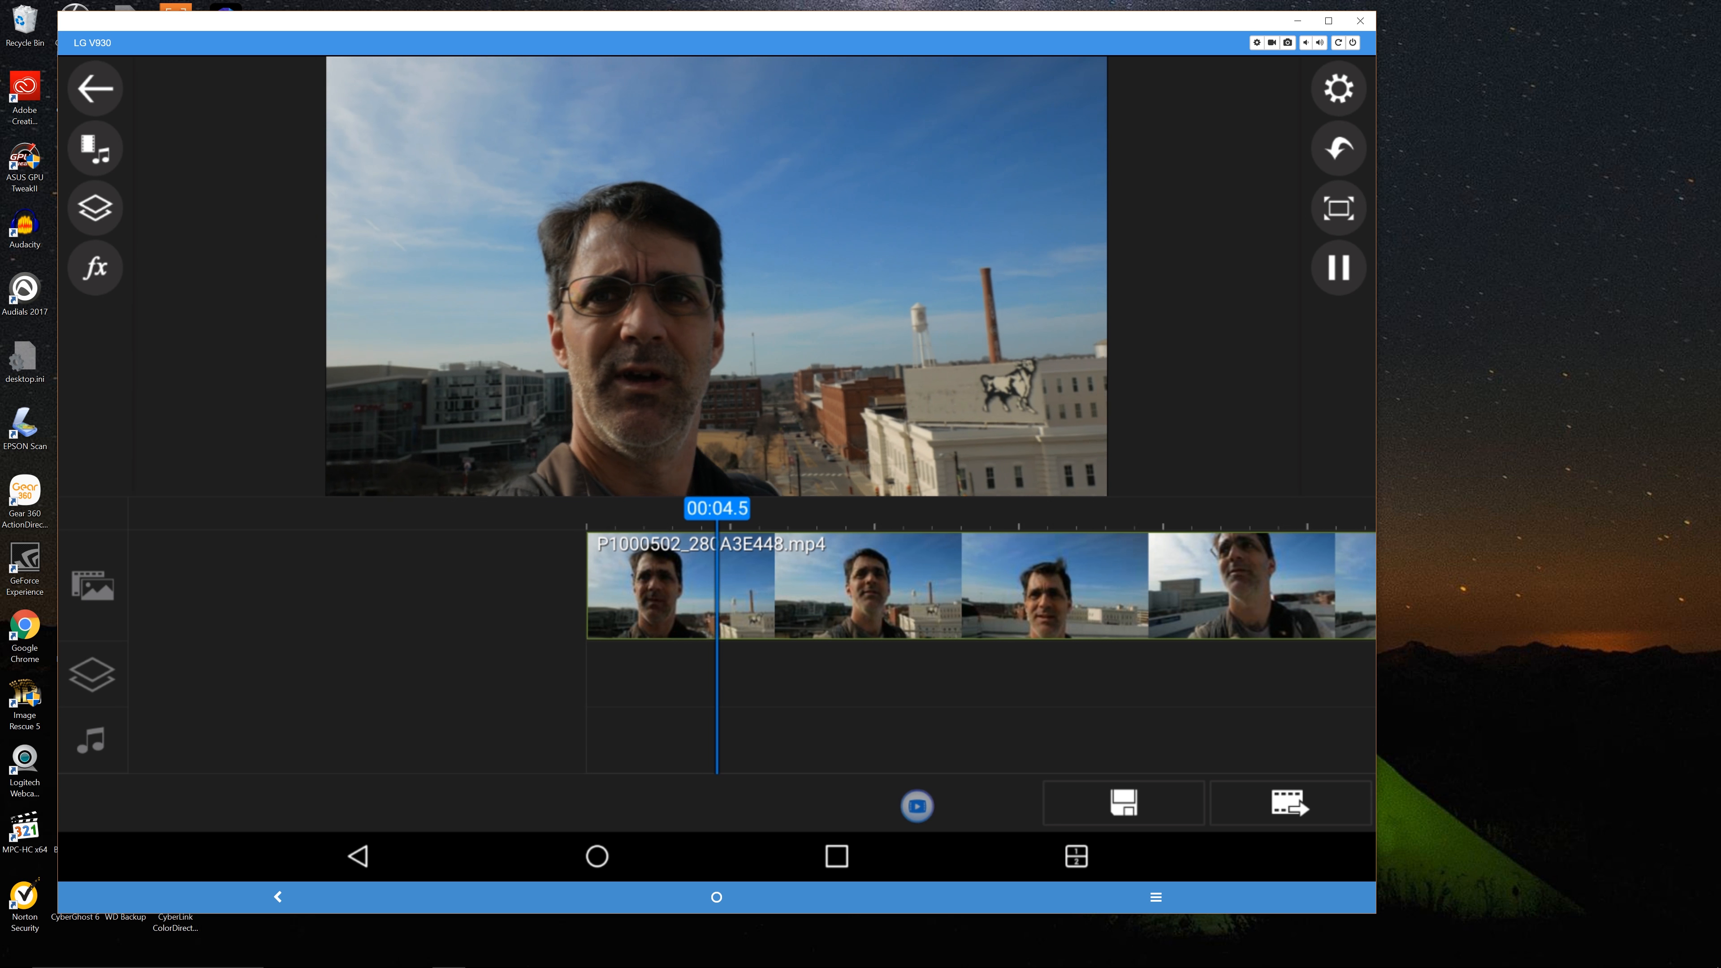
left_click(1336, 268)
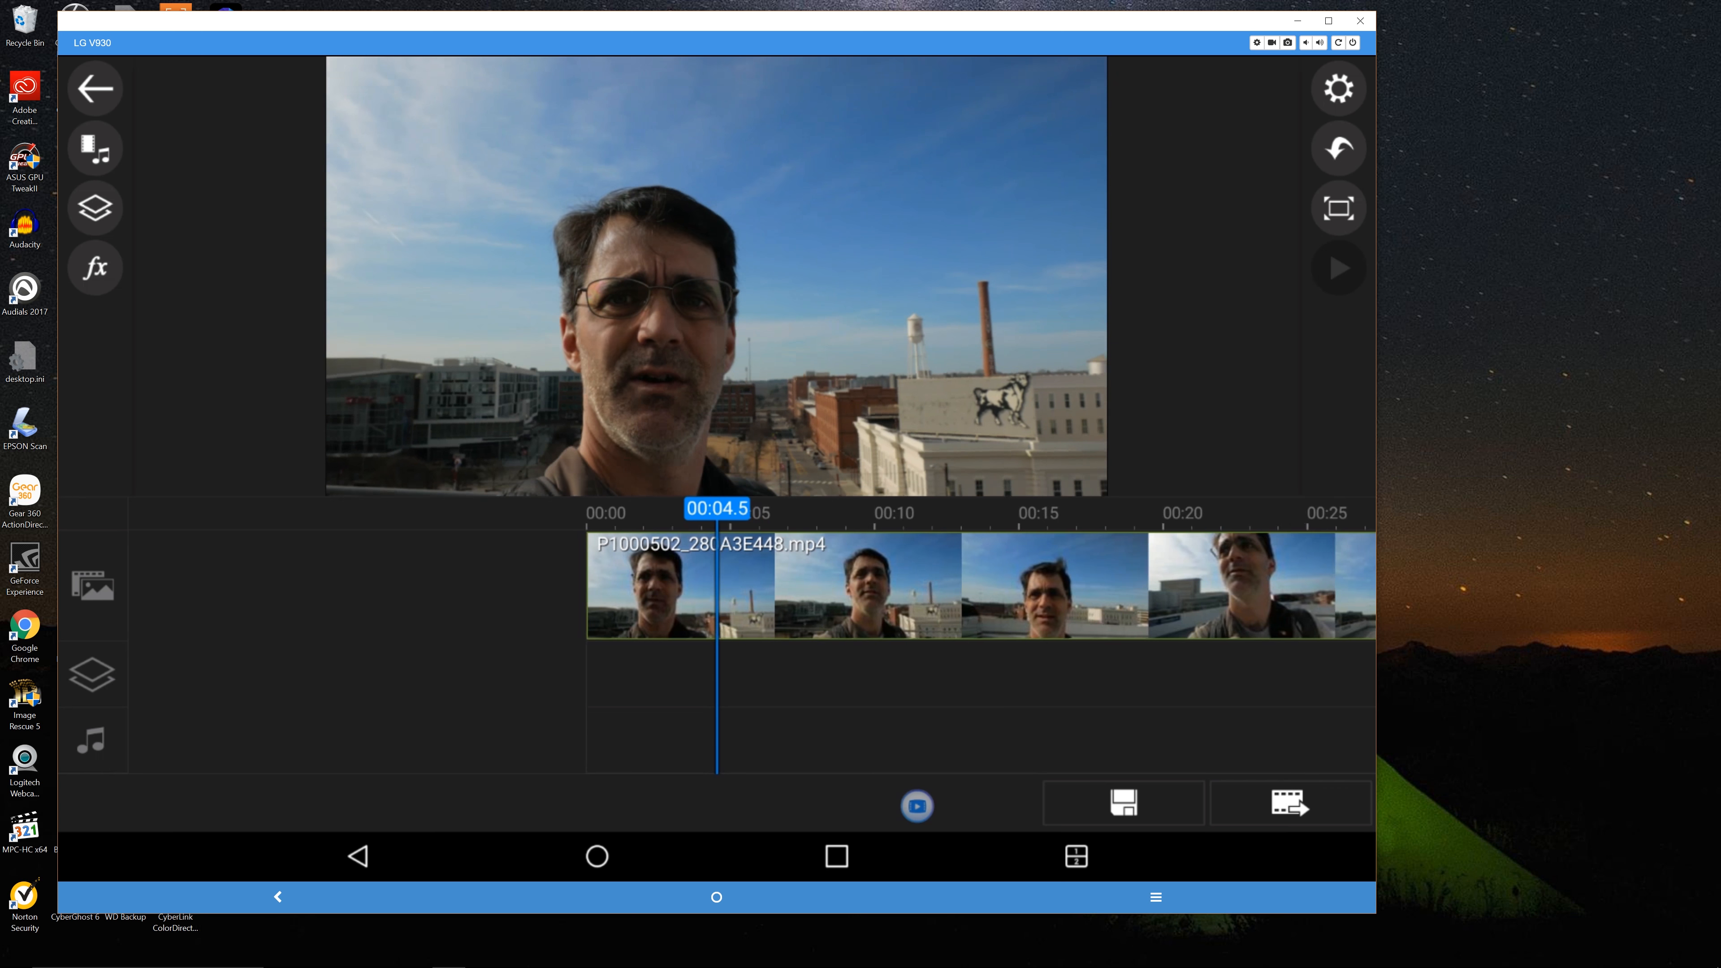
left_click(1339, 267)
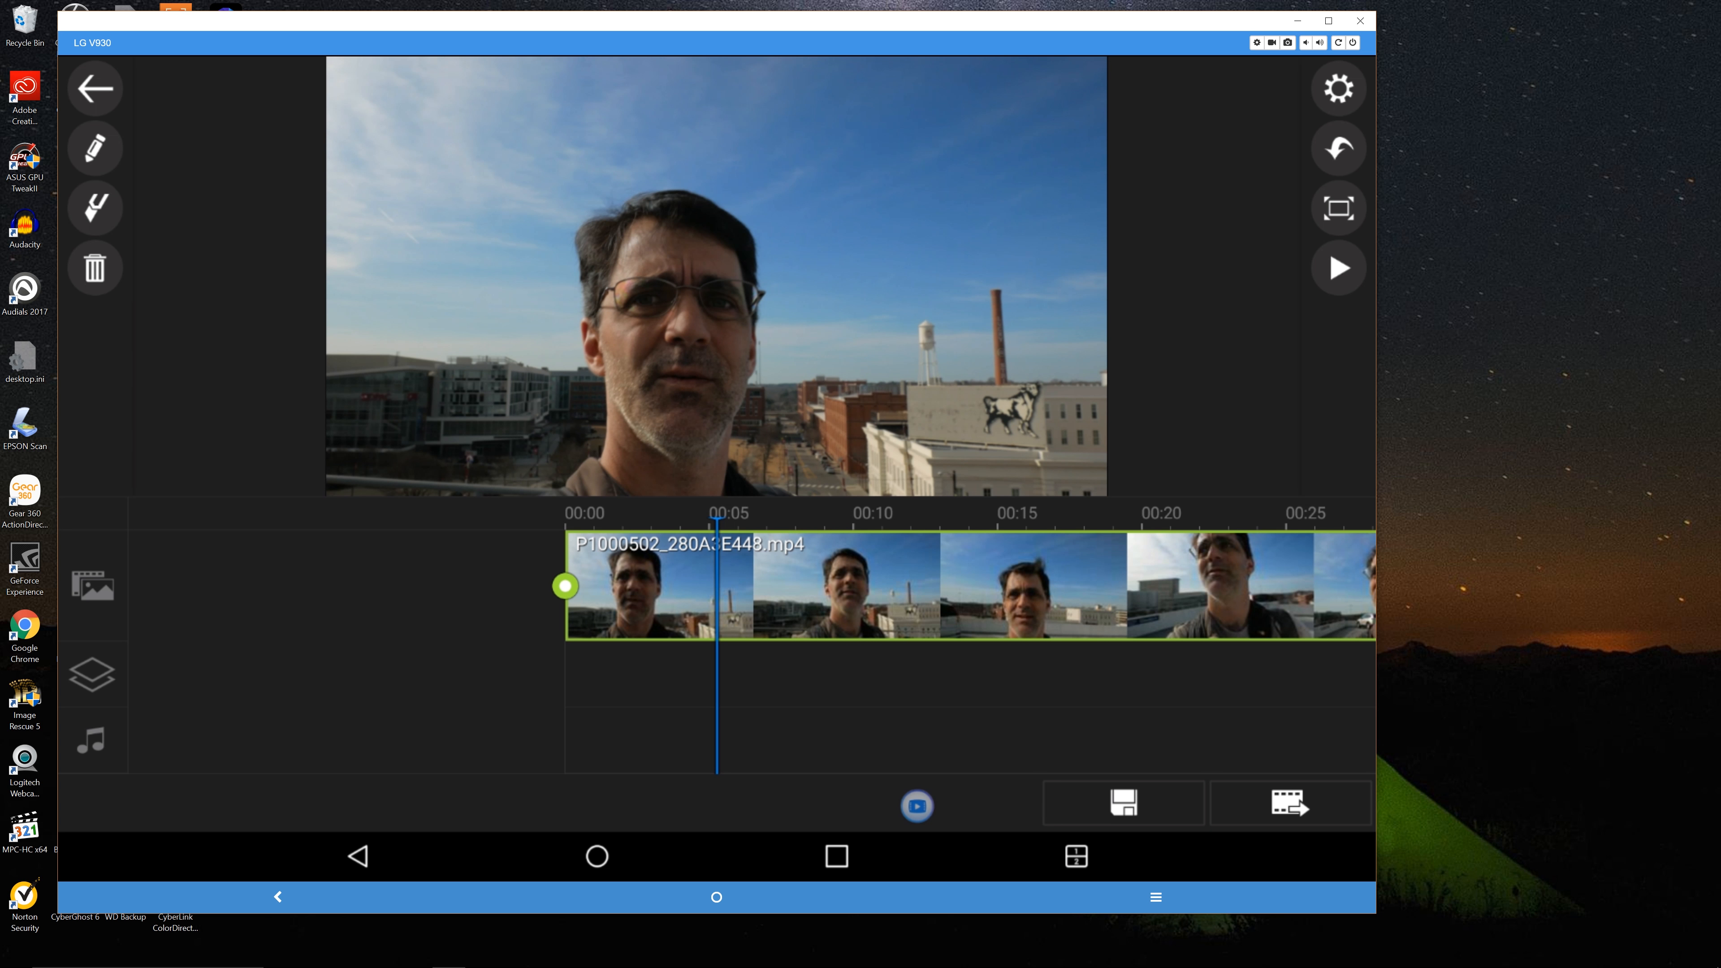
left_click(718, 615)
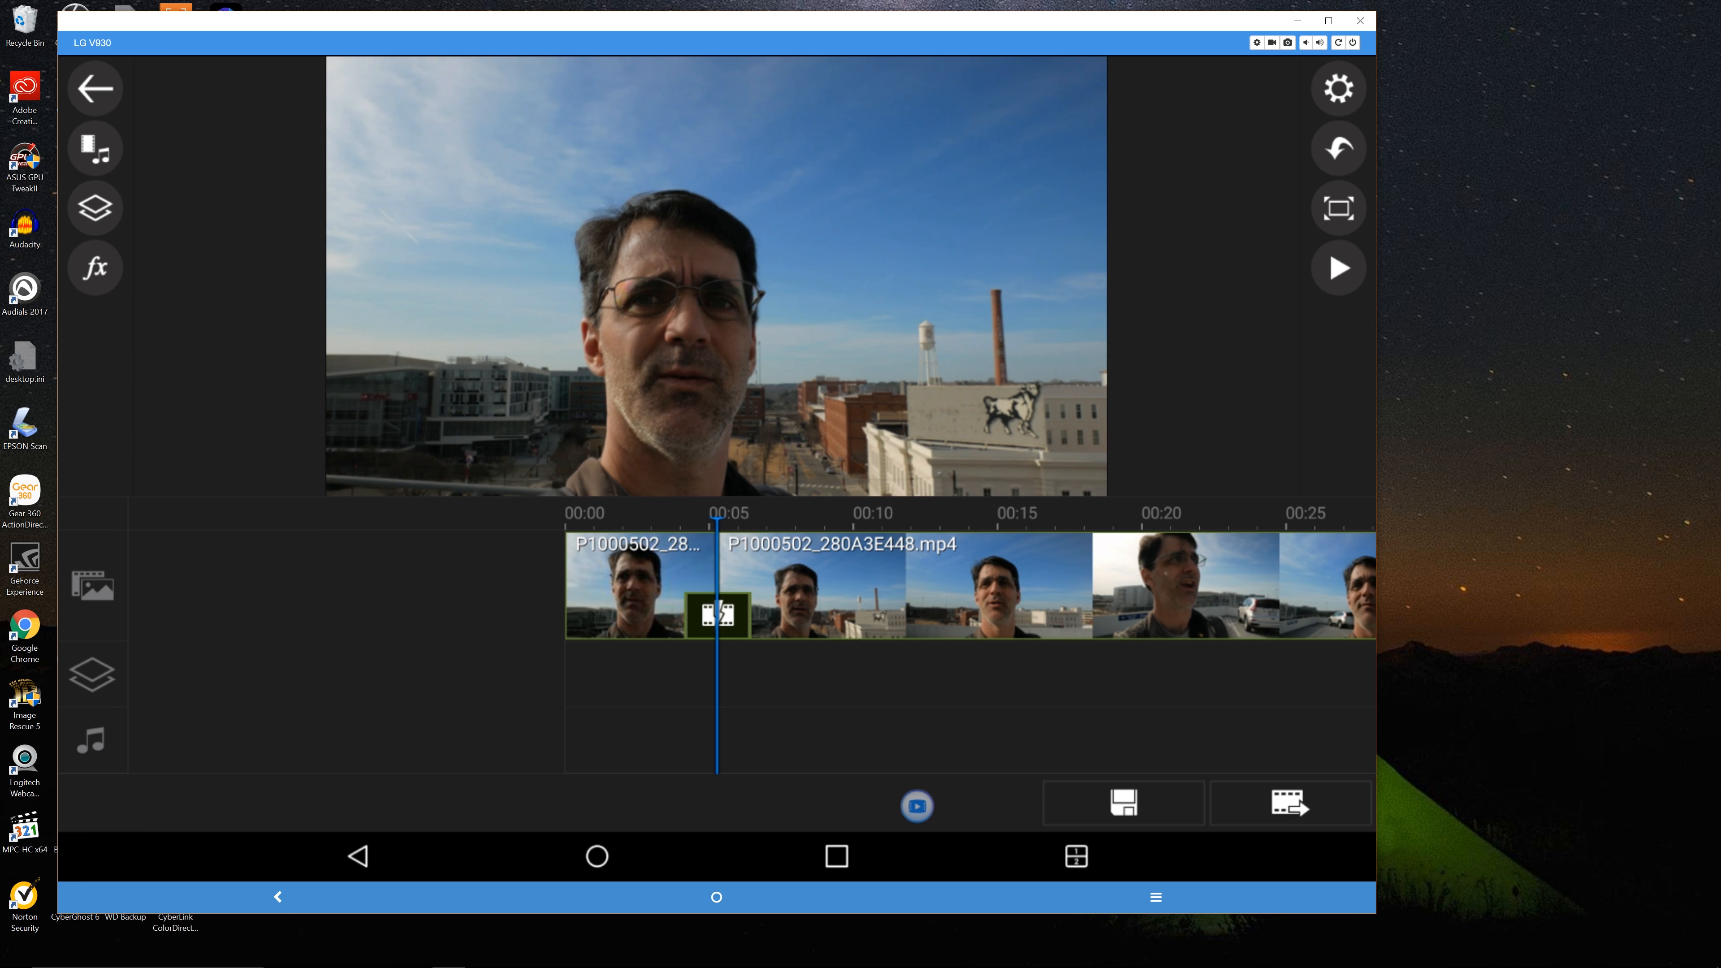
left_click(636, 586)
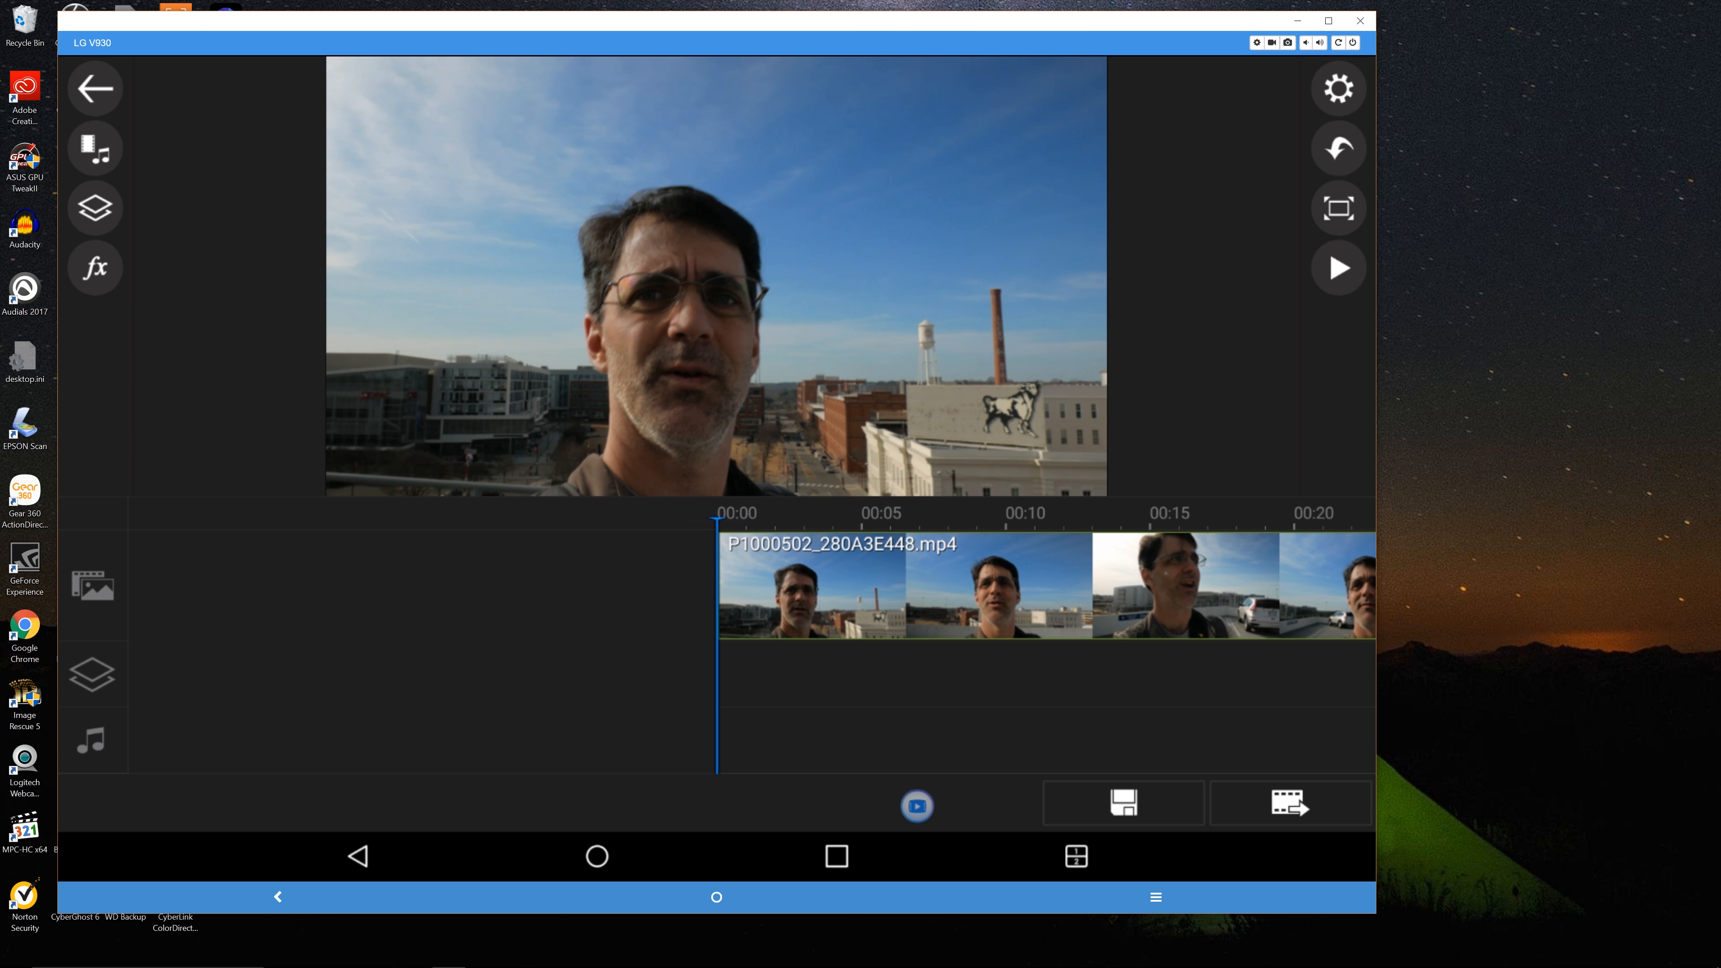
- Add a Title overlay from the Layer menu and reach its empty text entry
left_click(1338, 268)
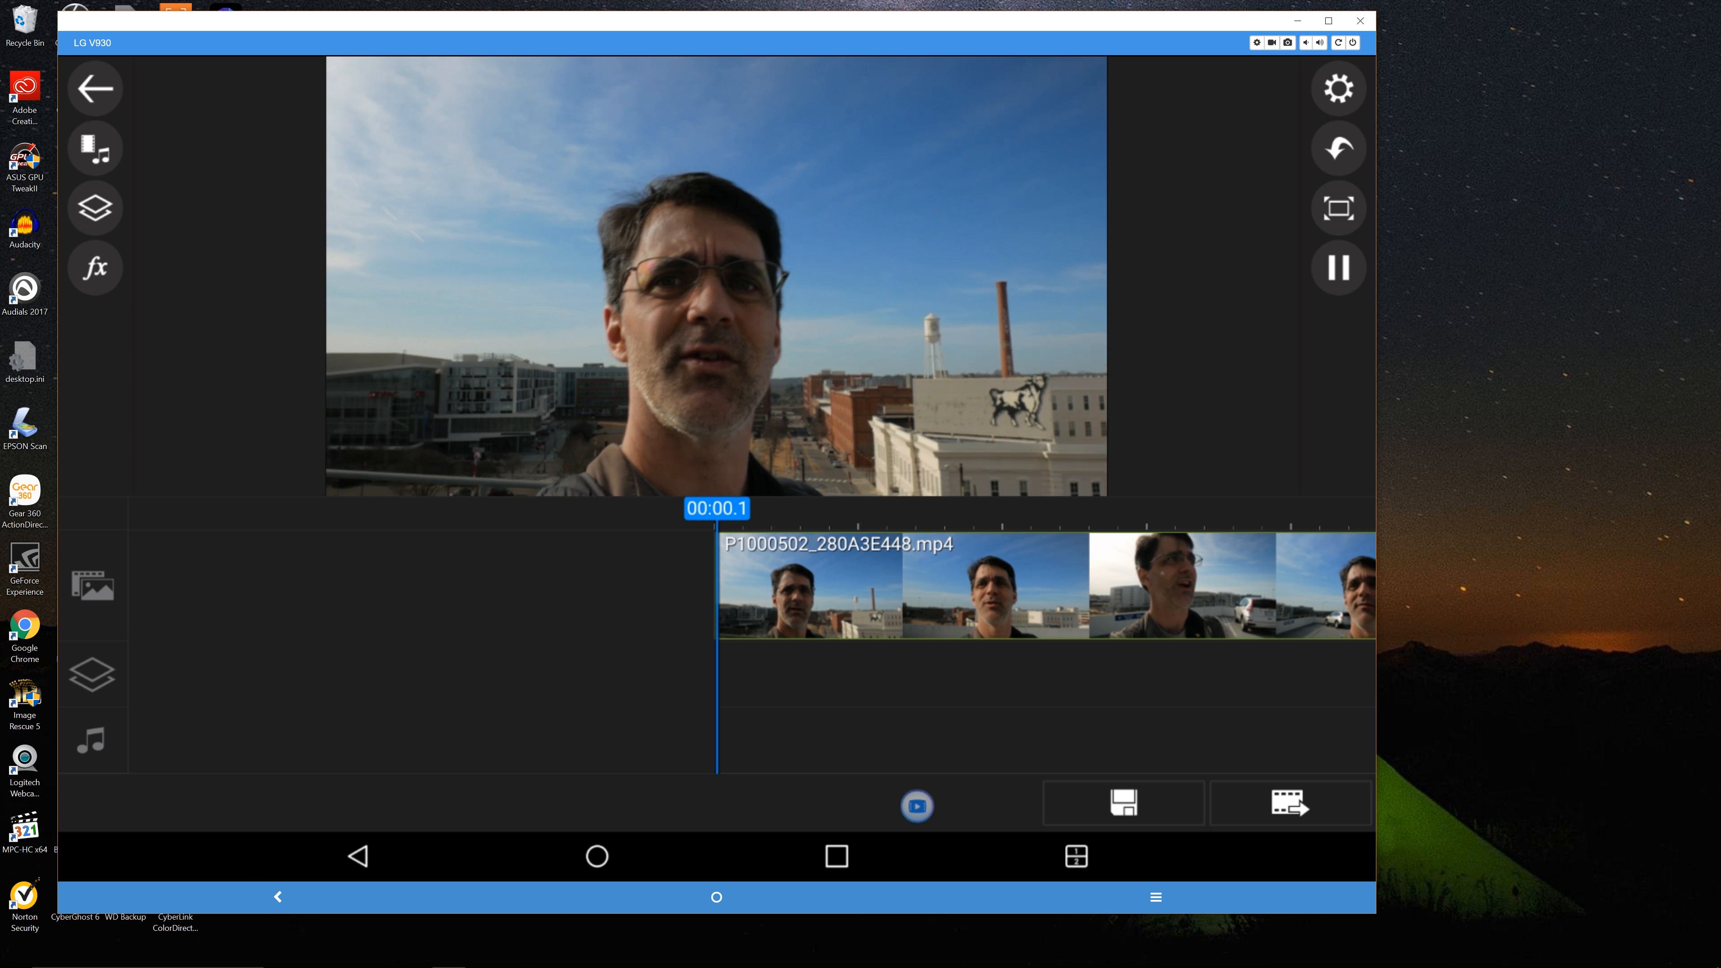
left_click(1338, 268)
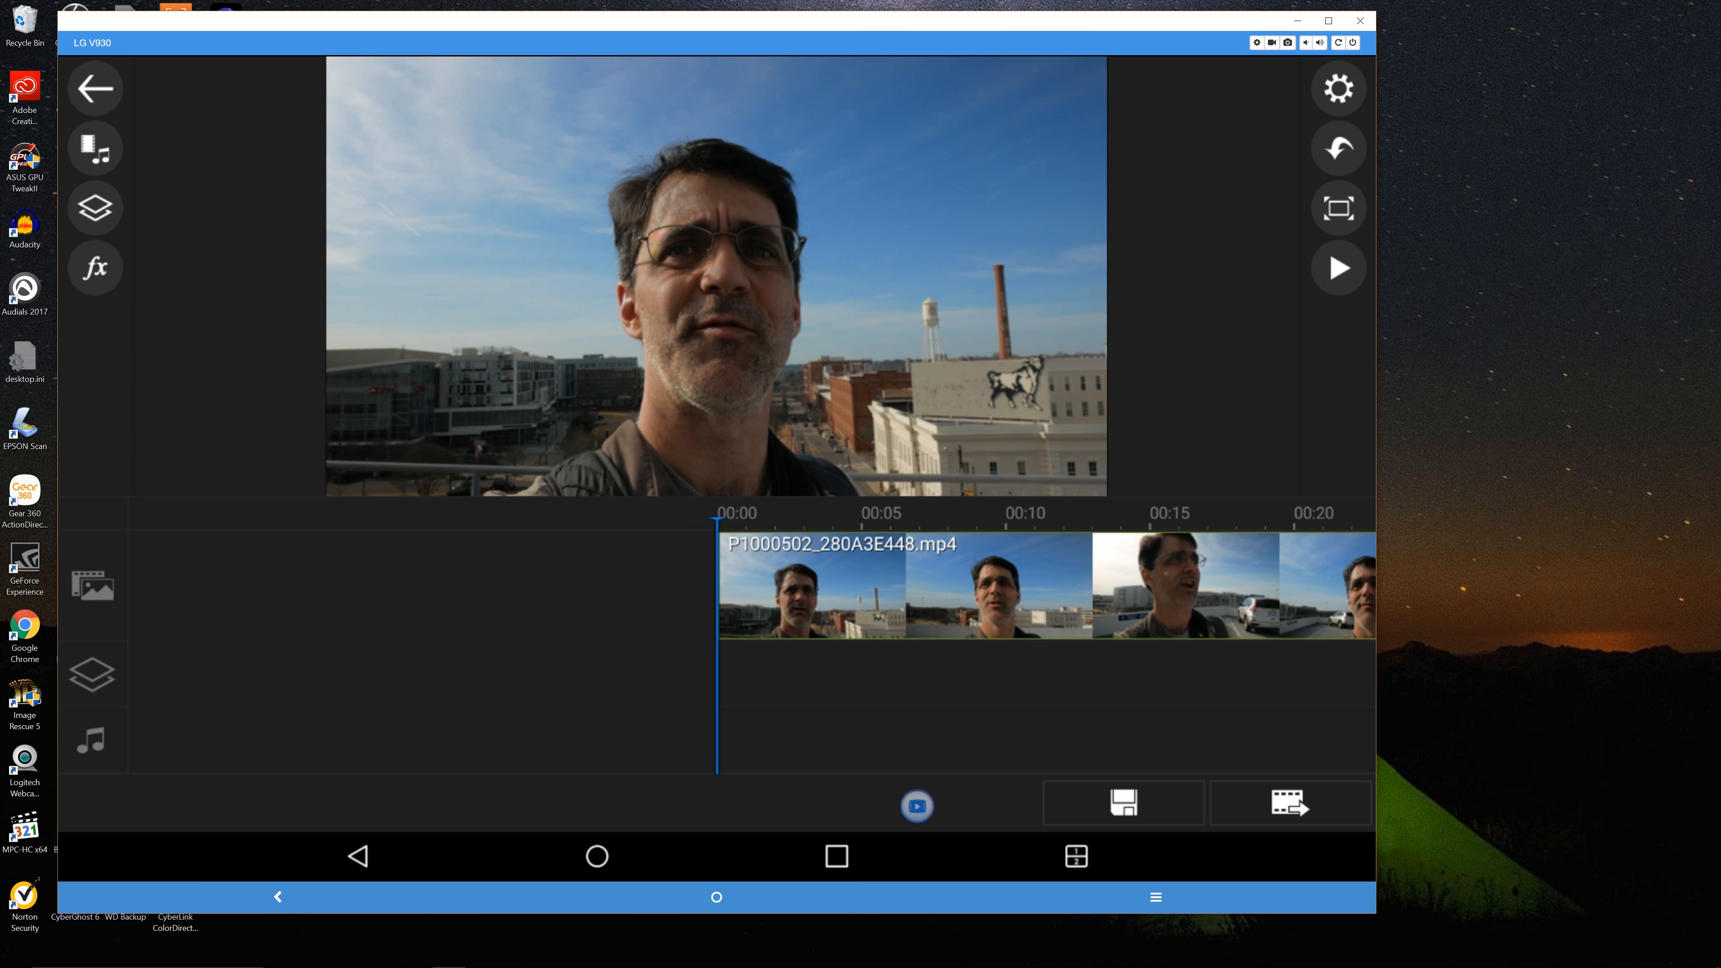
left_click(94, 268)
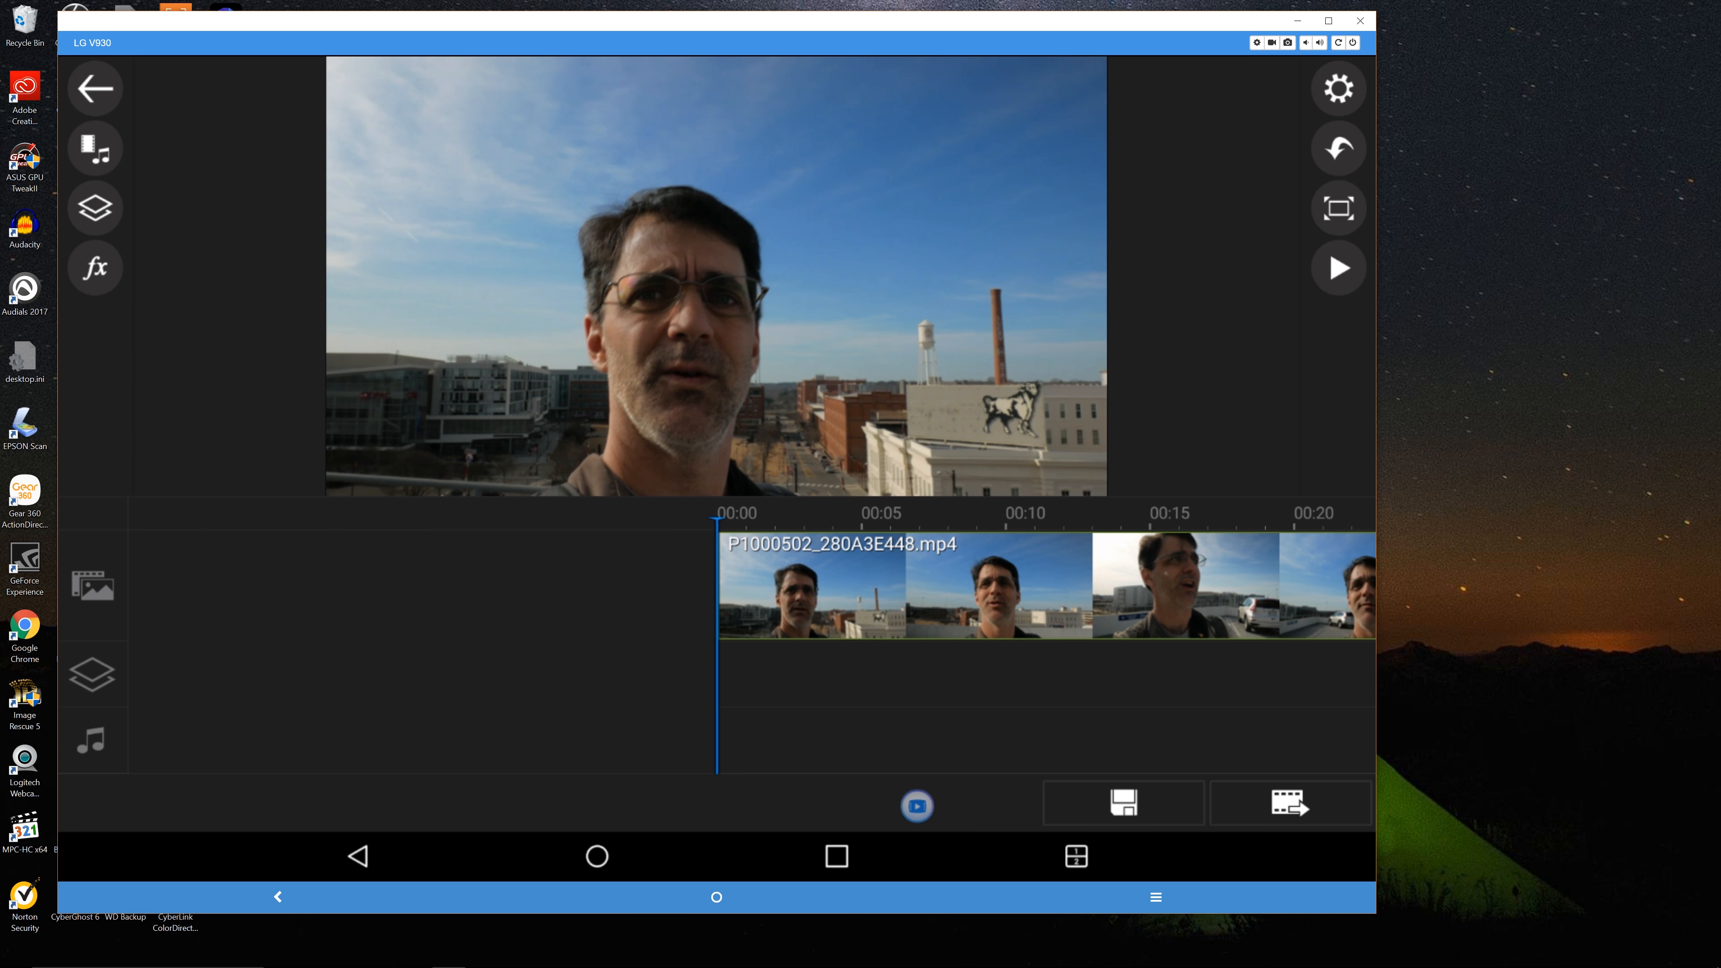
left_click(94, 207)
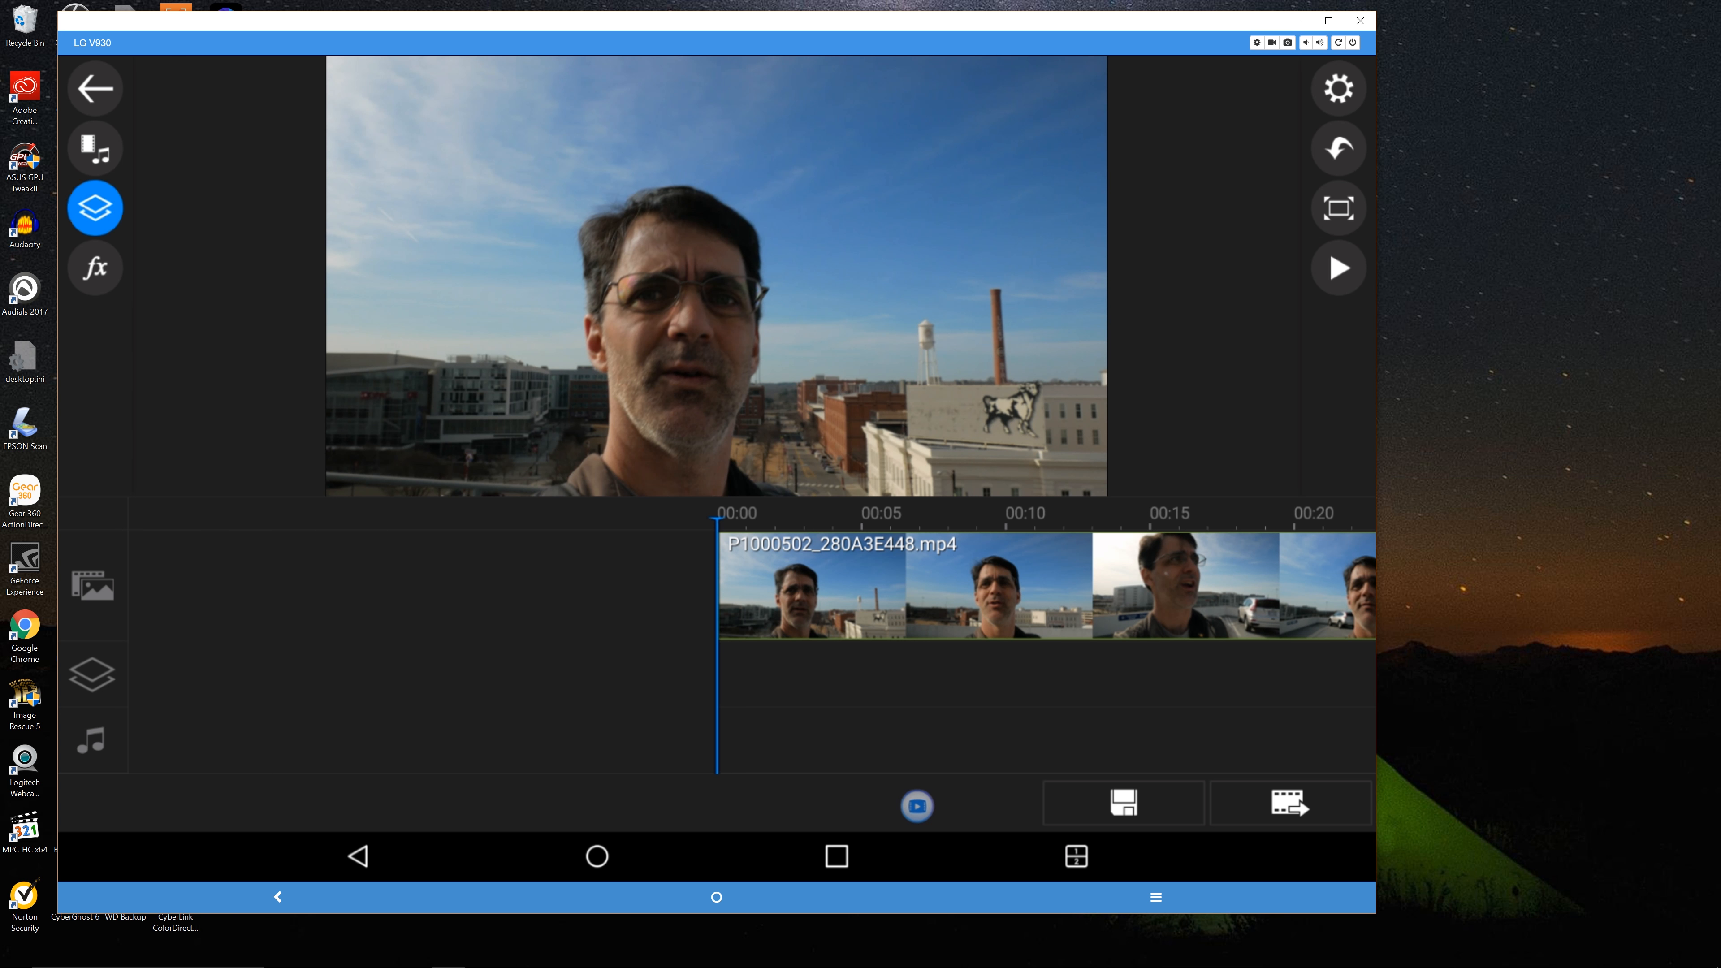
left_click(94, 207)
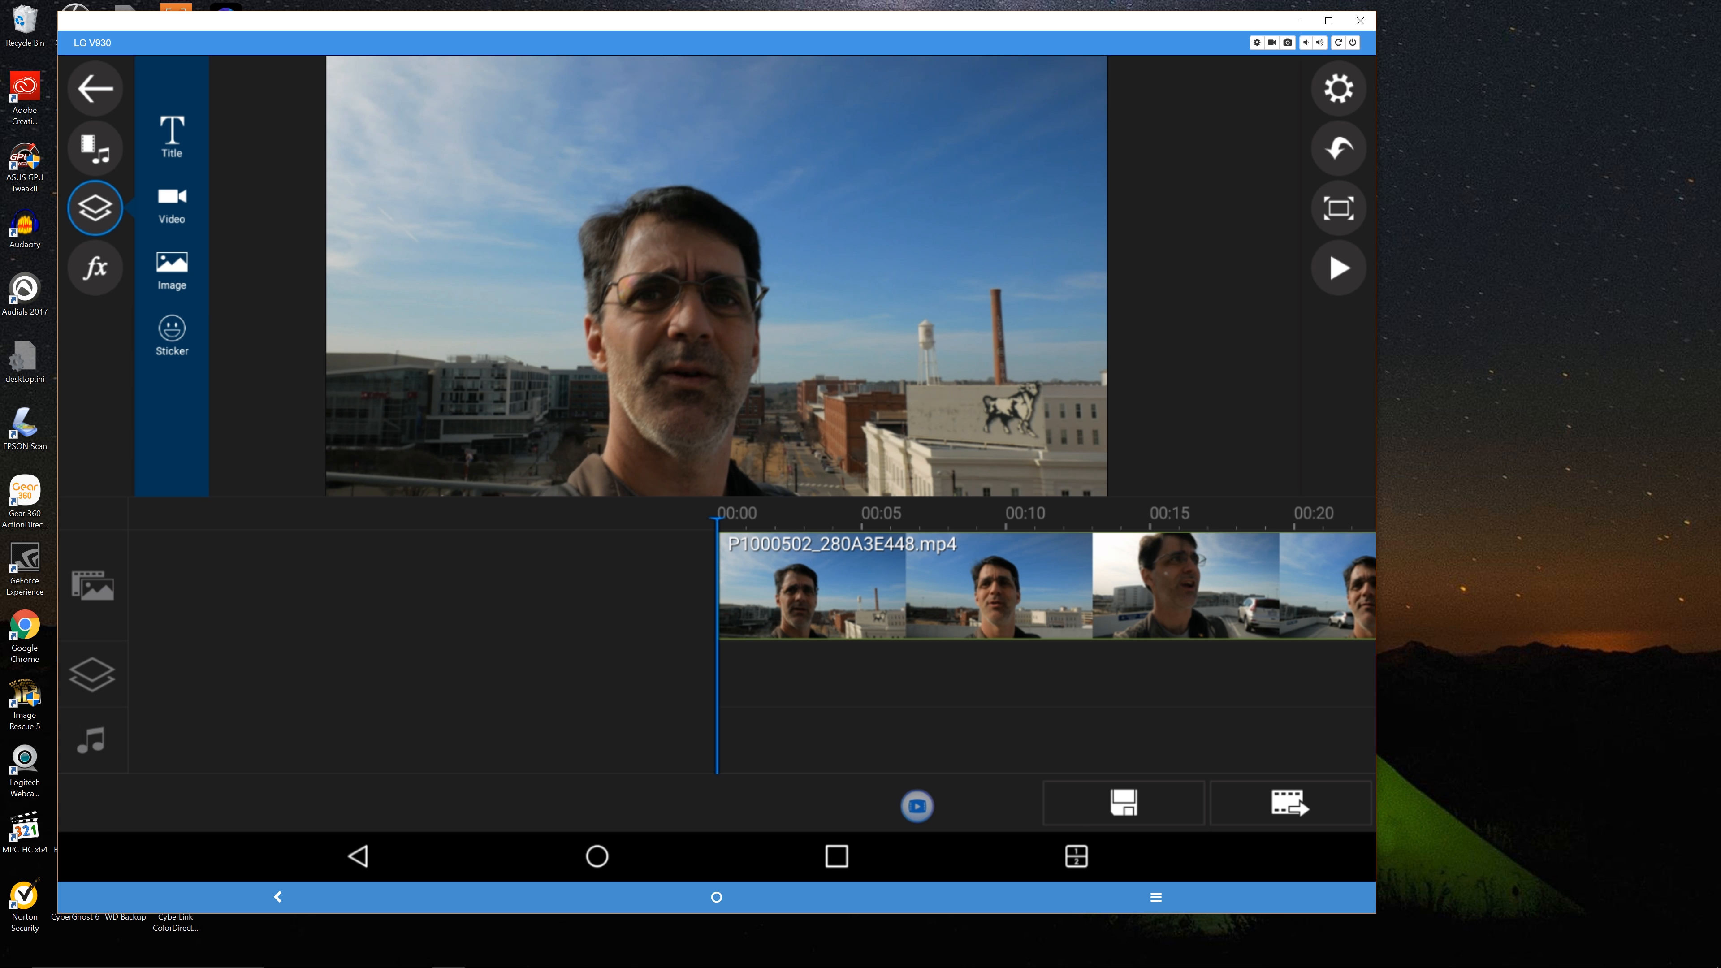
left_click(172, 141)
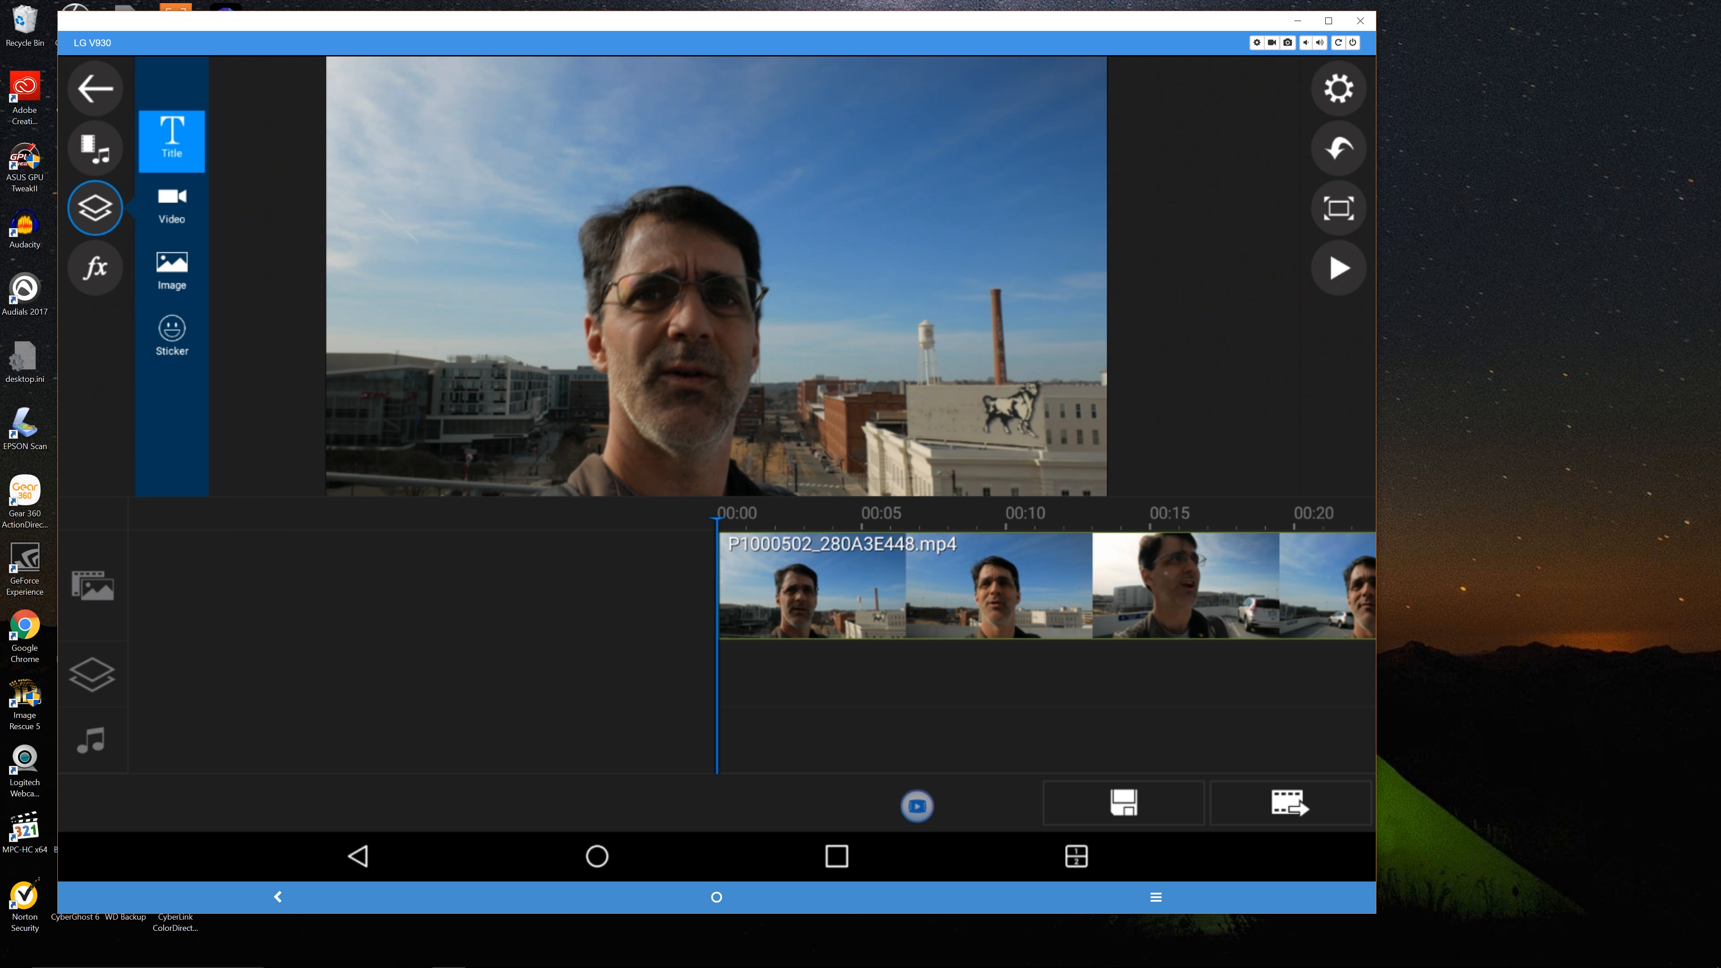
left_click(171, 141)
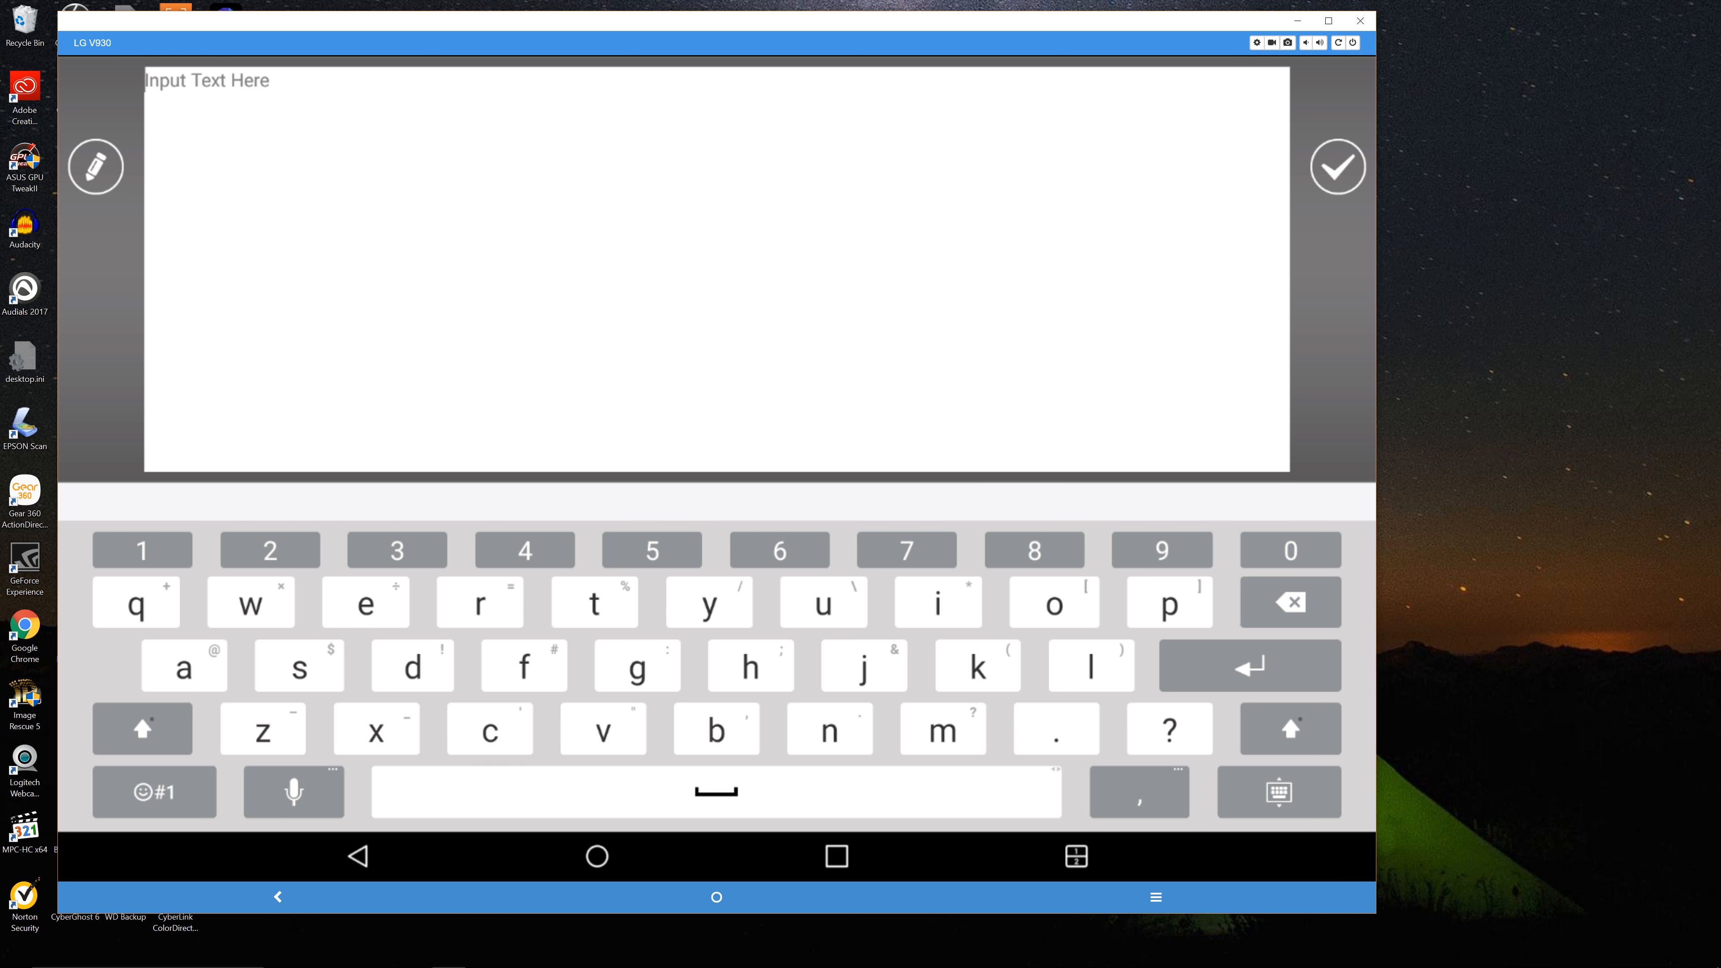
- Enter 'Episode 3 Bull City Vlog' as the title text and confirm it
left_click(363, 603)
type("Episode 3")
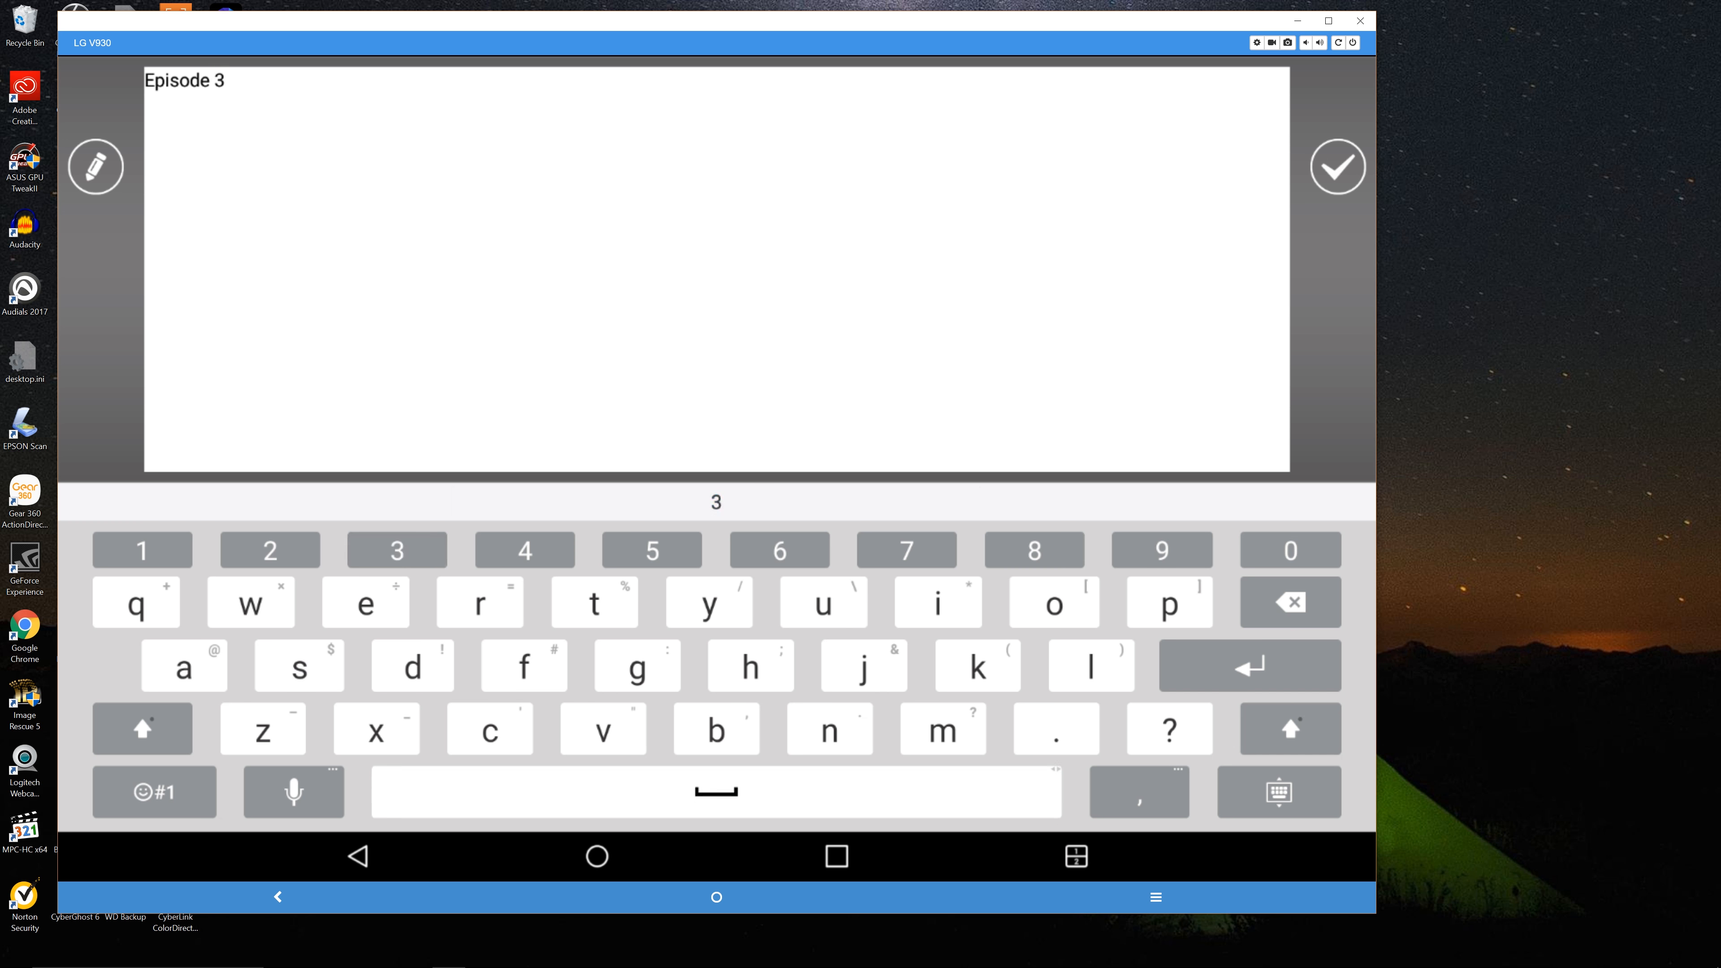
left_click(142, 728)
type(" Bull City Vlog")
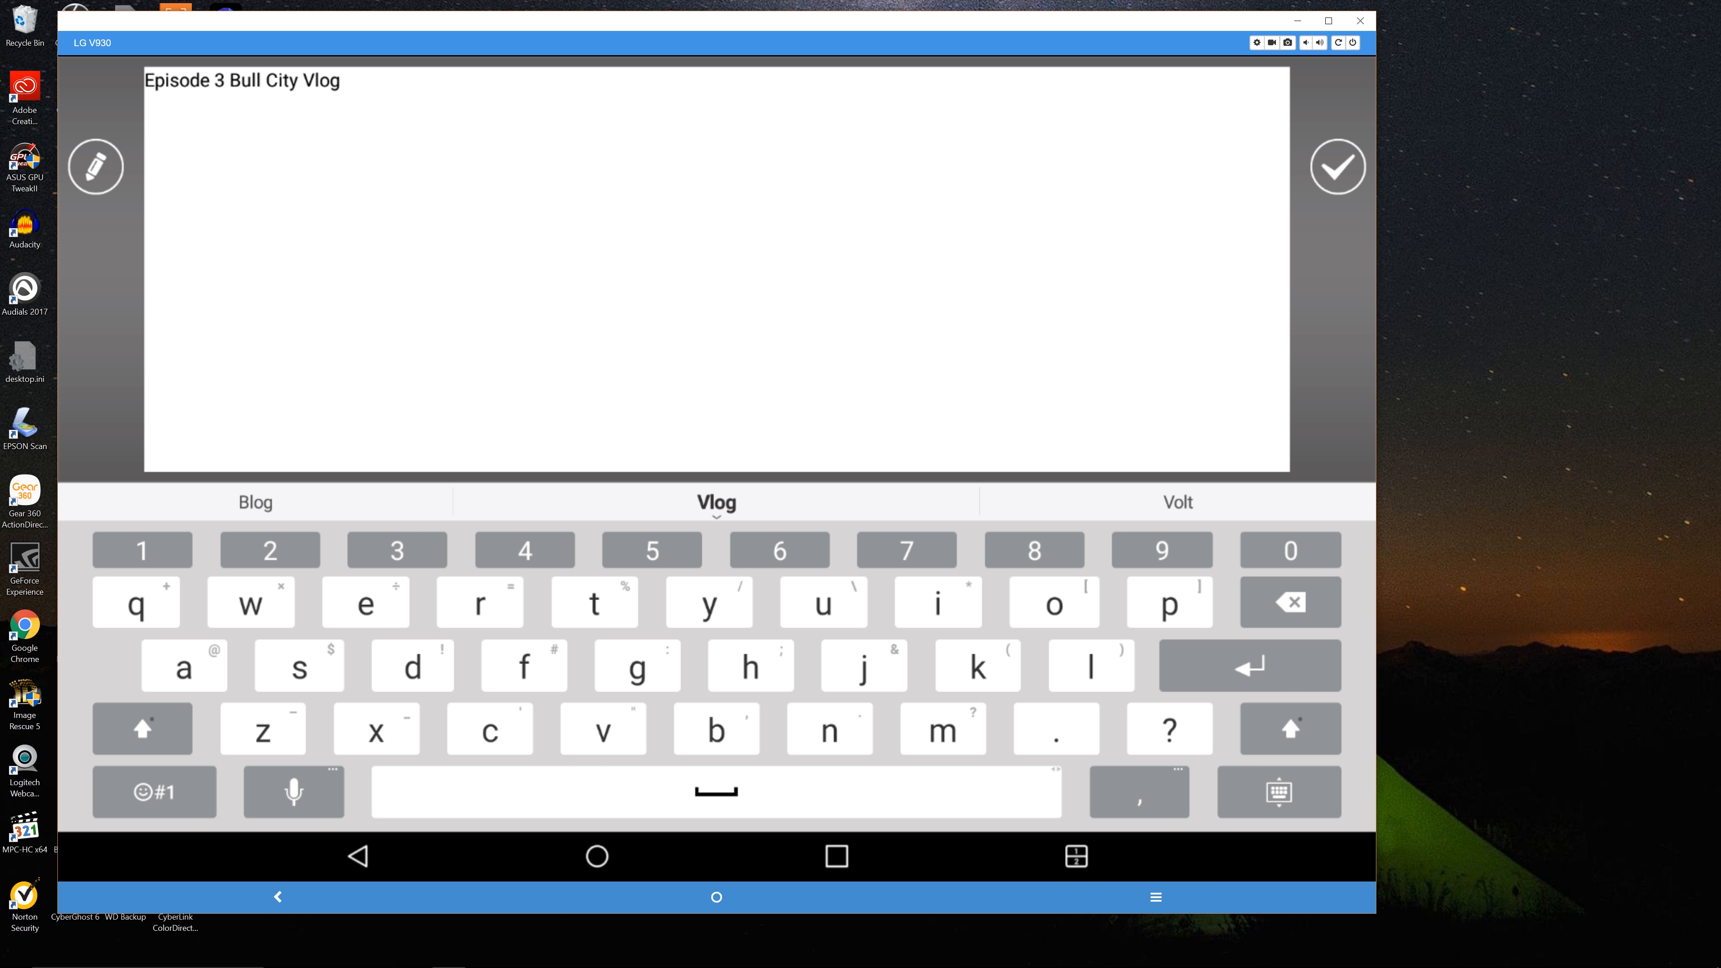
left_click(1336, 167)
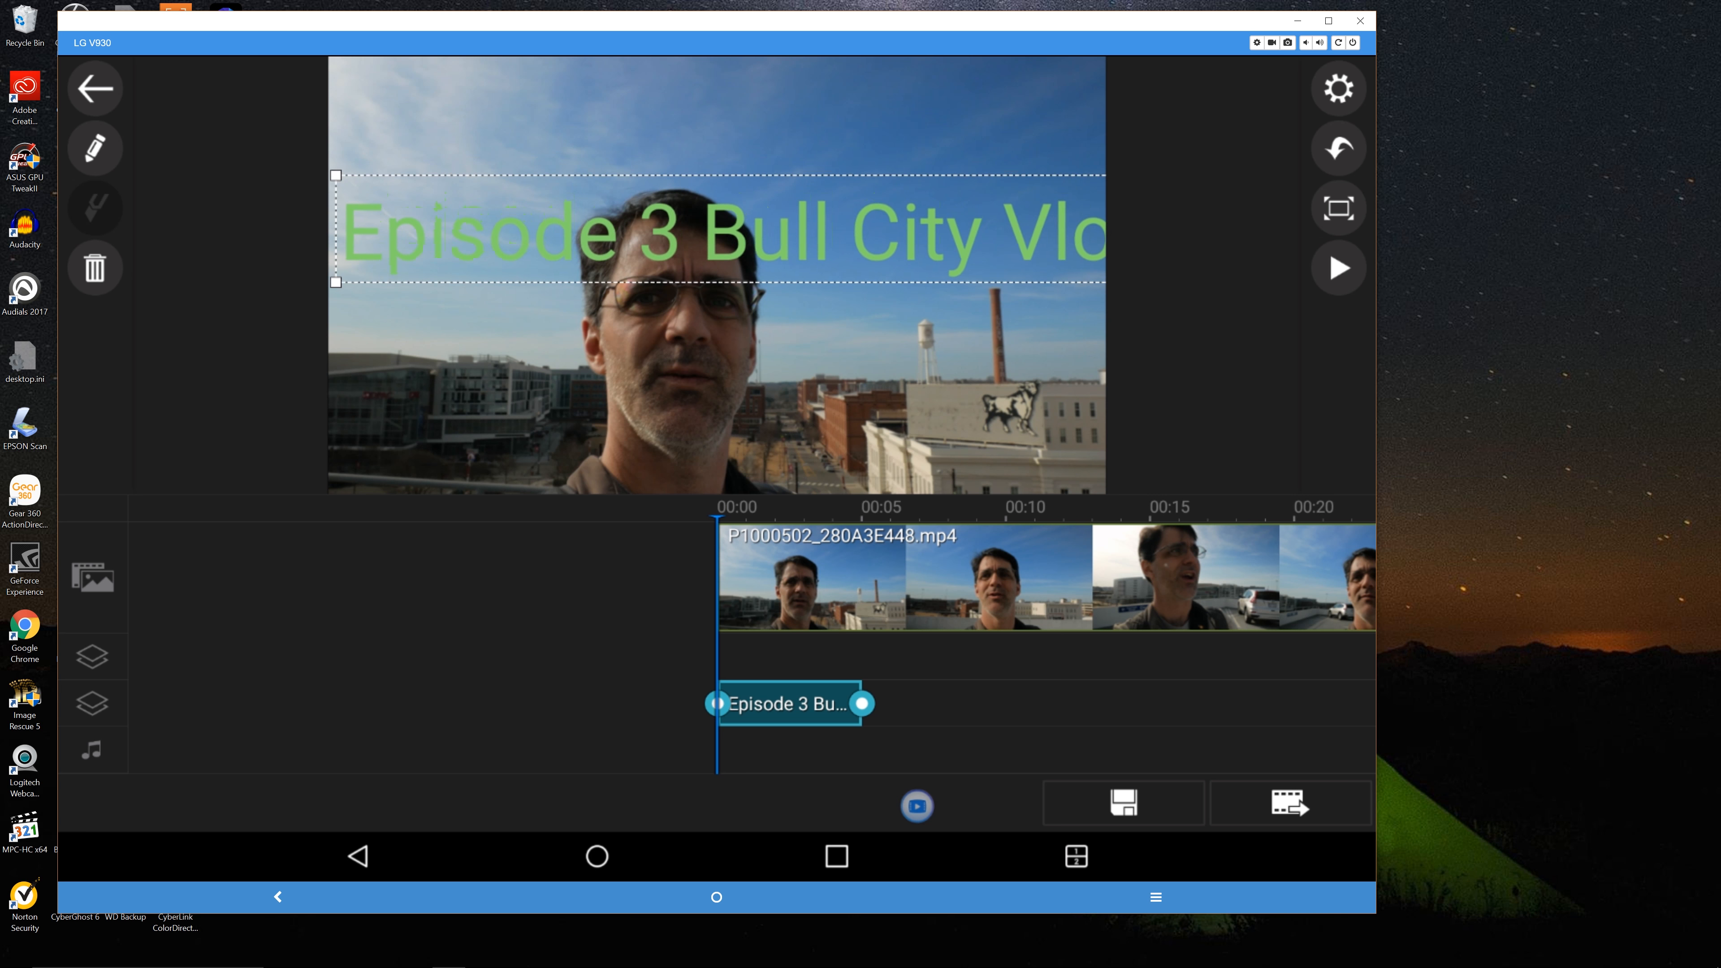
- Reopen the title and break it onto two lines before 'Bull City Vlog'
left_click_drag(719, 229, 758, 187)
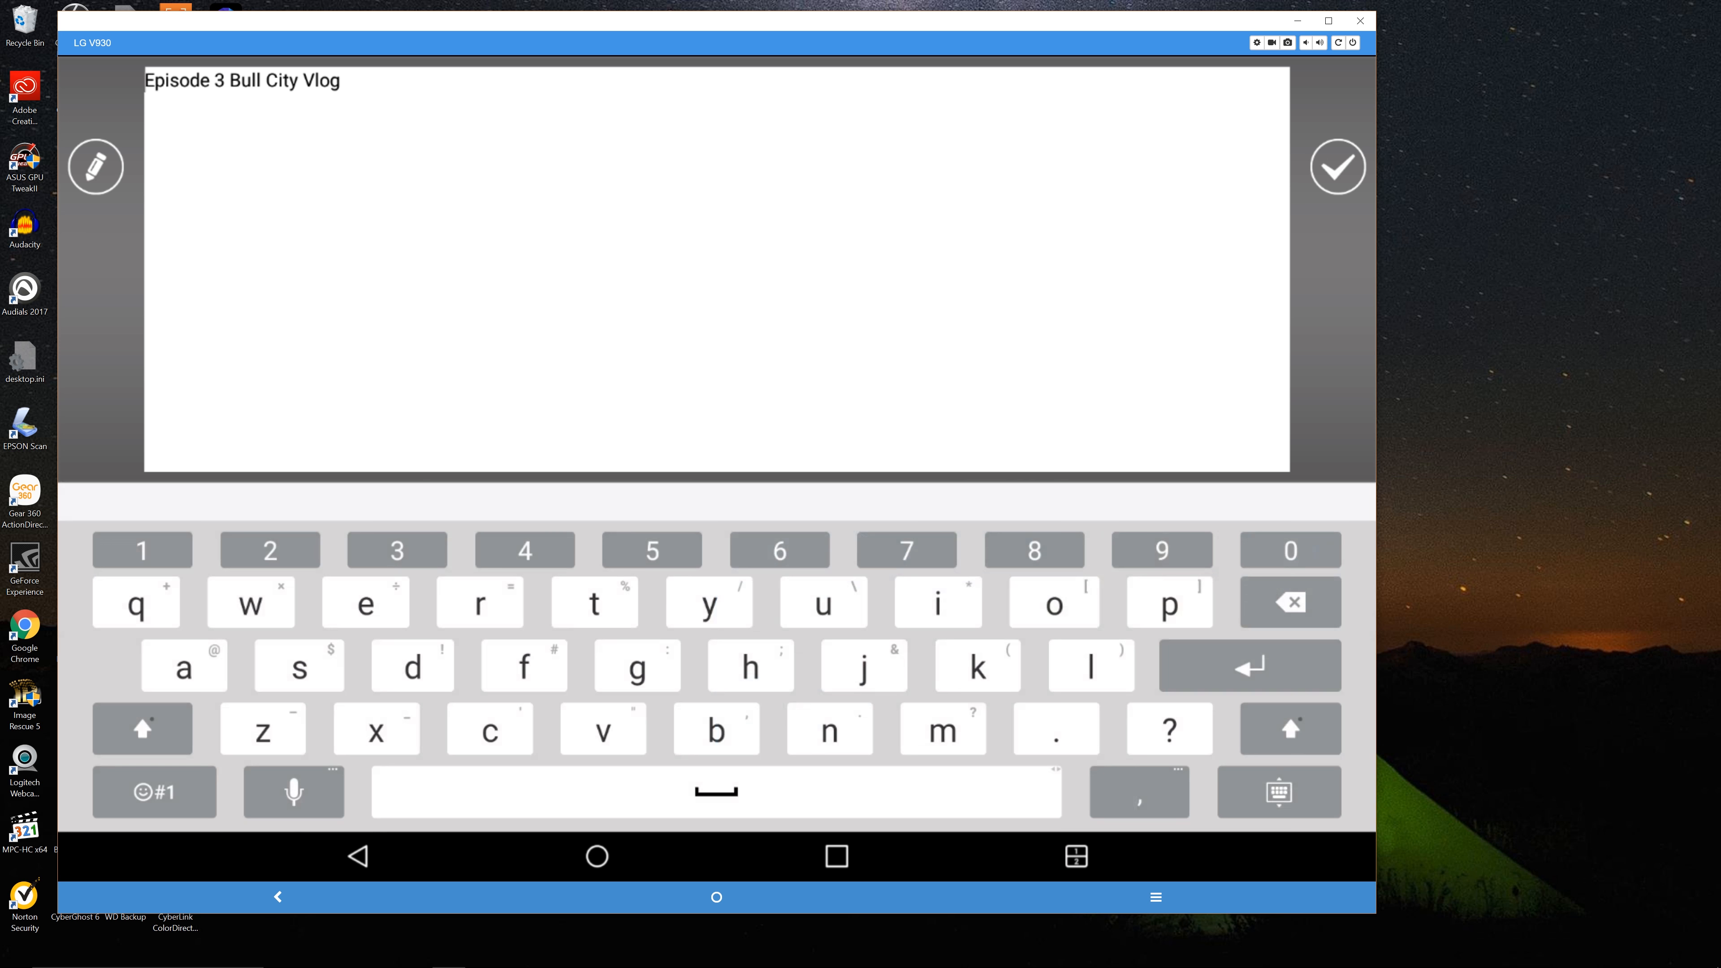
left_click(228, 121)
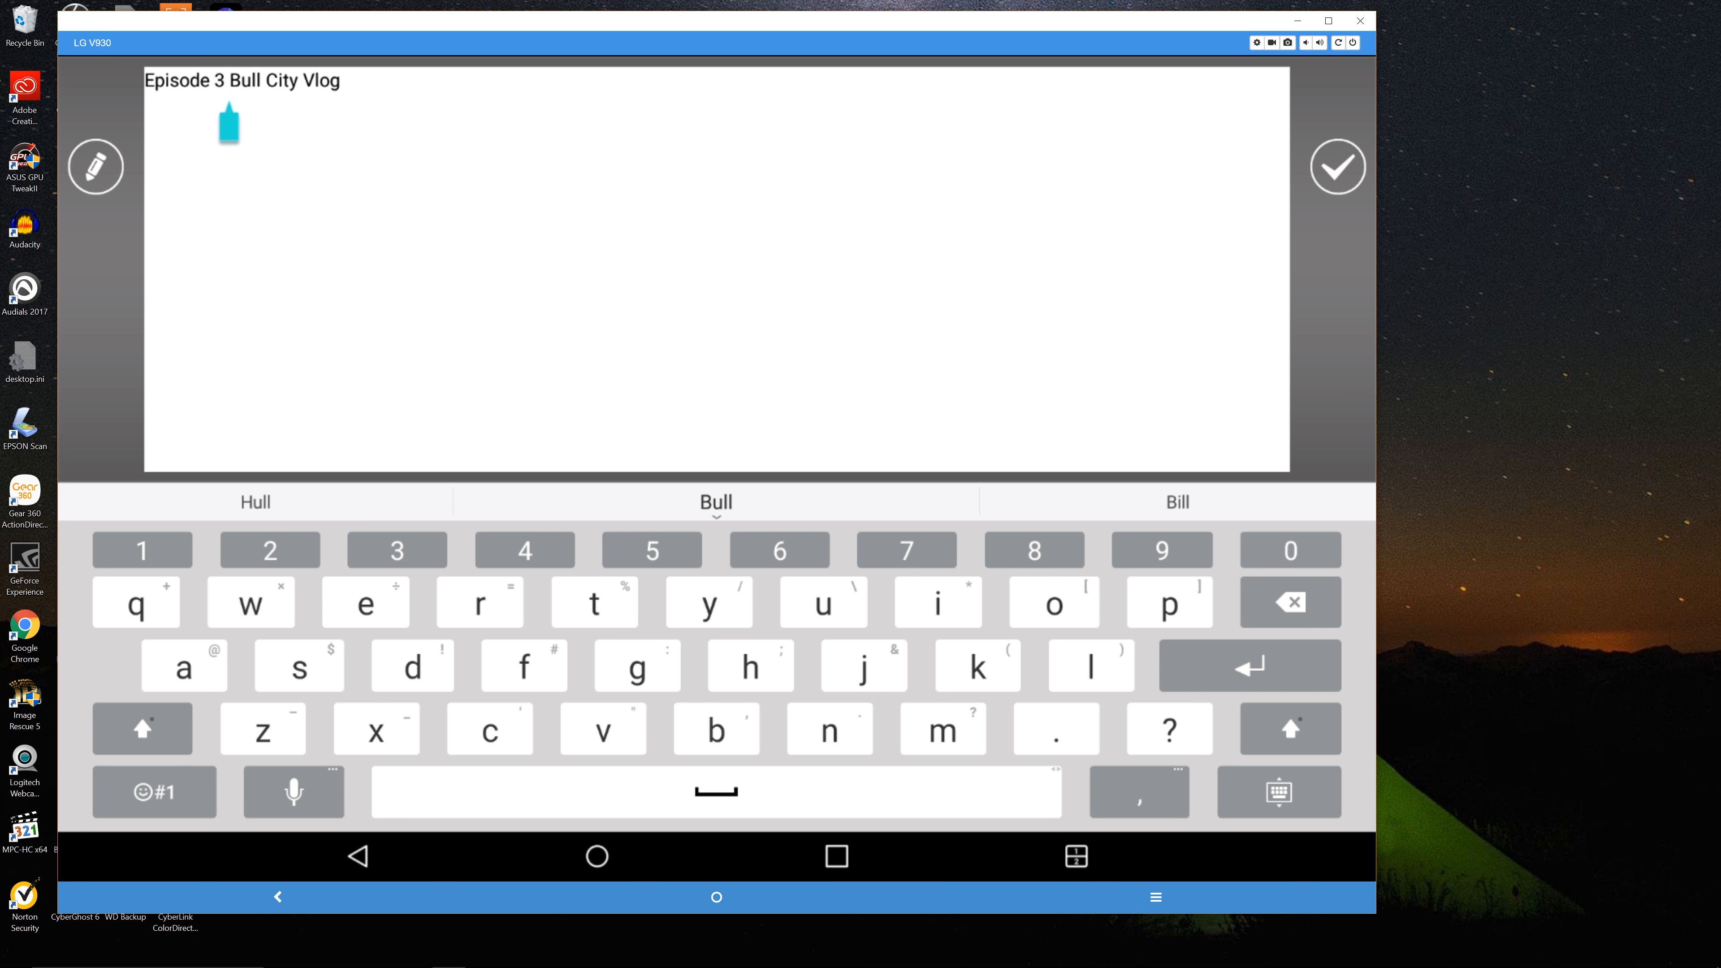
key("enter")
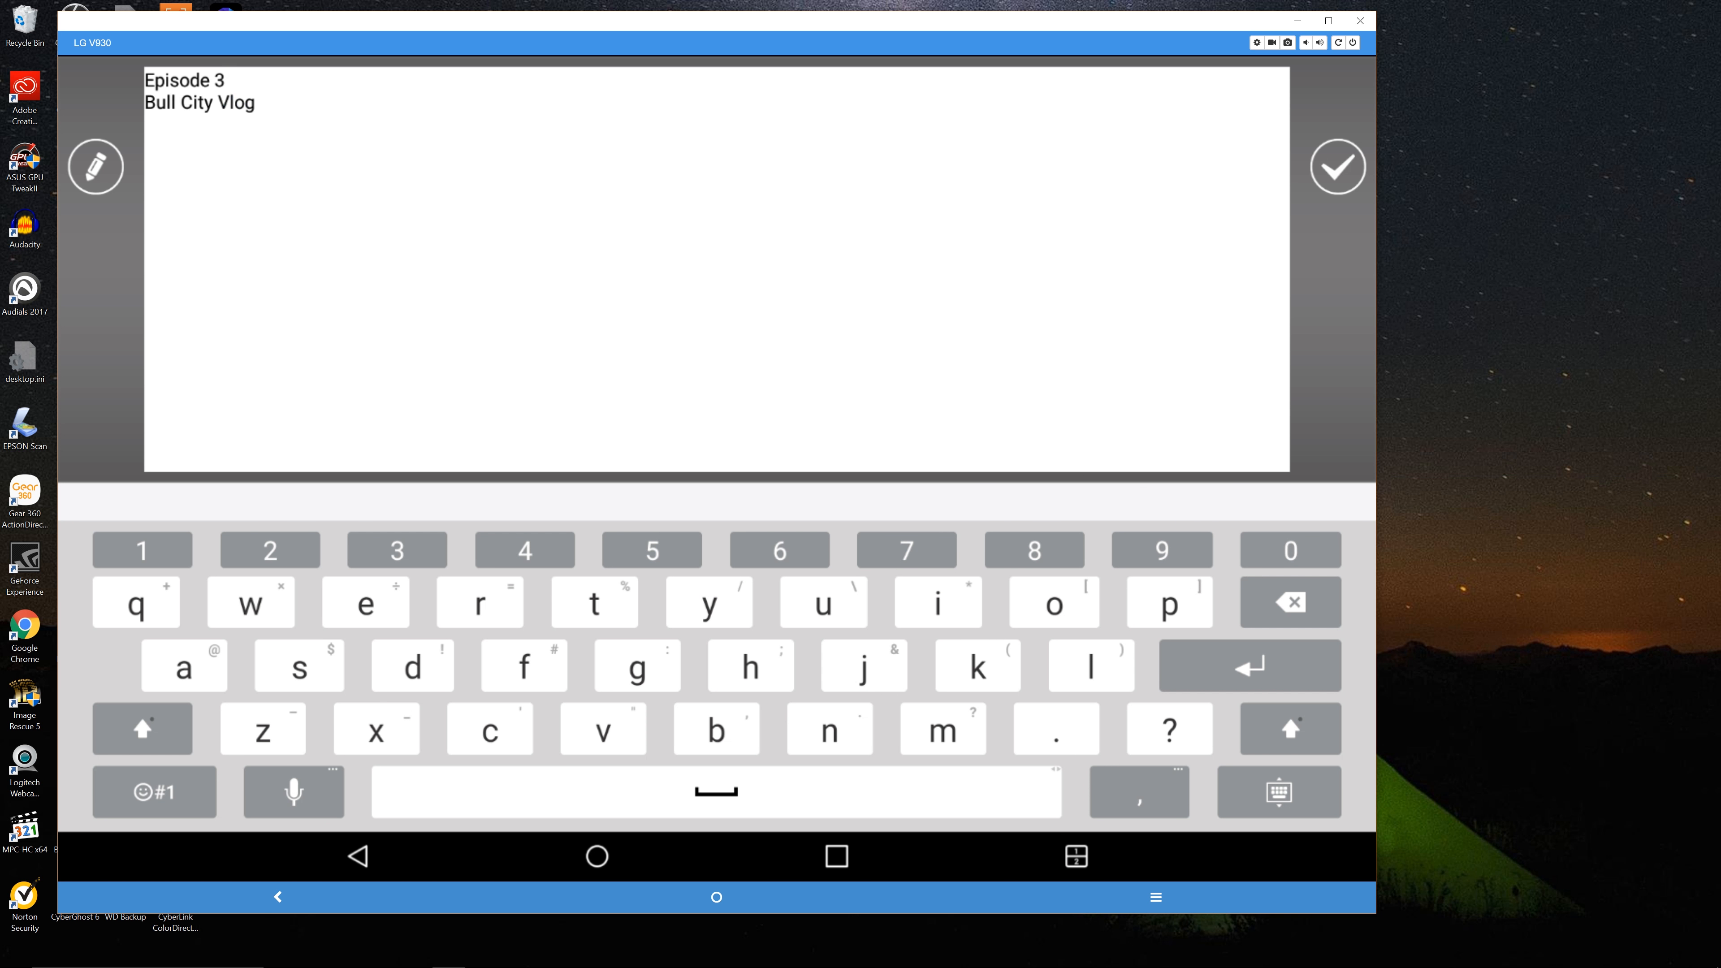
left_click(1337, 168)
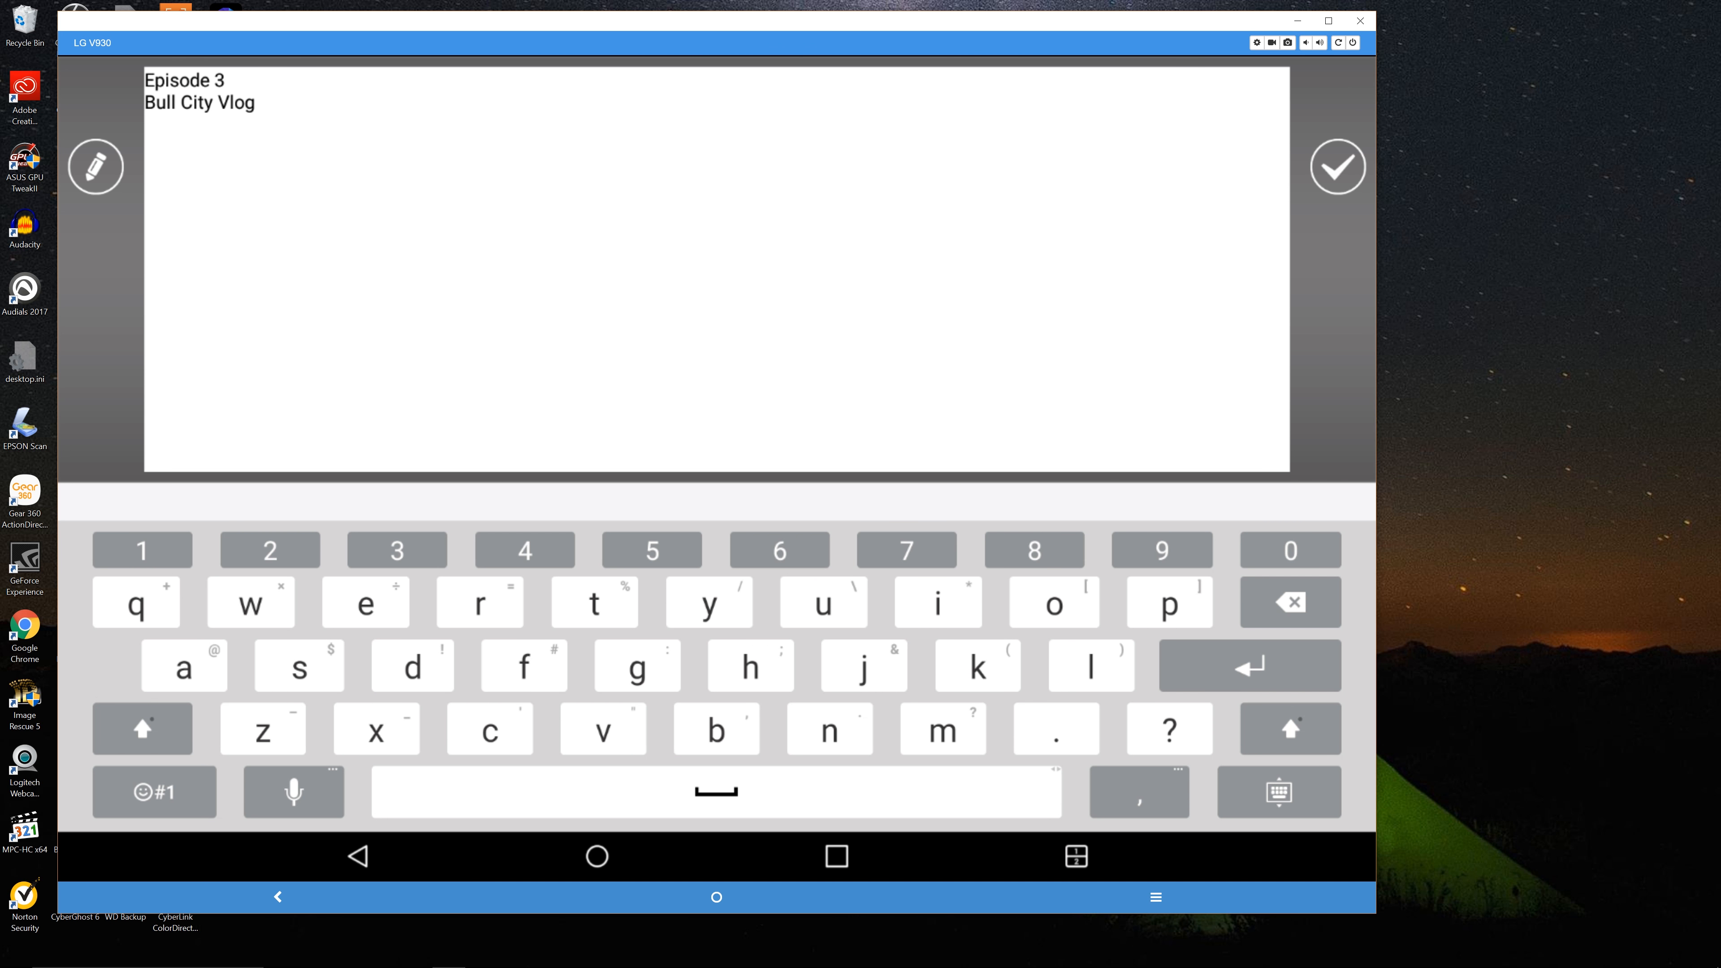
left_click(1336, 167)
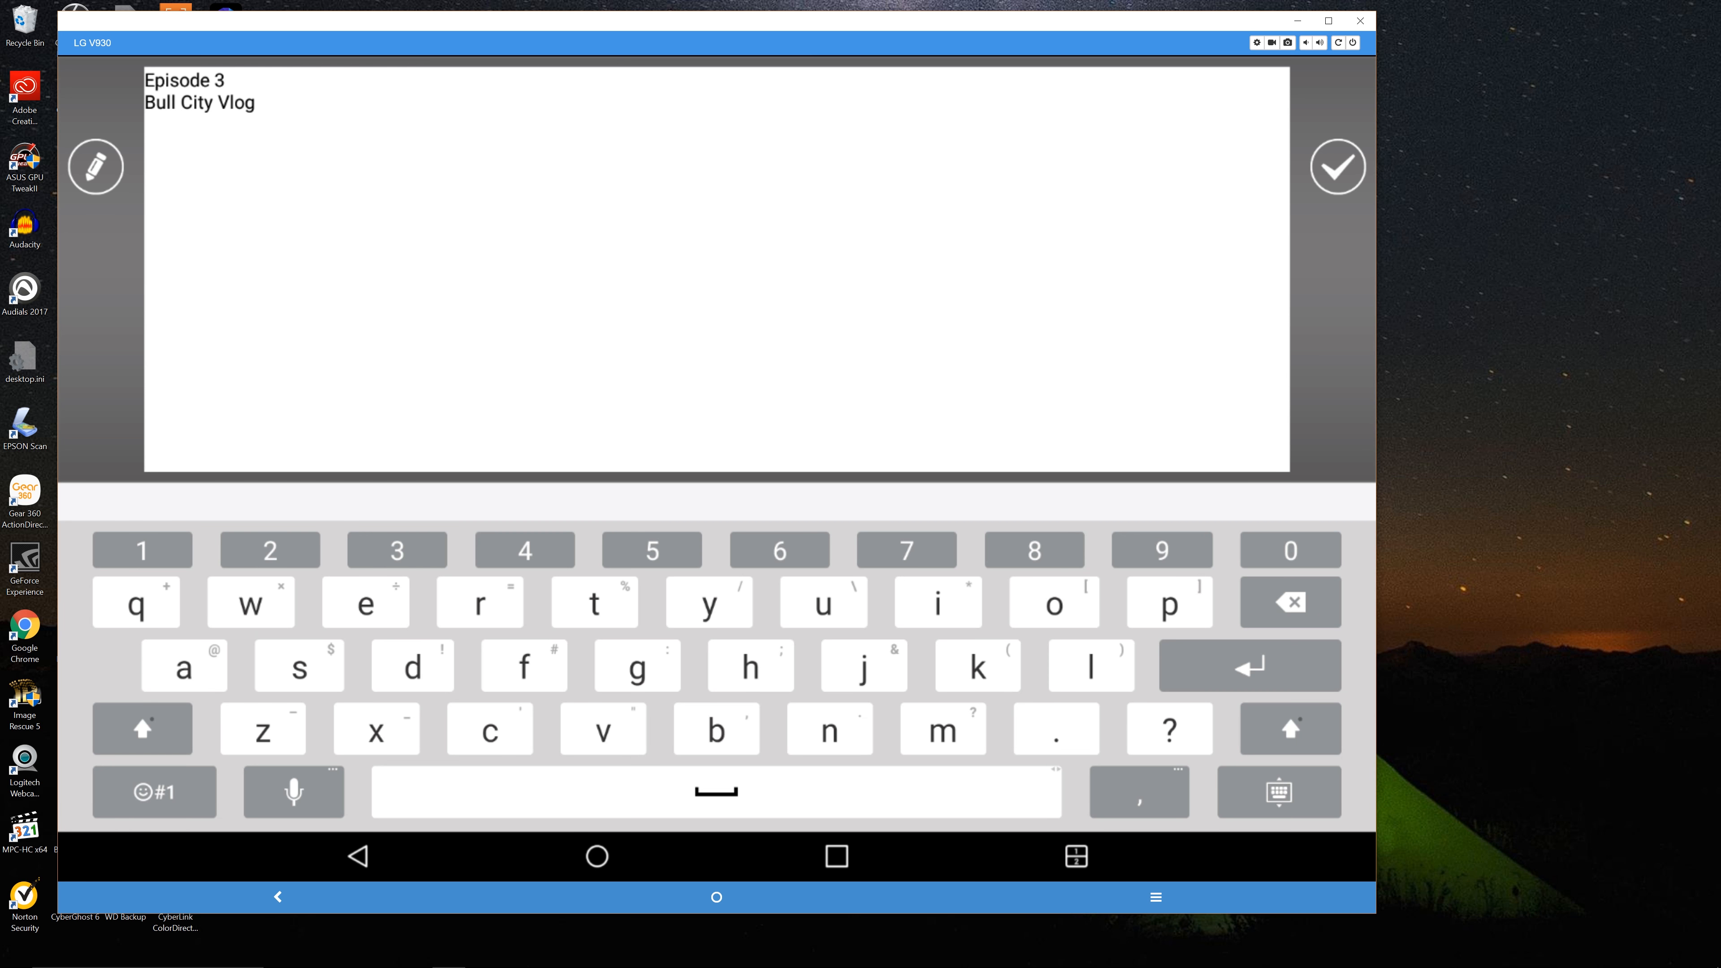
- Confirm the two-line title, colour it white and set the font to Roboto Bold
left_click(1339, 166)
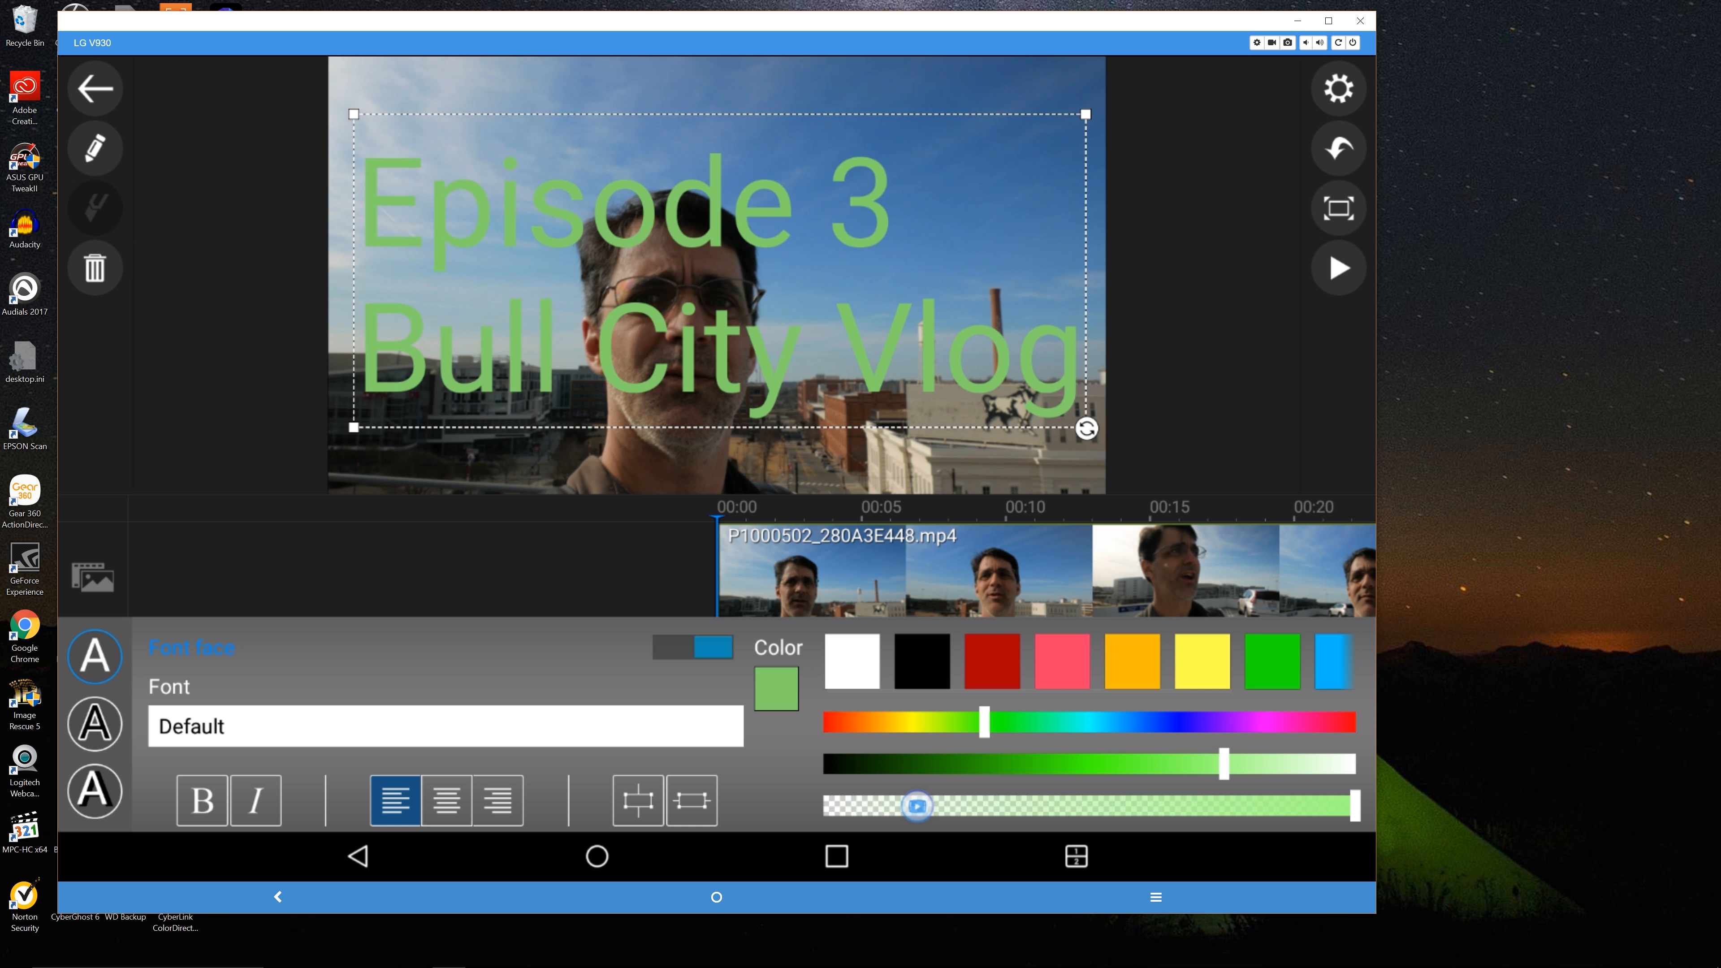
left_click(919, 661)
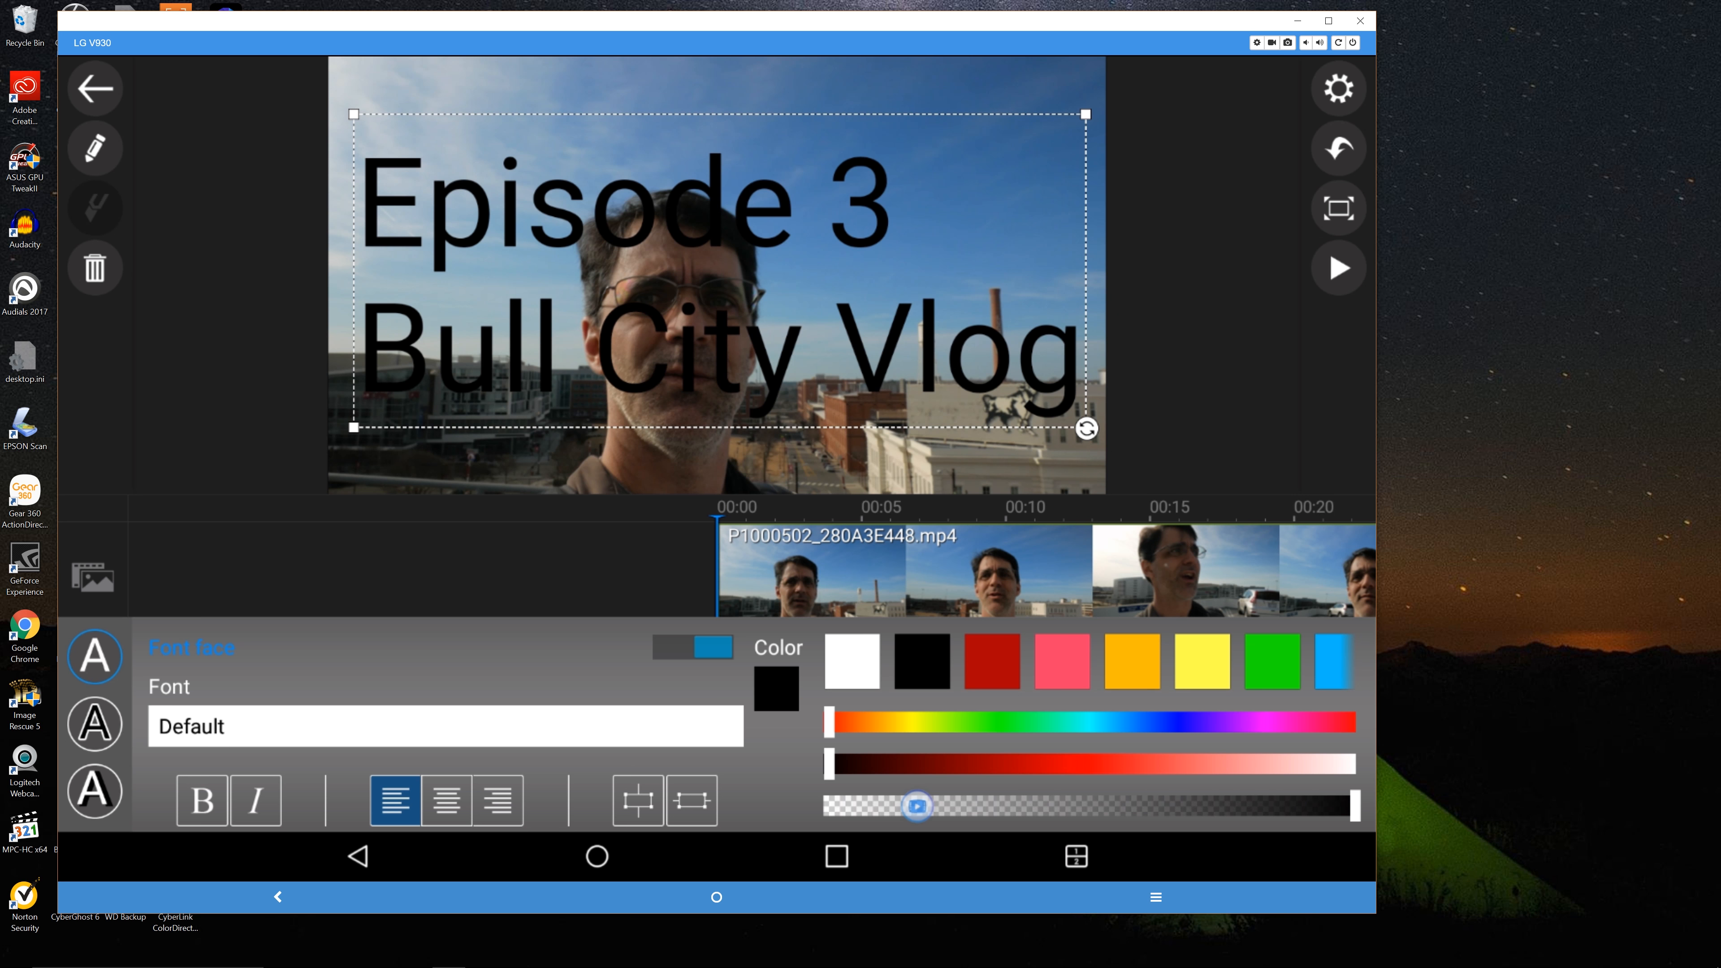
left_click(851, 660)
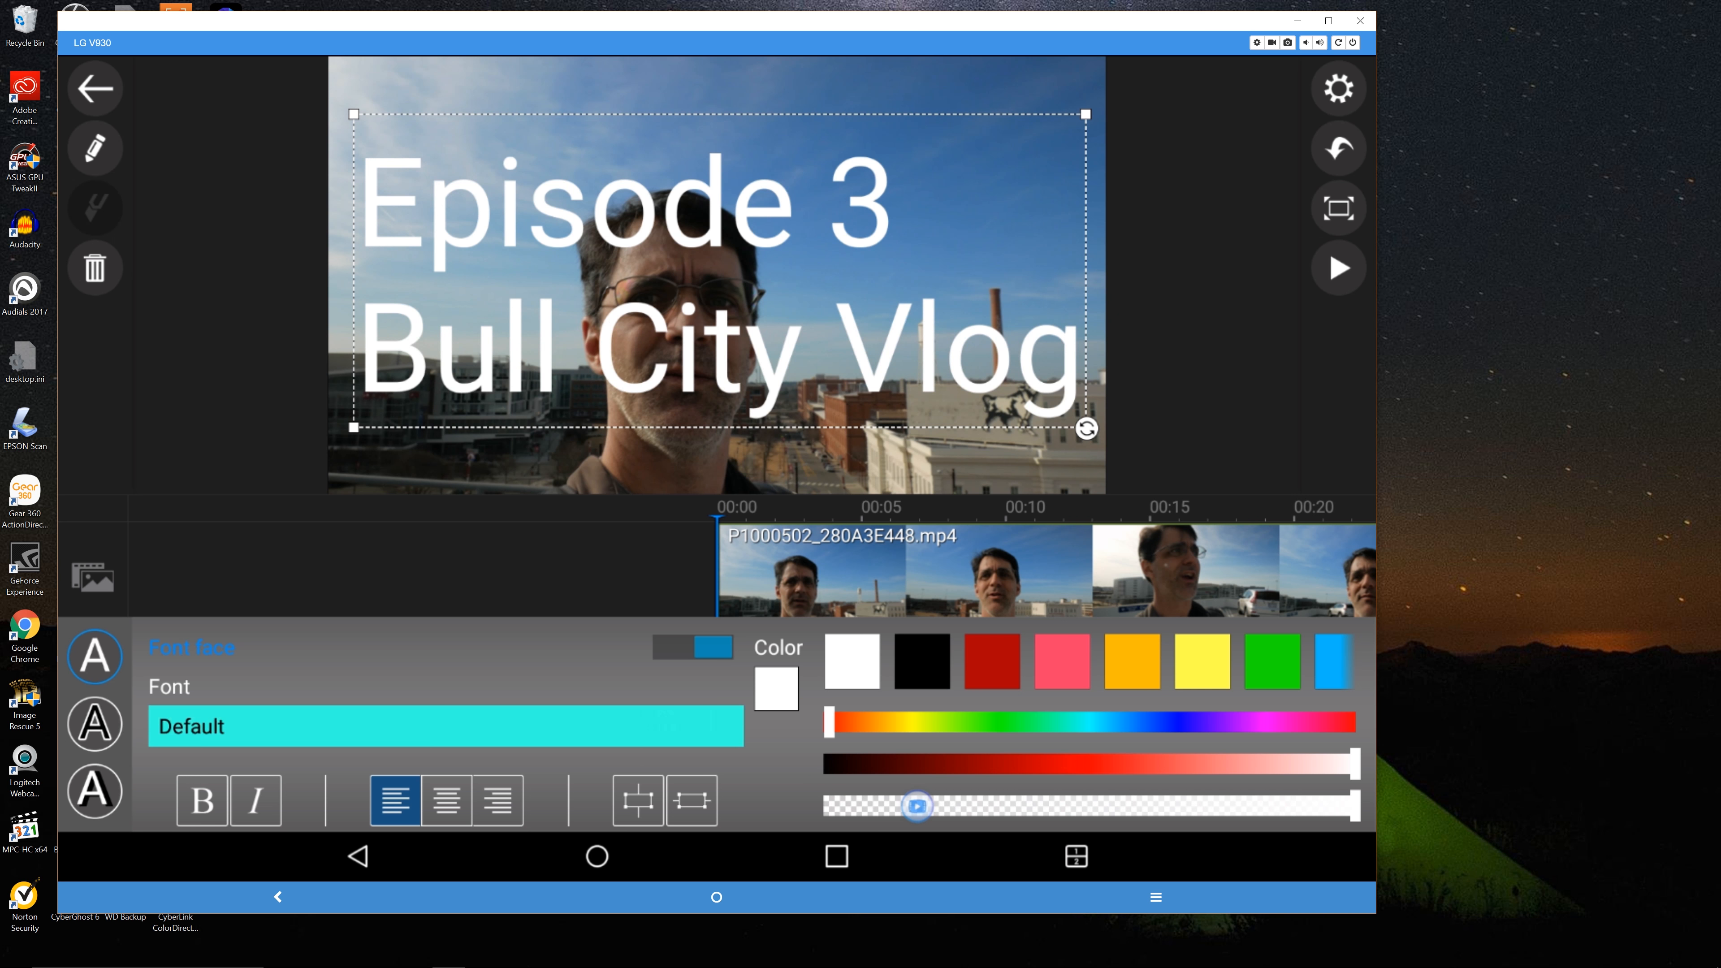
left_click(445, 725)
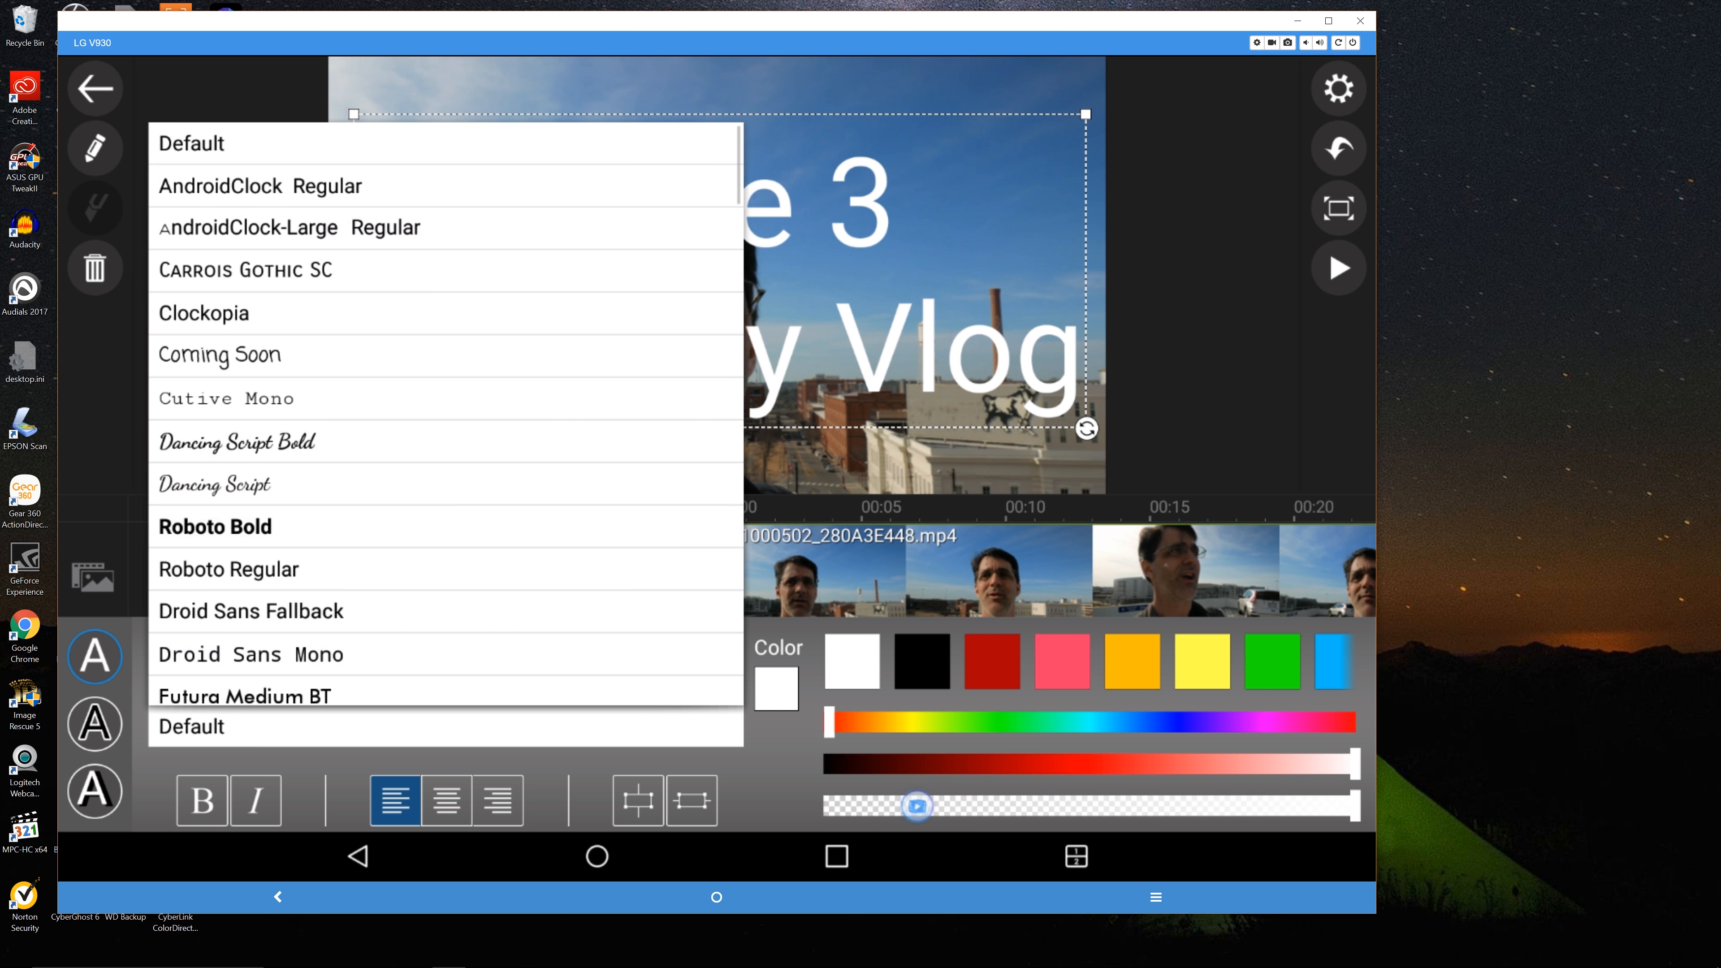
left_click(215, 526)
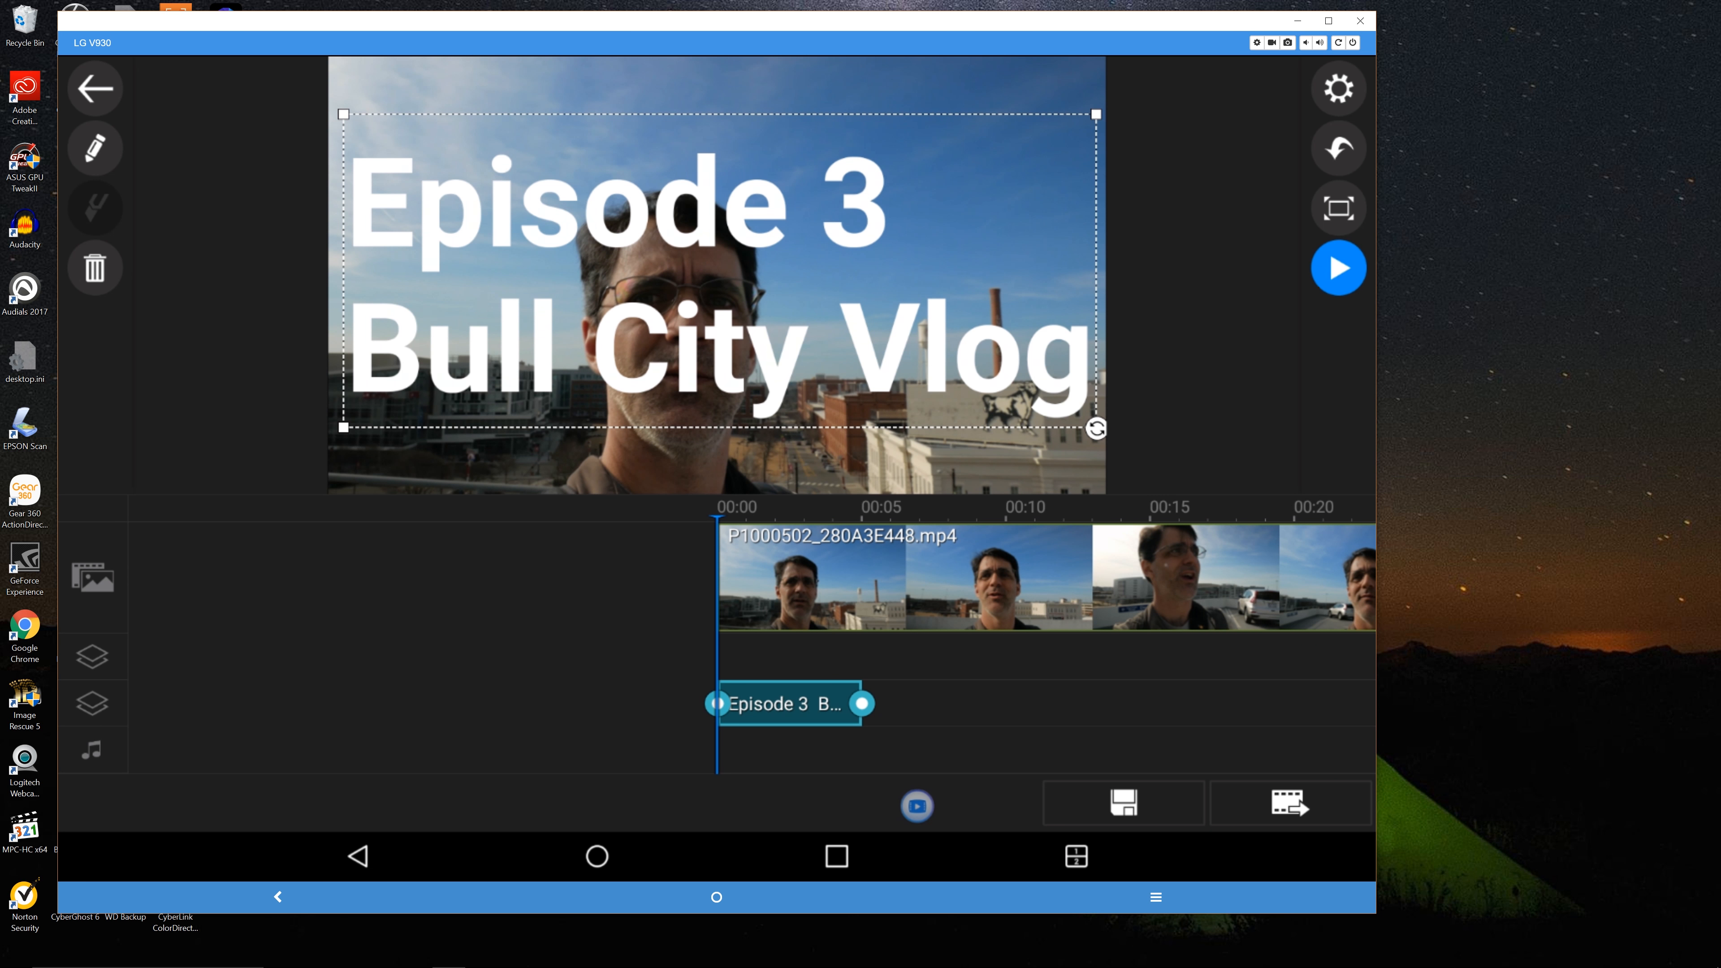
- Preview the titled vlog to its end, then reopen the media library for audio
left_click(1339, 267)
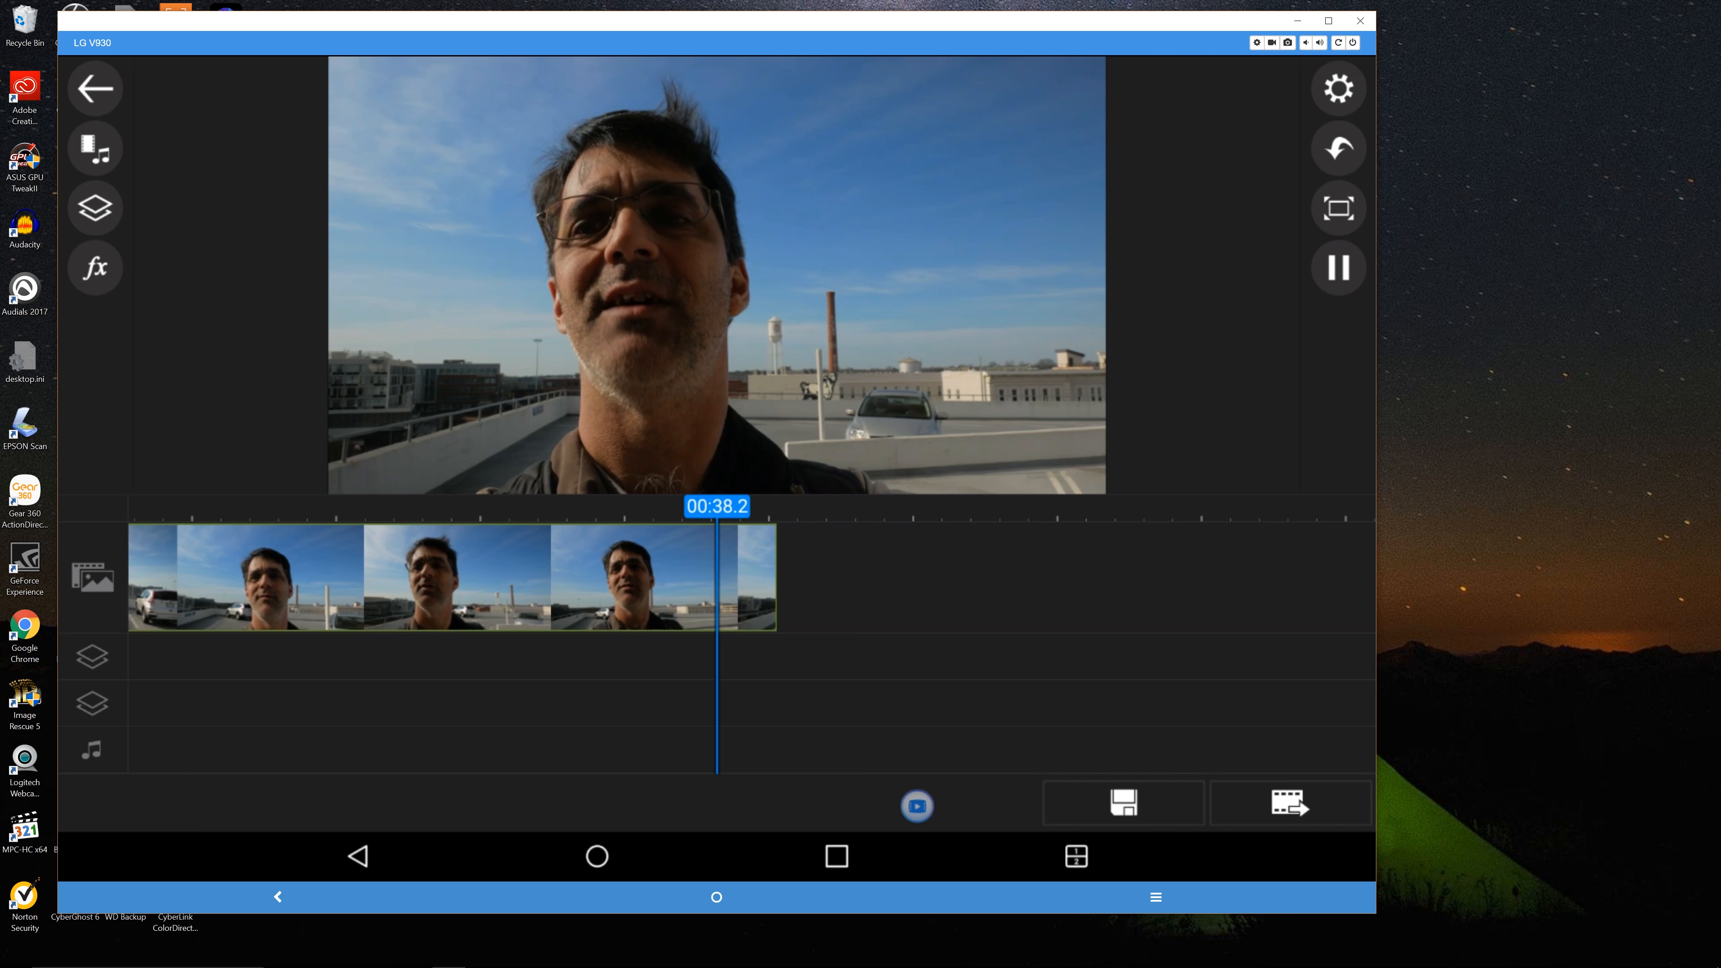
left_click(1336, 267)
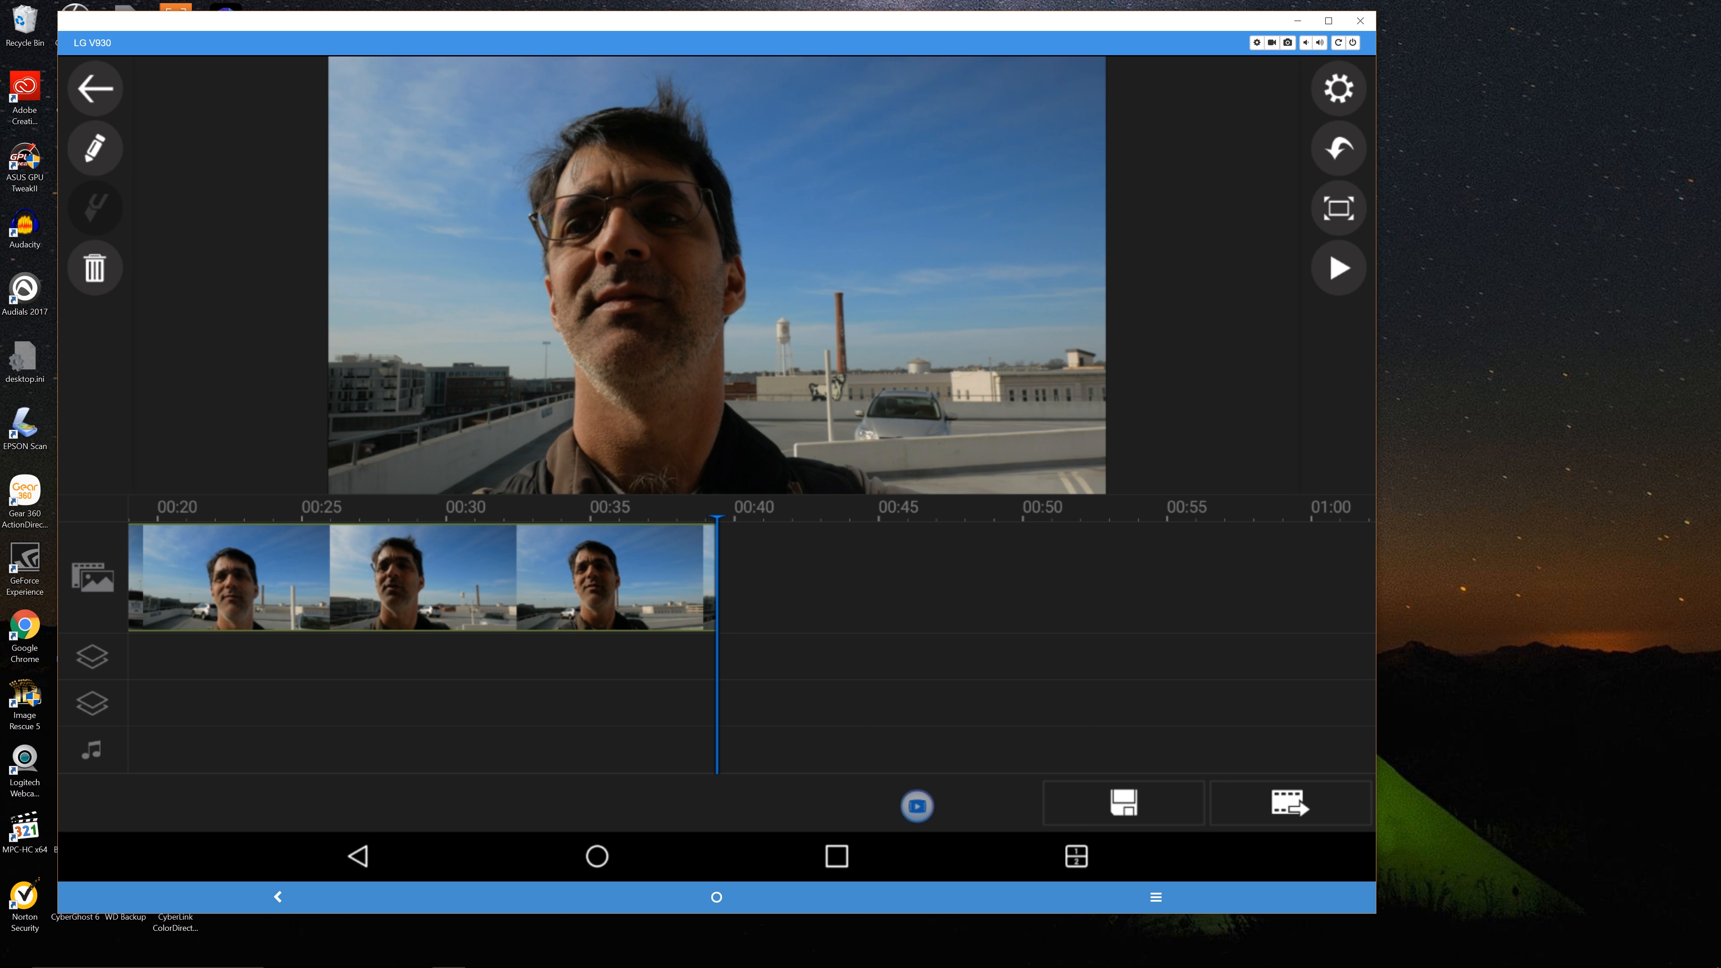
left_click(422, 577)
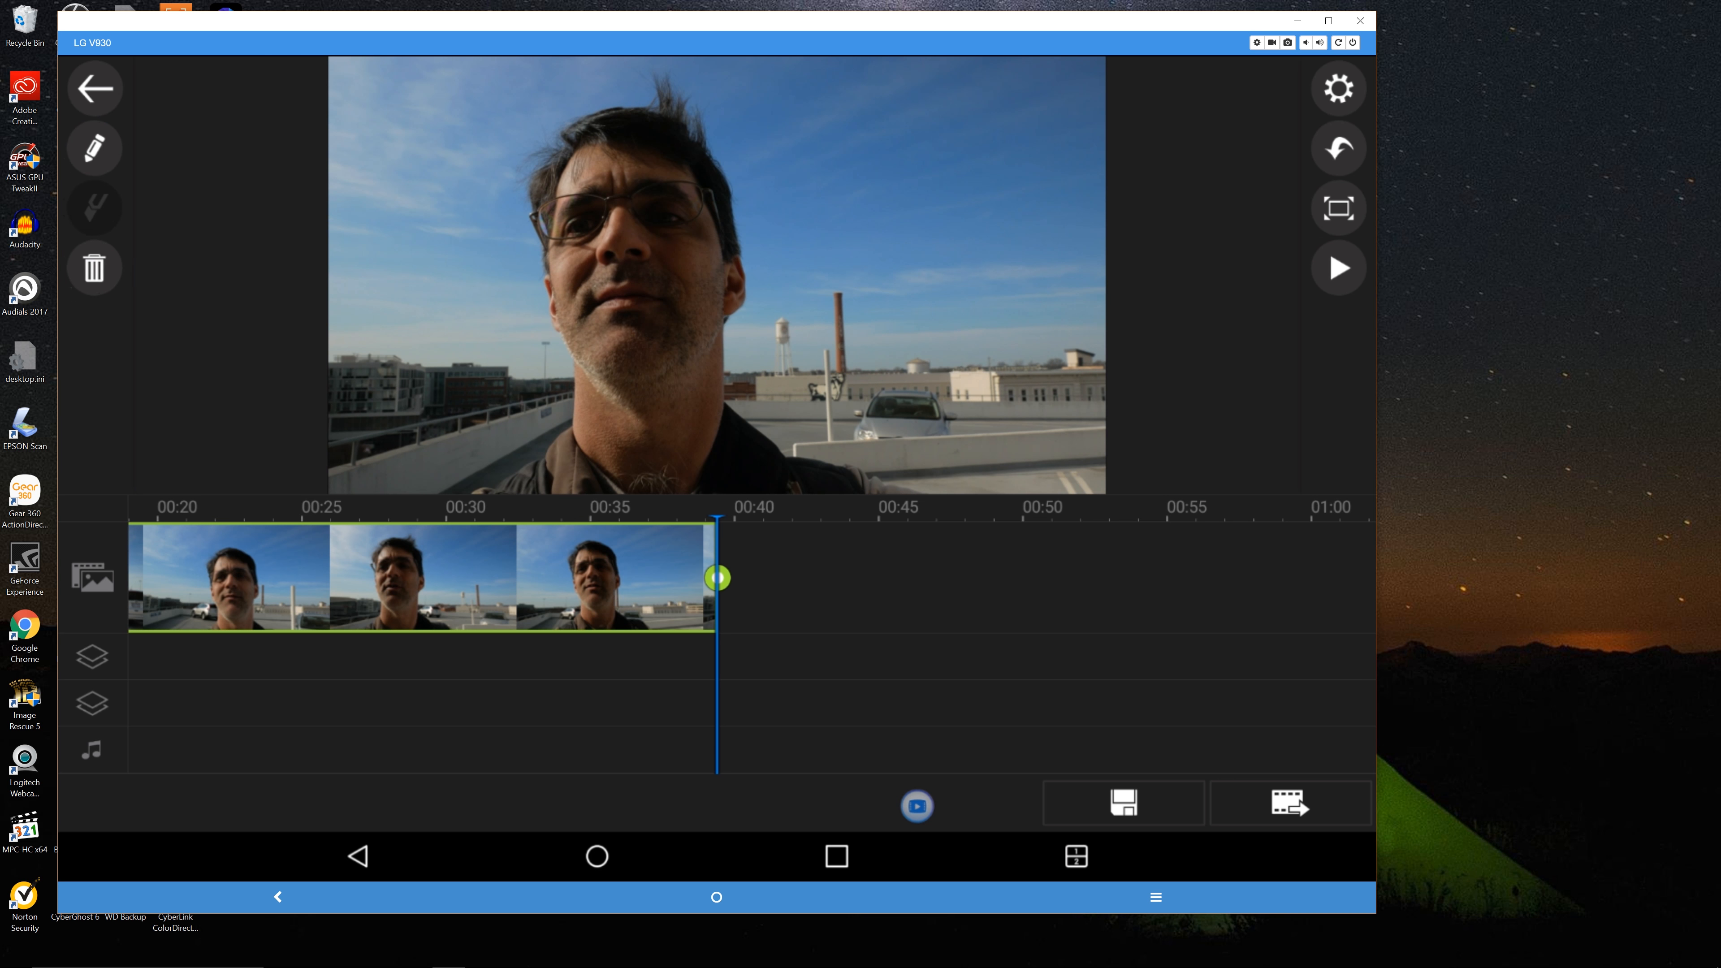
left_click(94, 148)
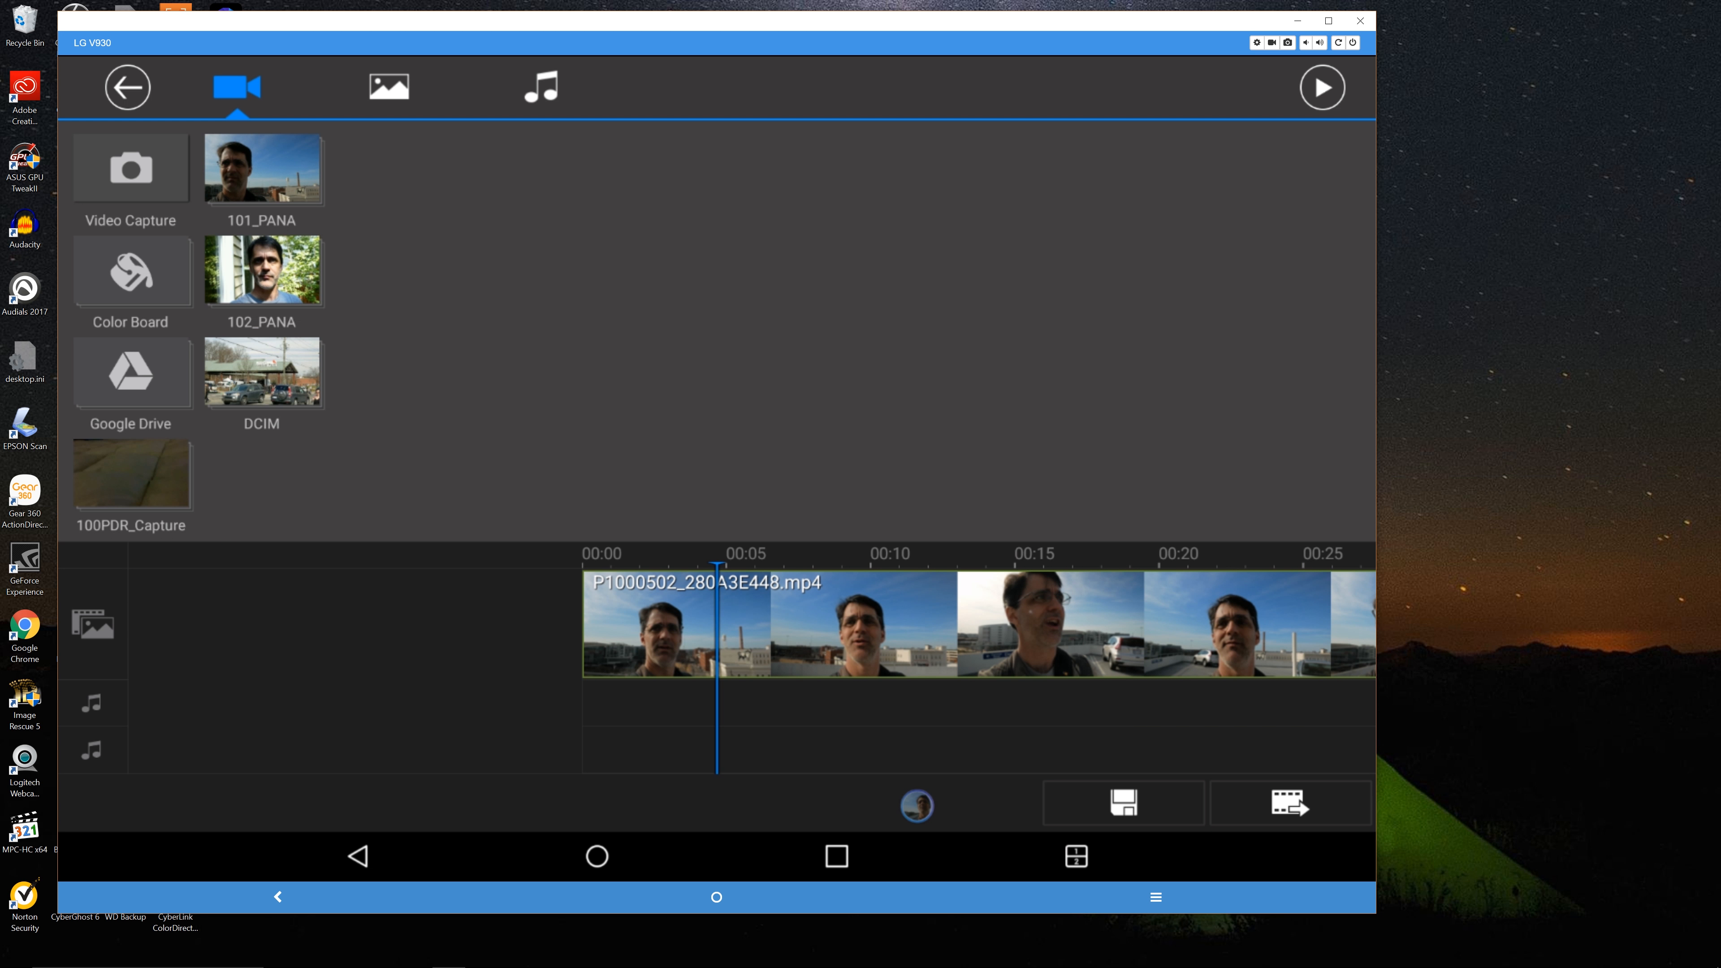
- Add 'panthurr - I Love U.mp3' from the music sources to the audio track
left_click(388, 87)
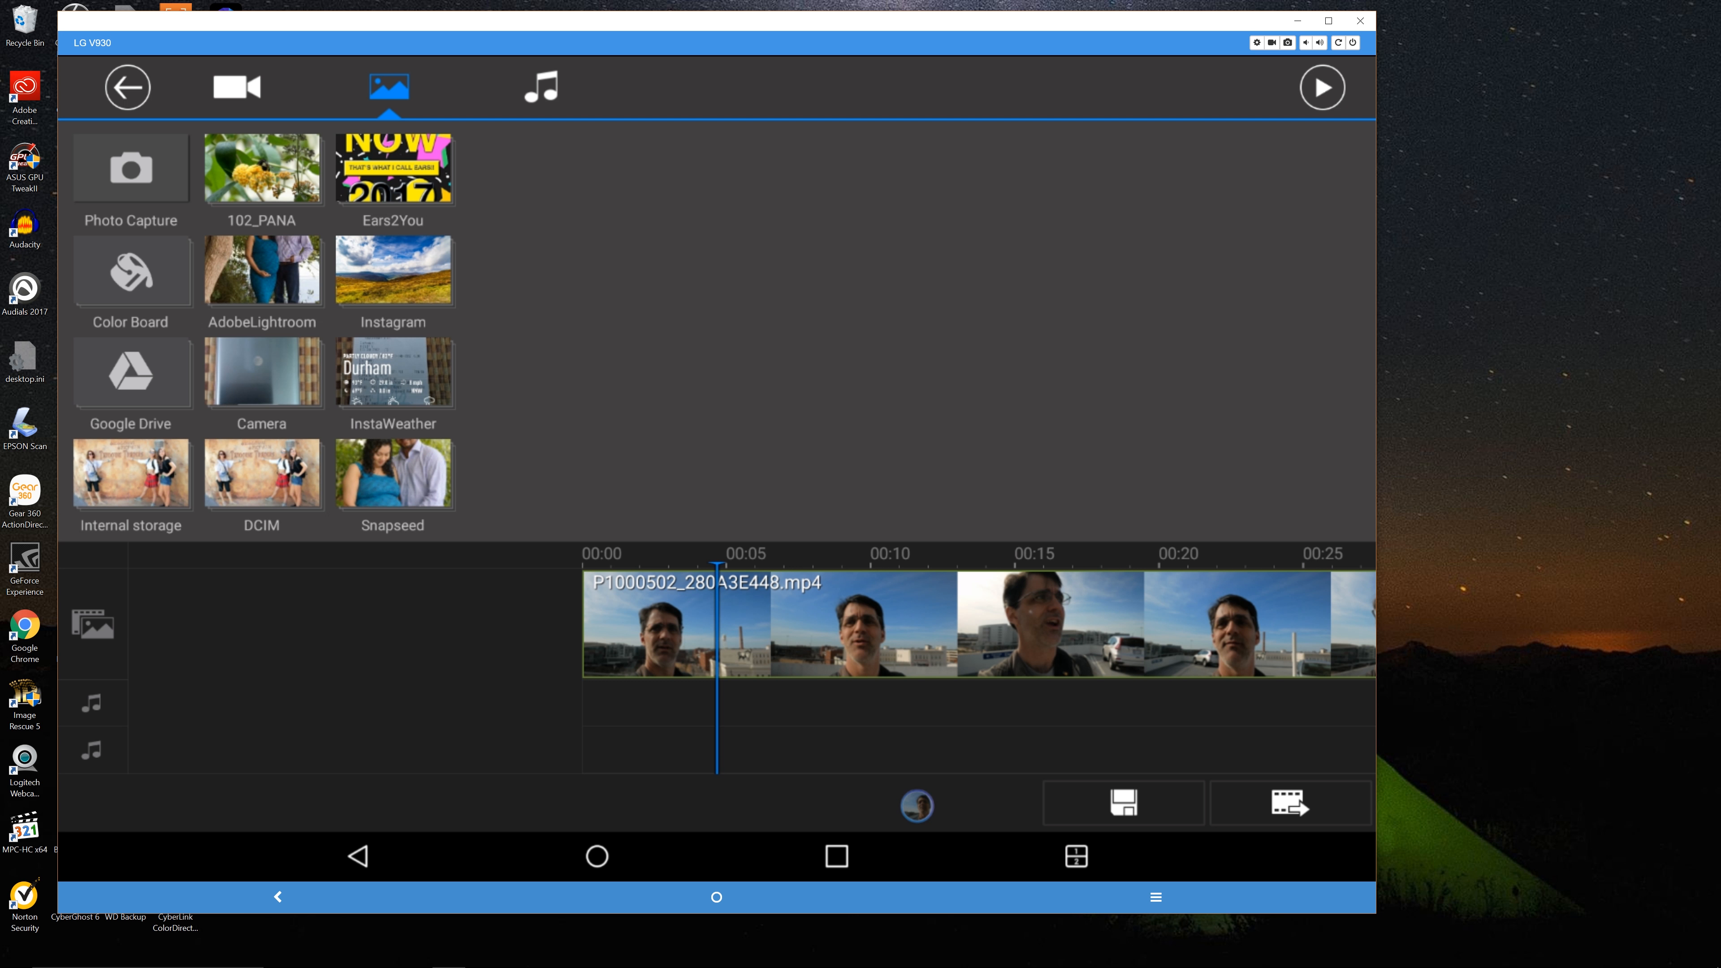
left_click(539, 88)
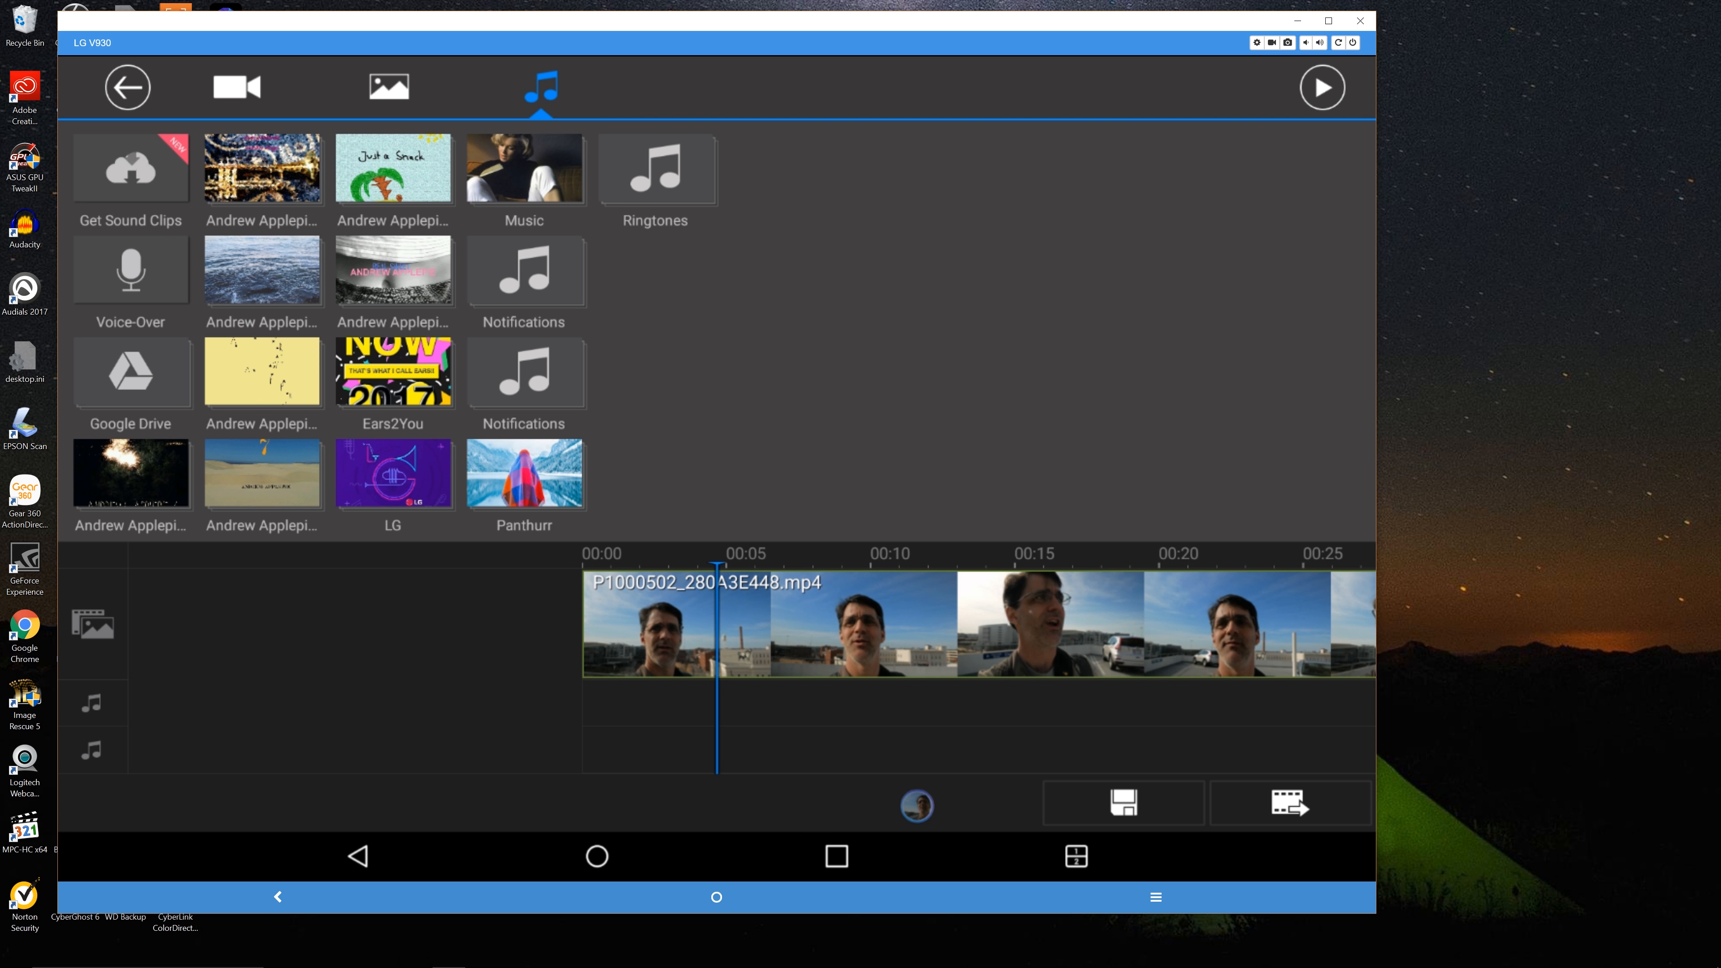
left_click(524, 475)
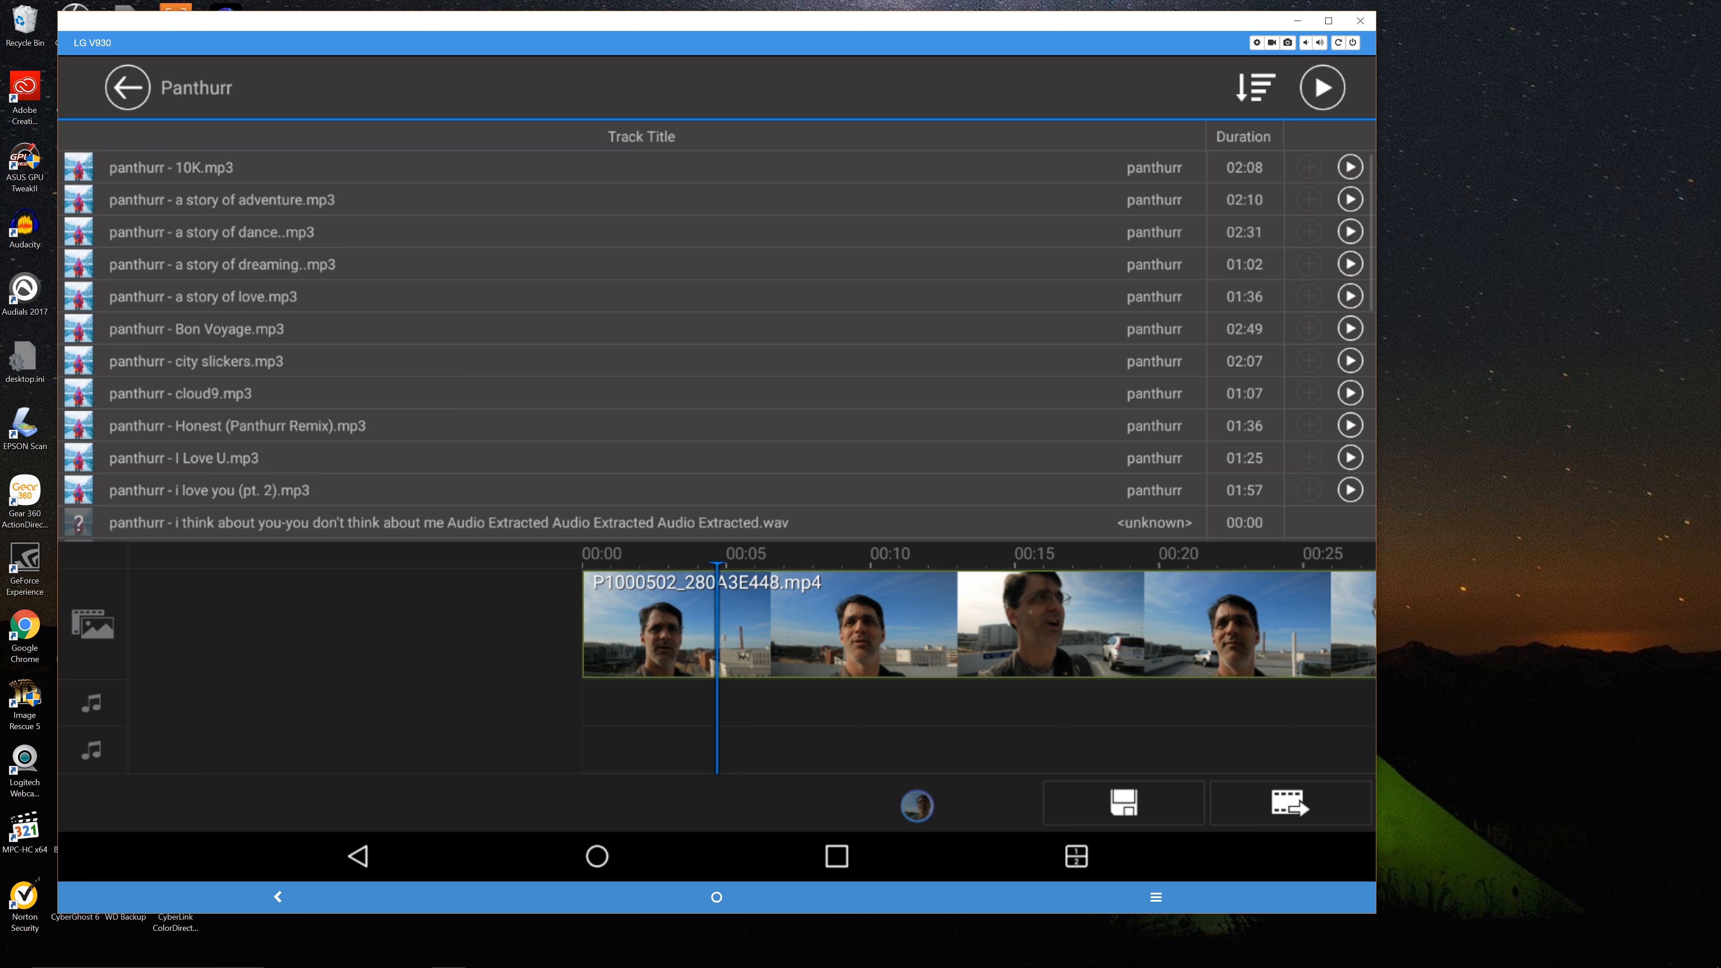
scroll("down", 3)
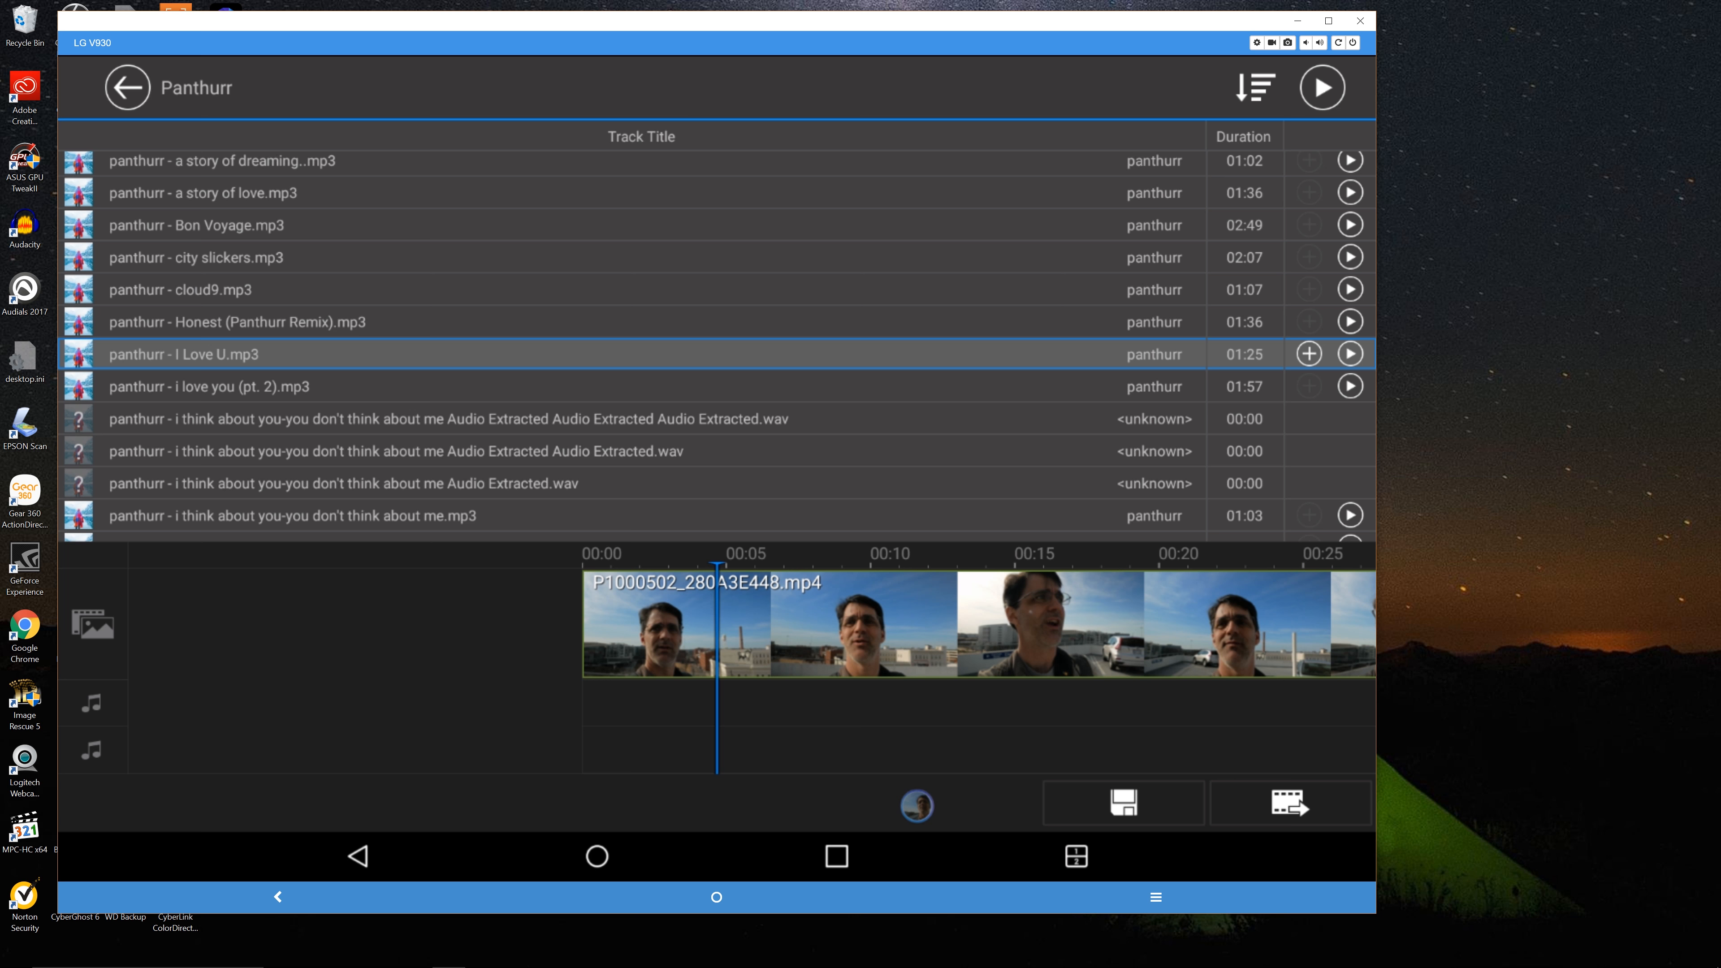
left_click(1307, 353)
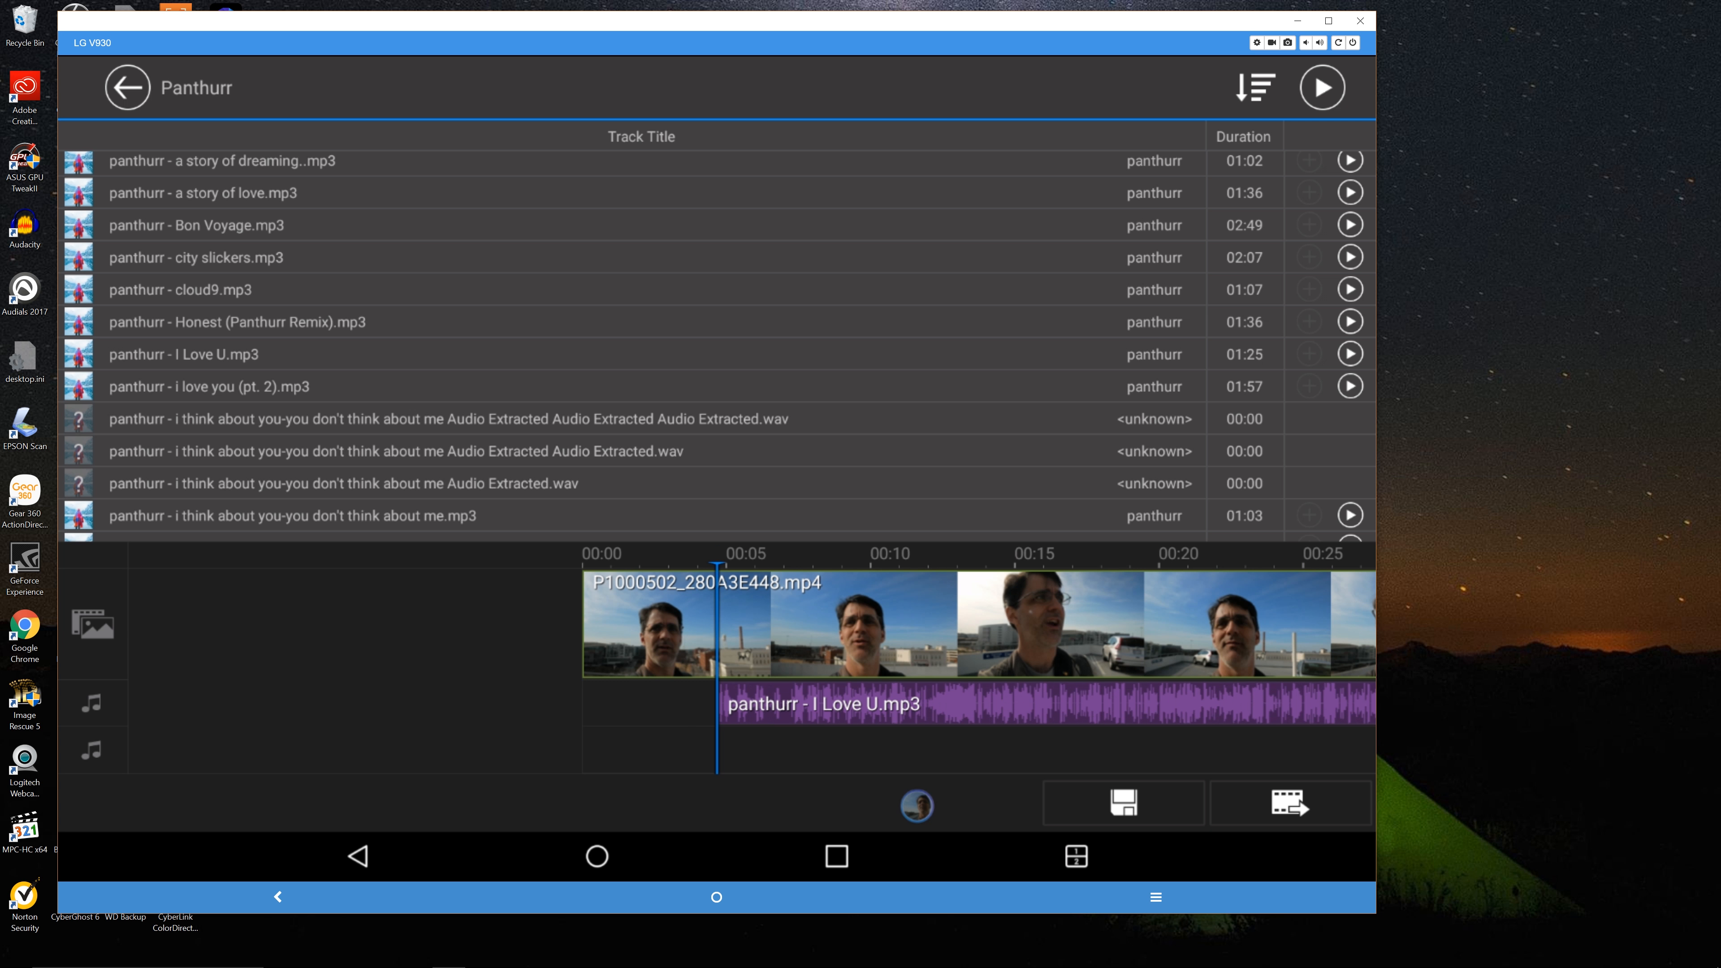
- Preview the edit with the song and reach the music clip's volume settings
scroll("right", 3)
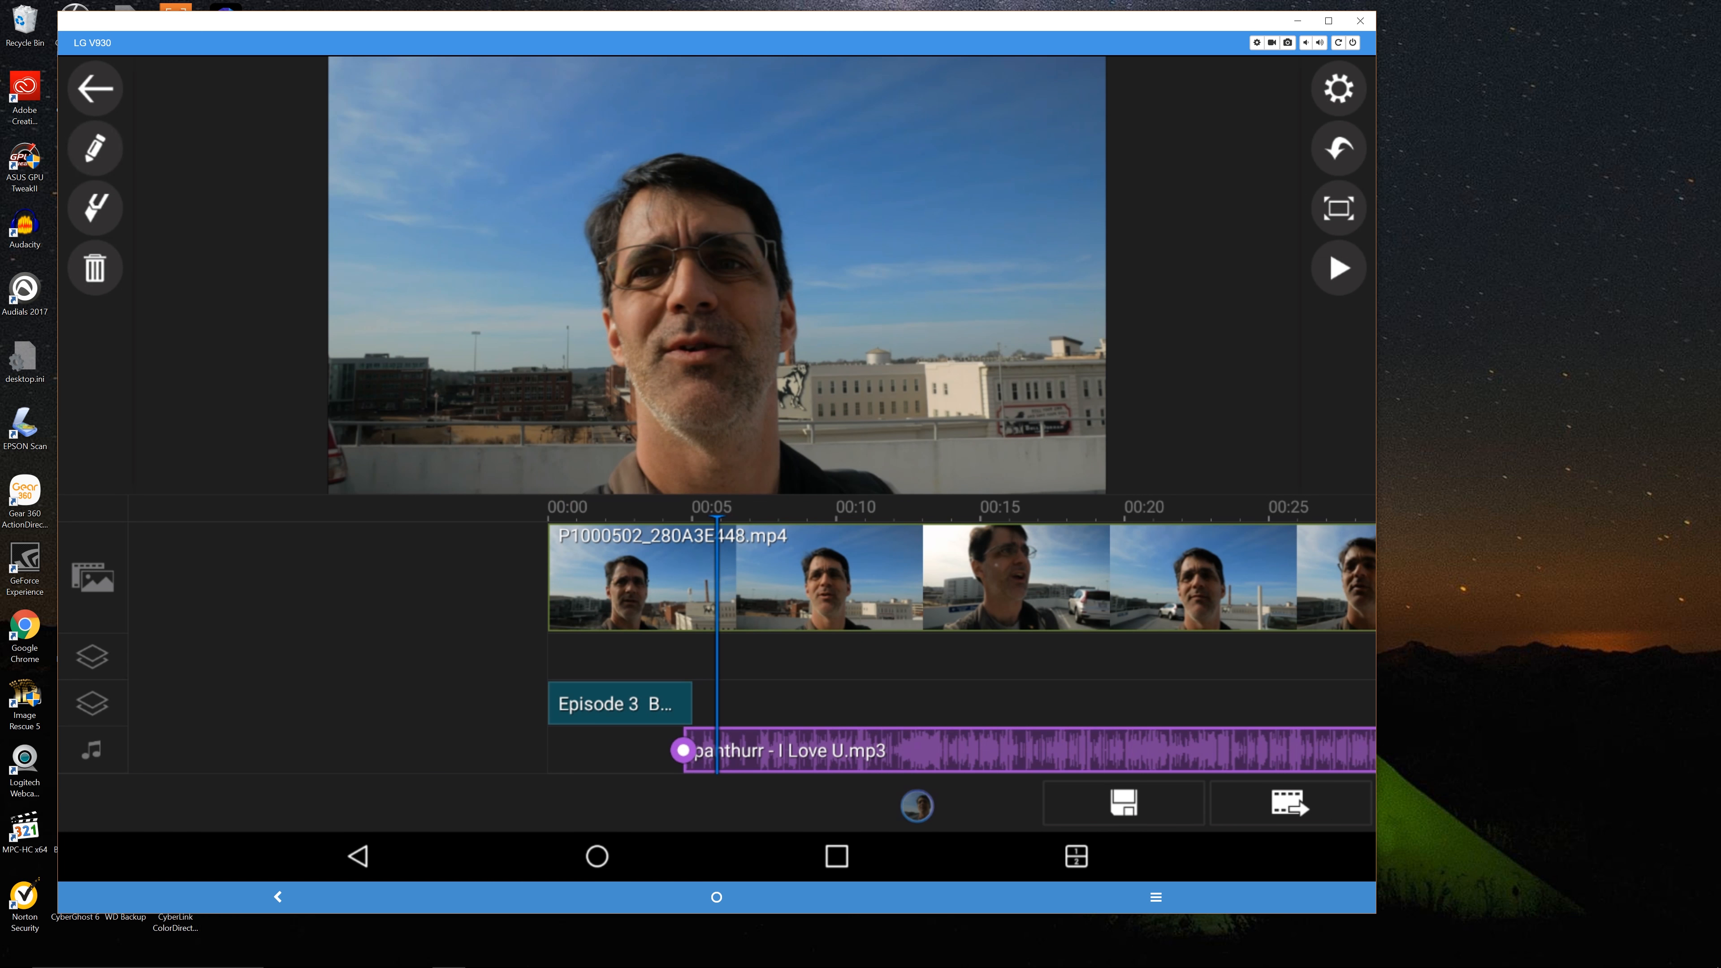
left_click(95, 148)
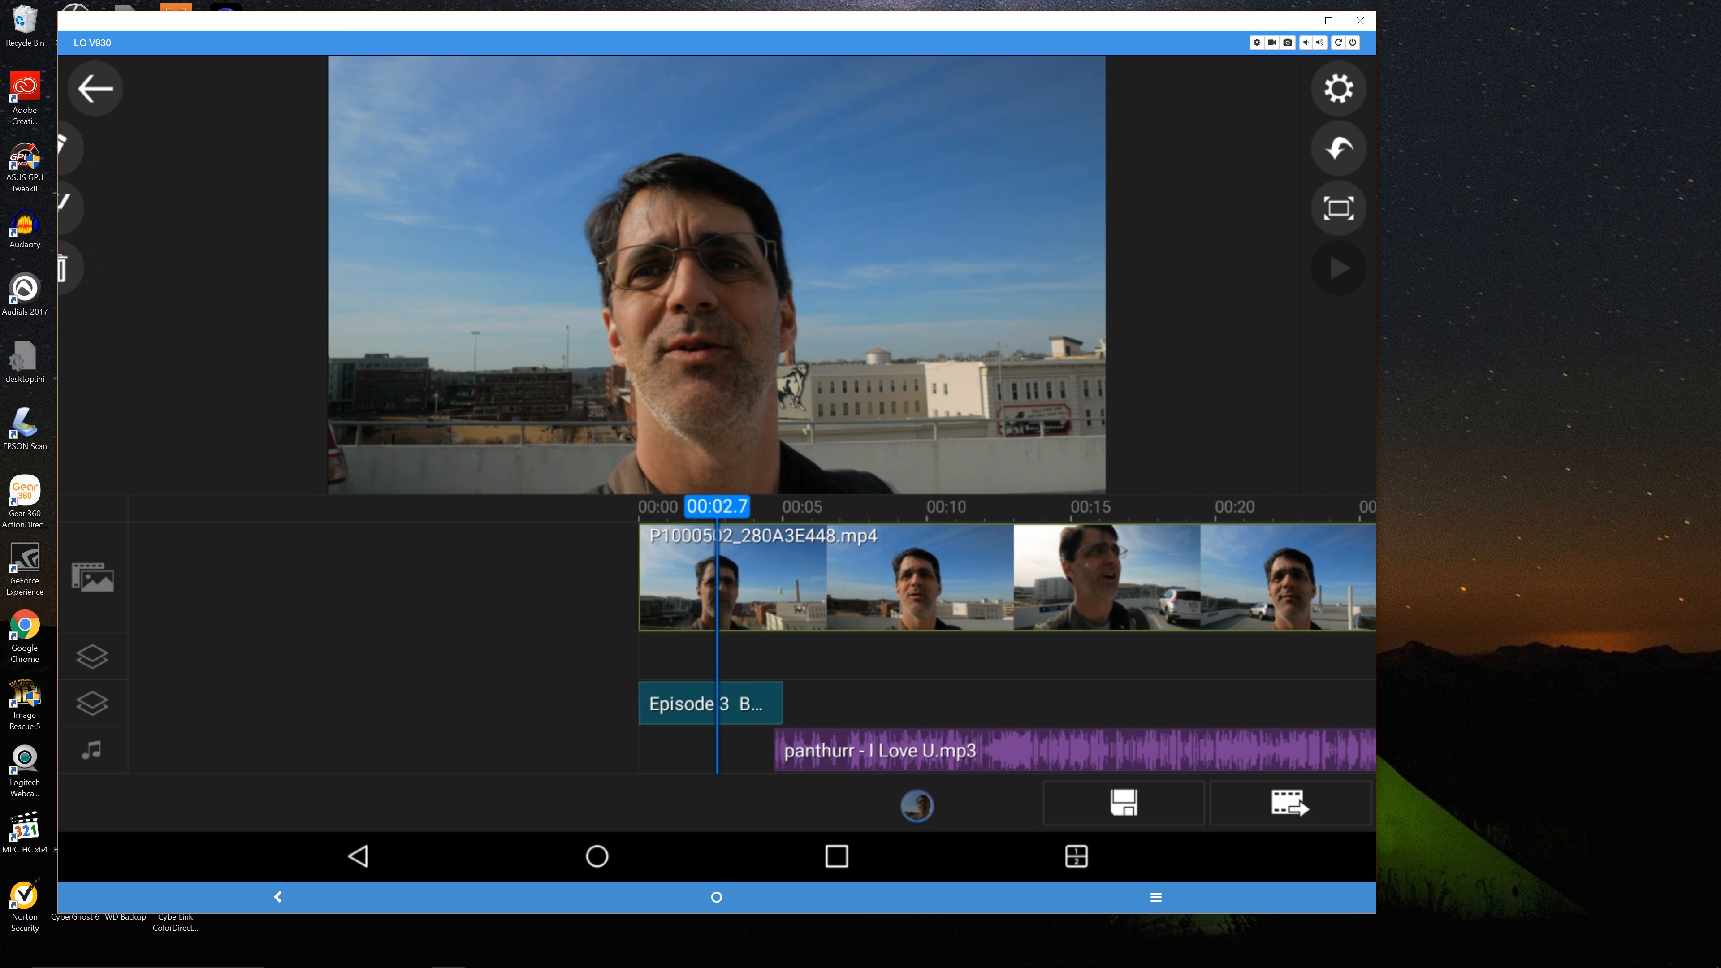
left_click(1339, 267)
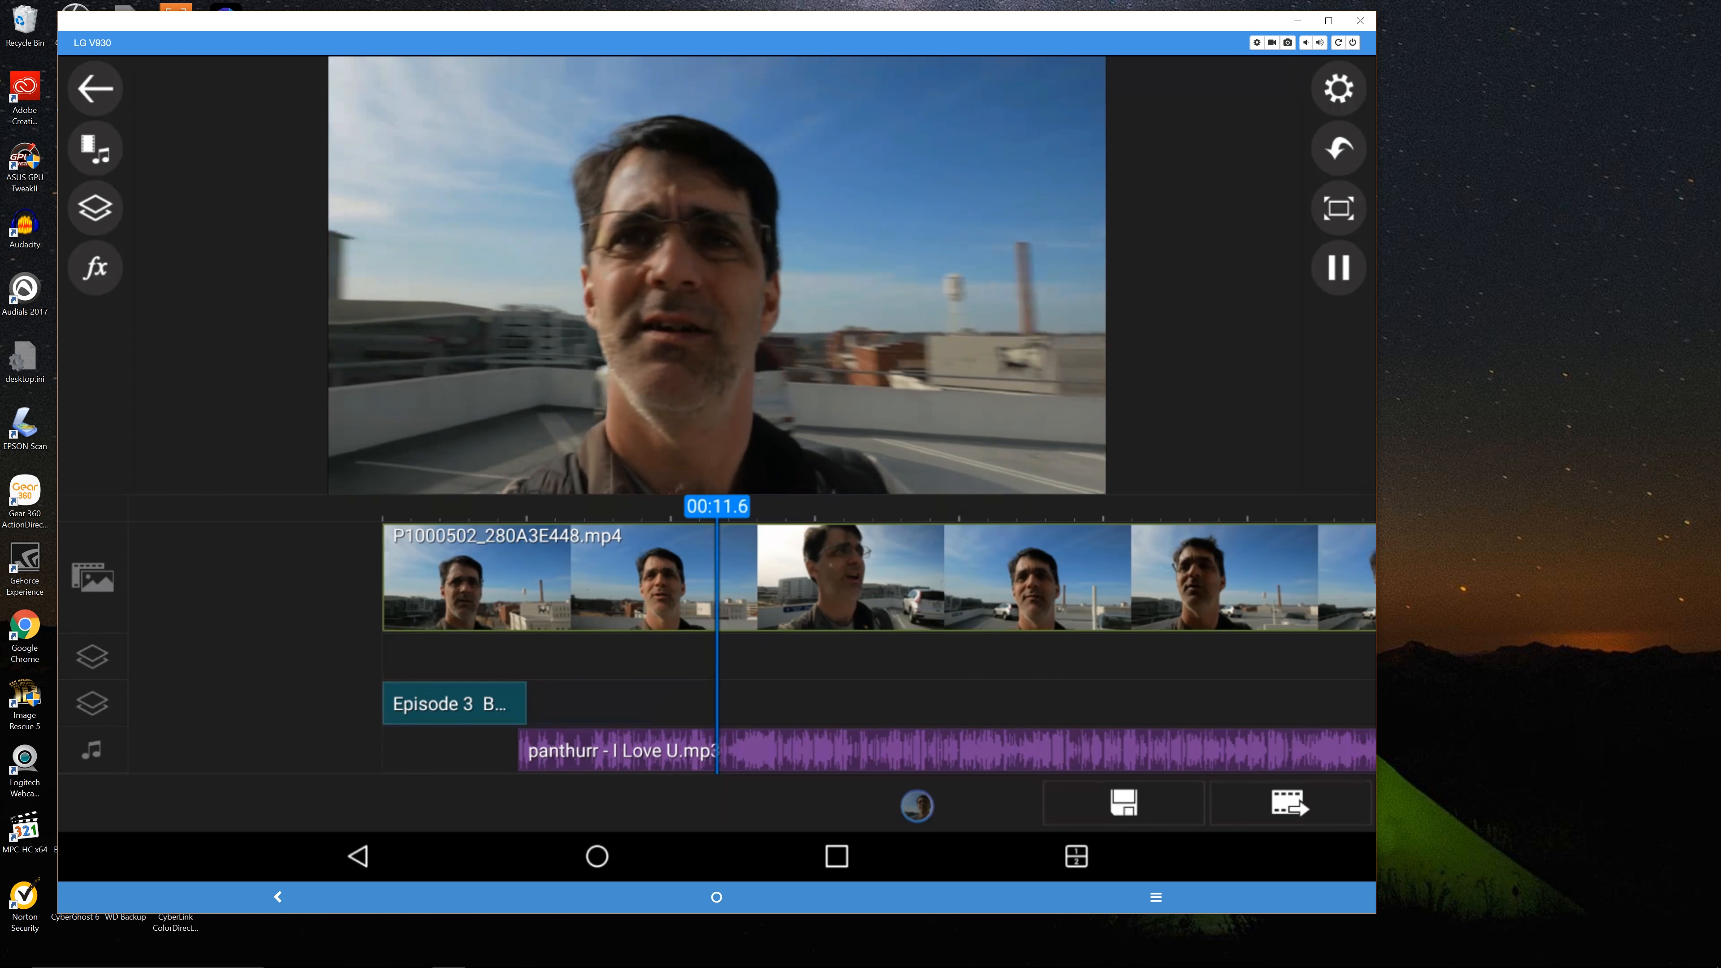
left_click(1339, 267)
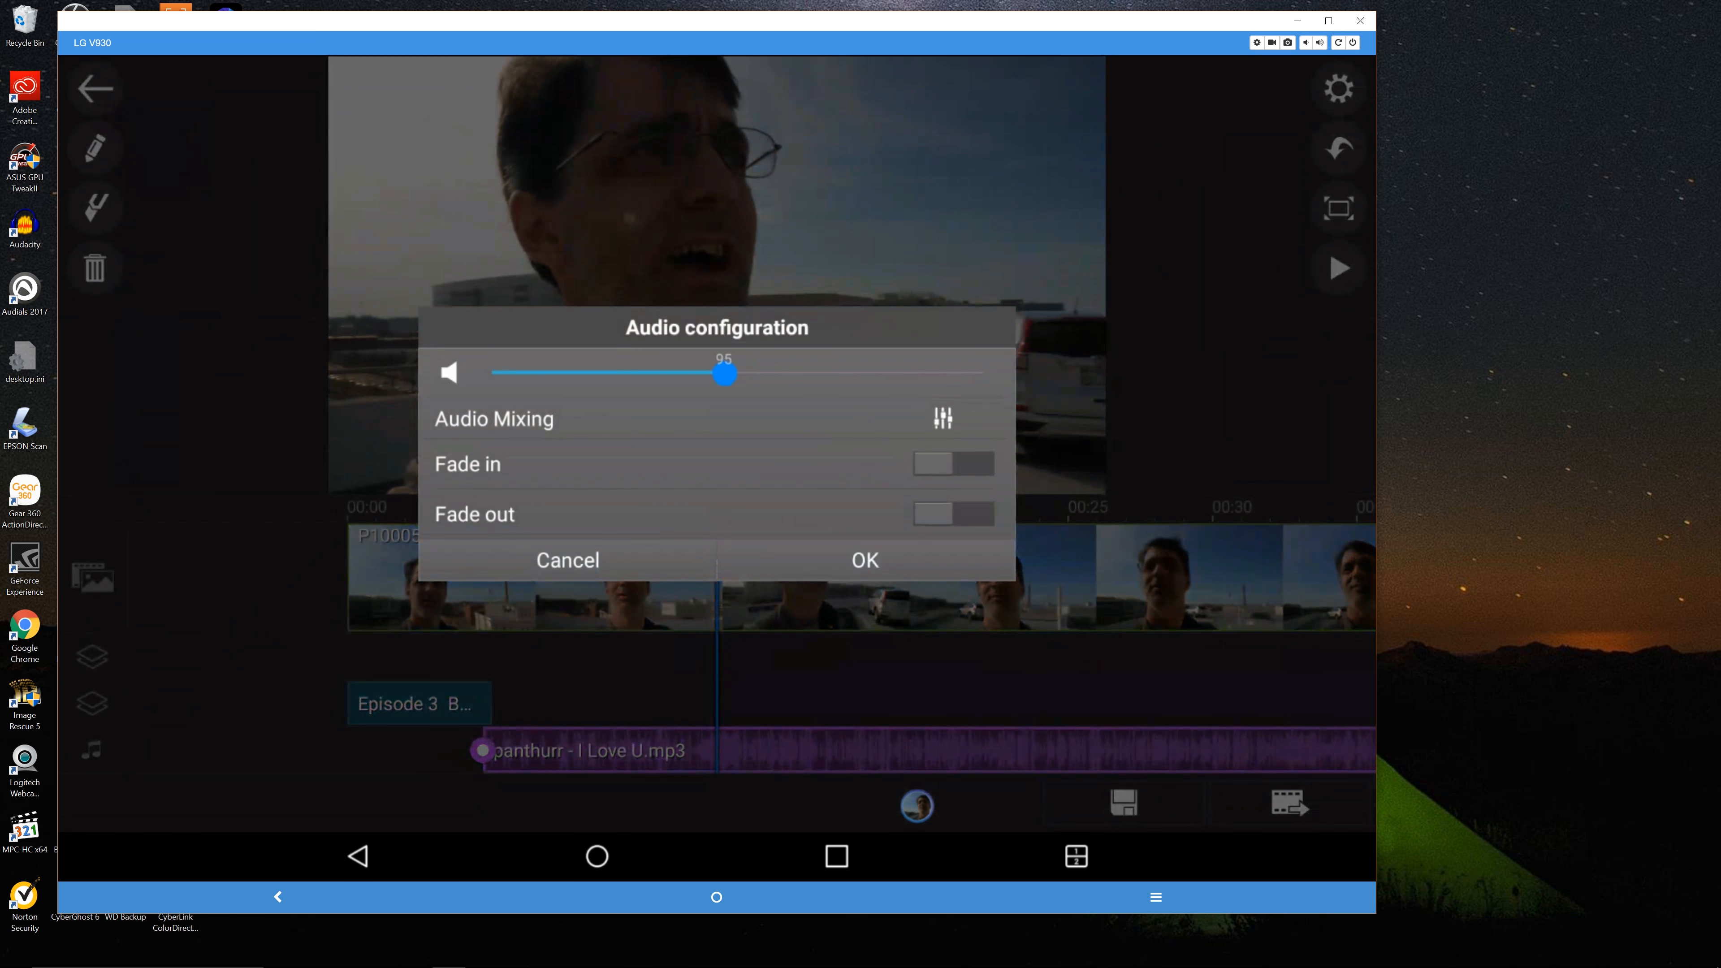
- Lower the music clip volume below 29 and enable Fade in
left_click_drag(724, 374, 598, 375)
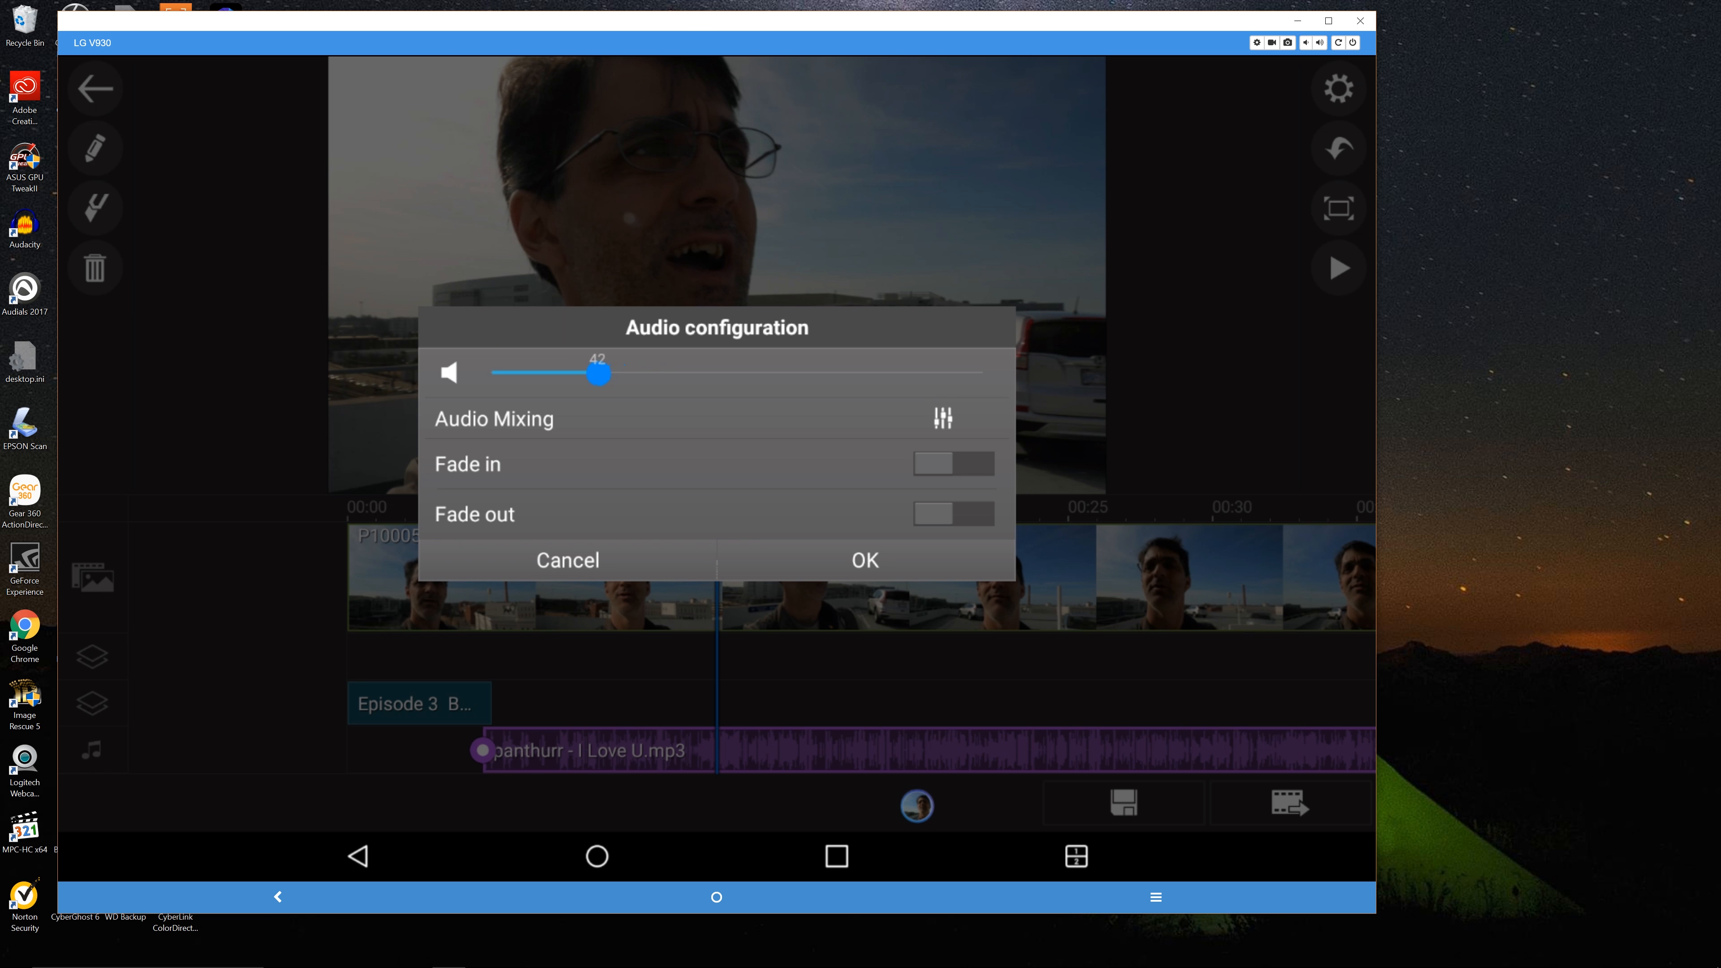
left_click_drag(597, 375, 567, 374)
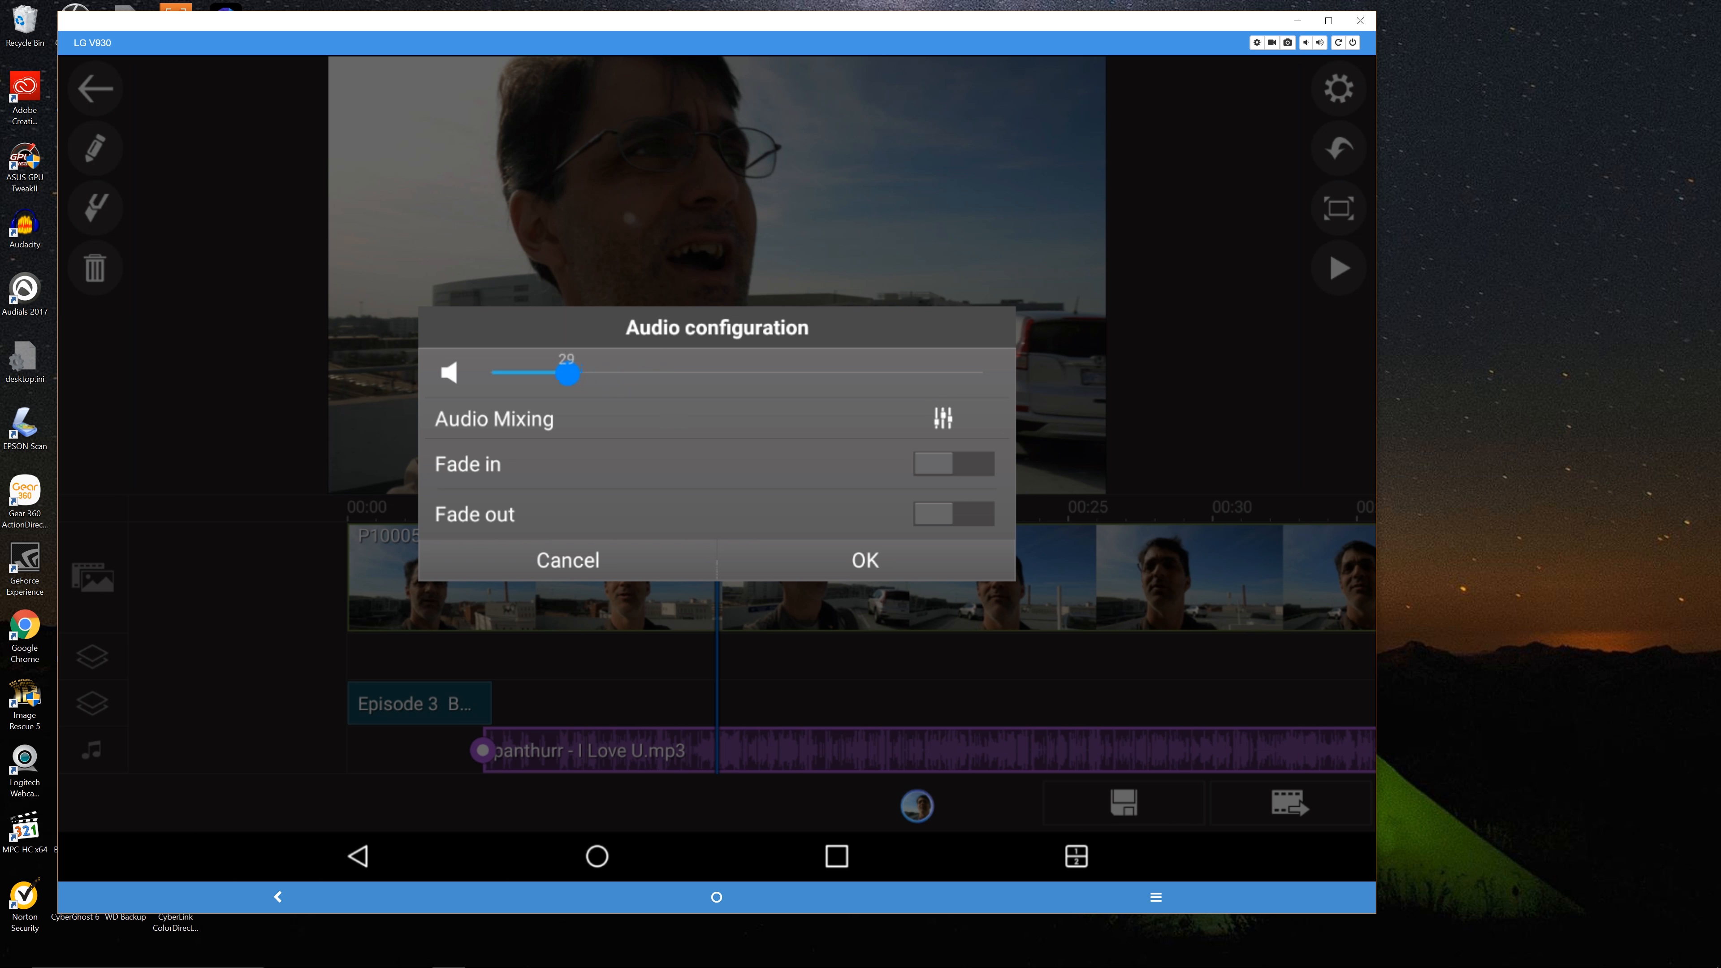
left_click_drag(567, 372, 546, 373)
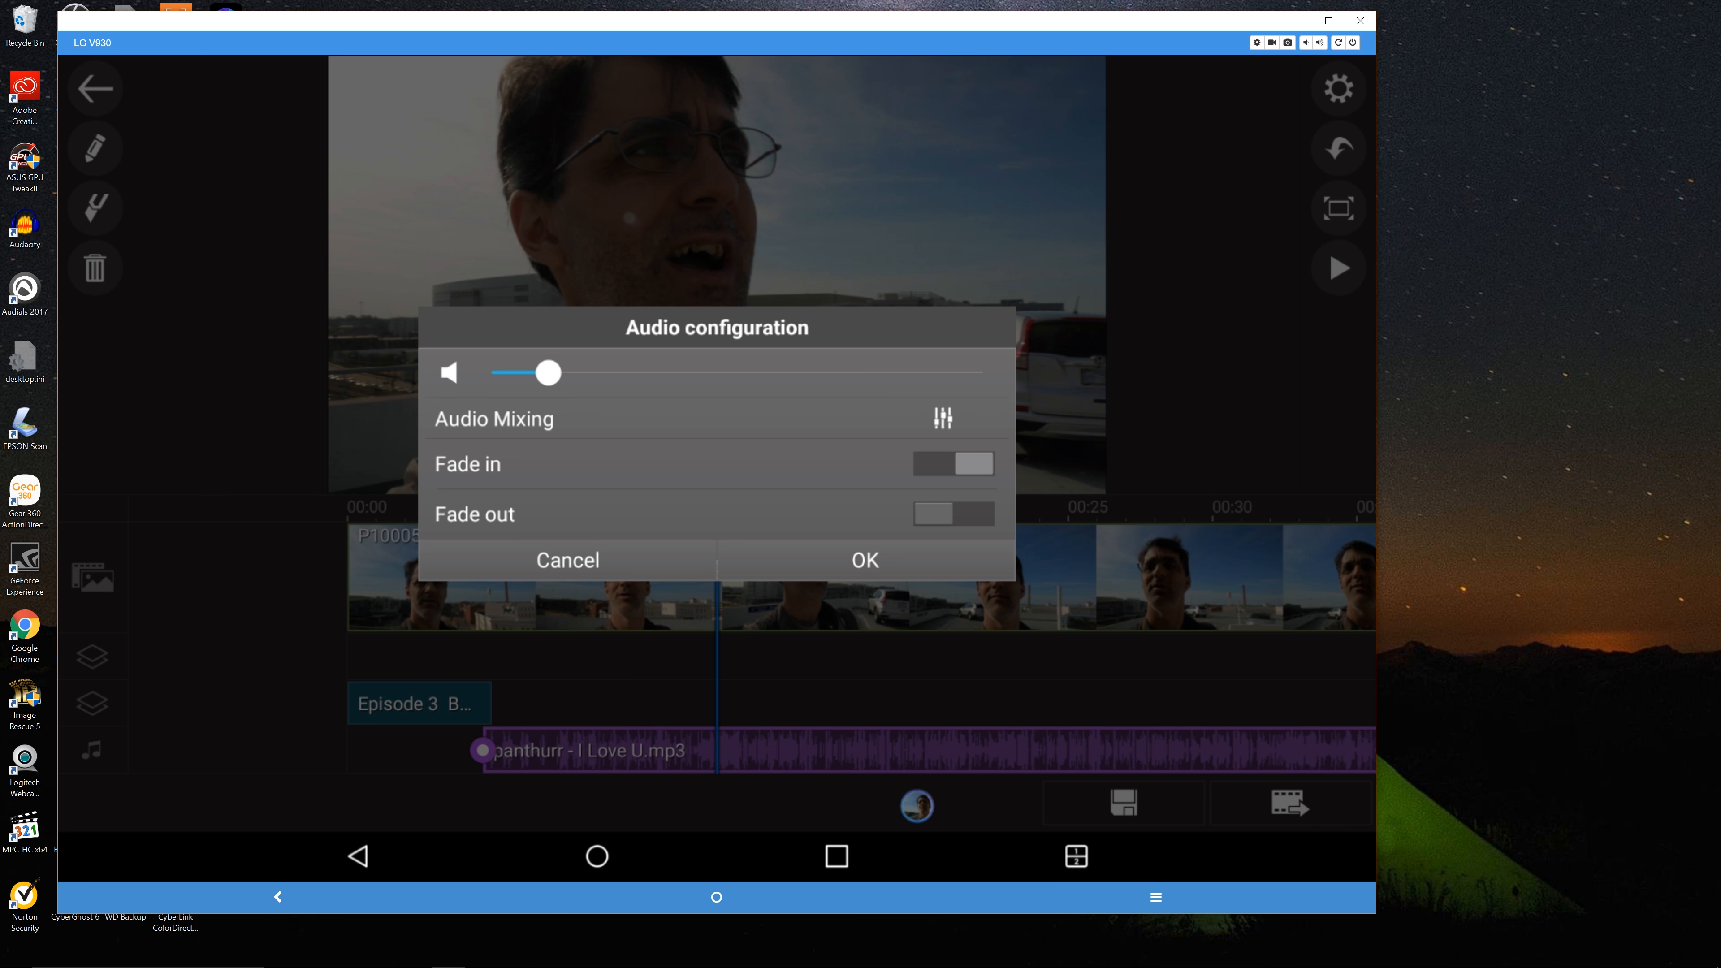
left_click(953, 464)
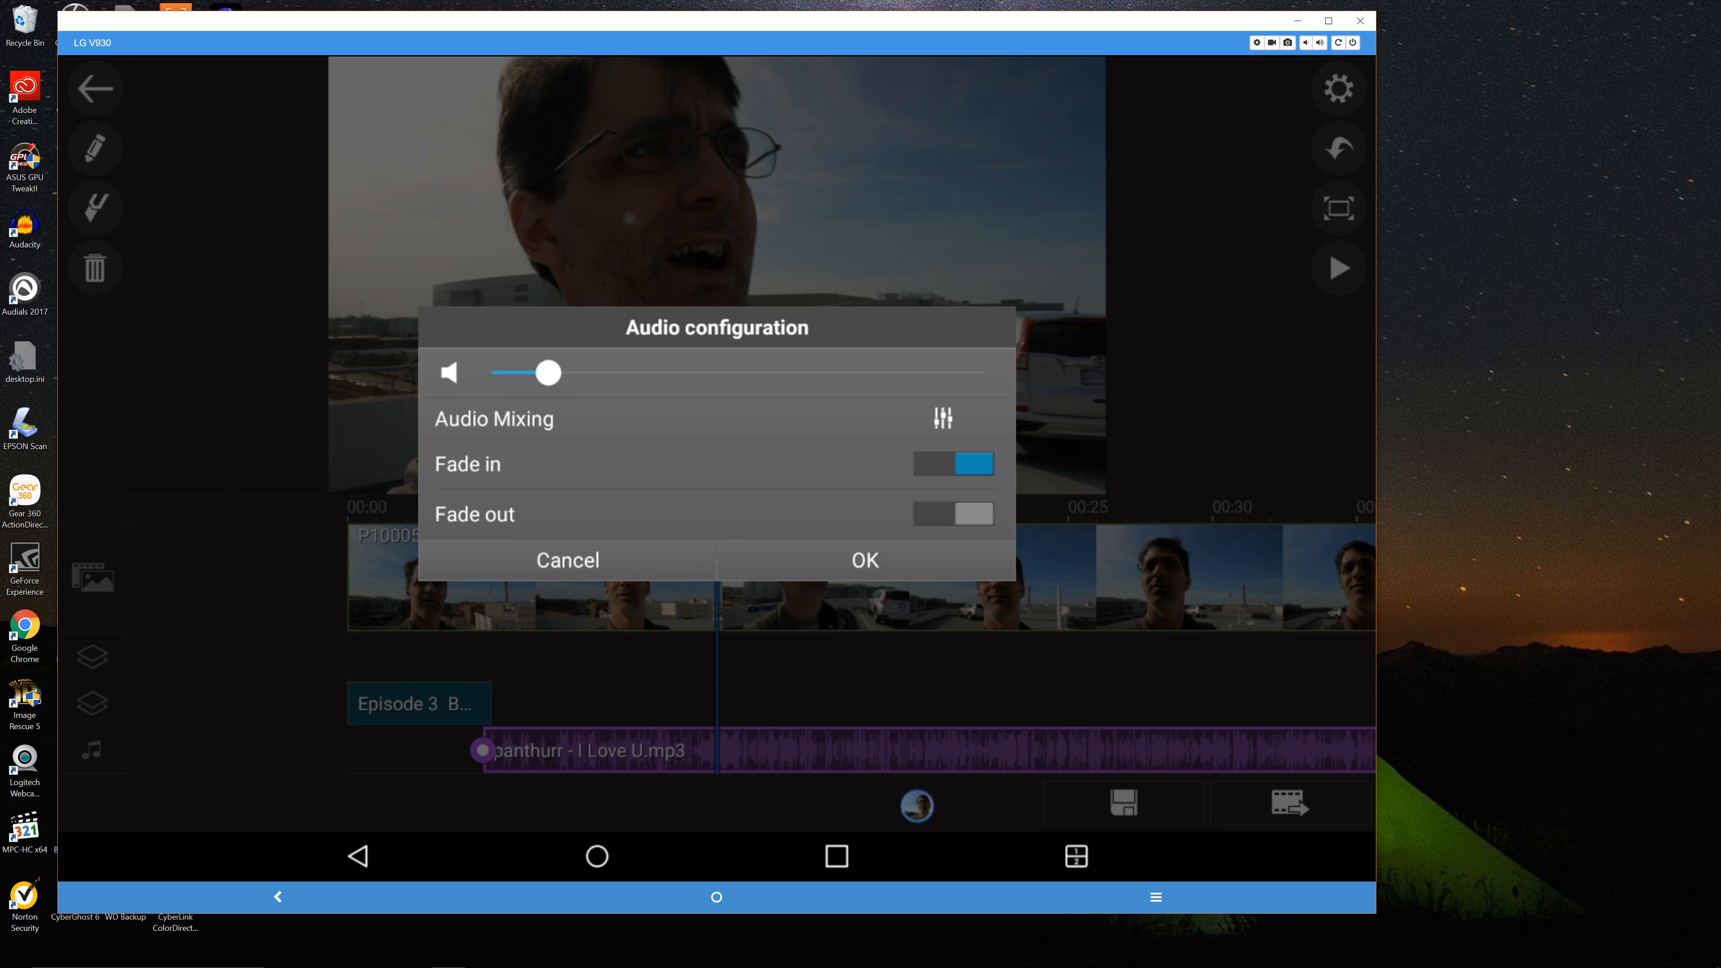
- Set Music 1 to 59 and Music 2 to 60 in Audio Mixing and confirm
left_click(865, 560)
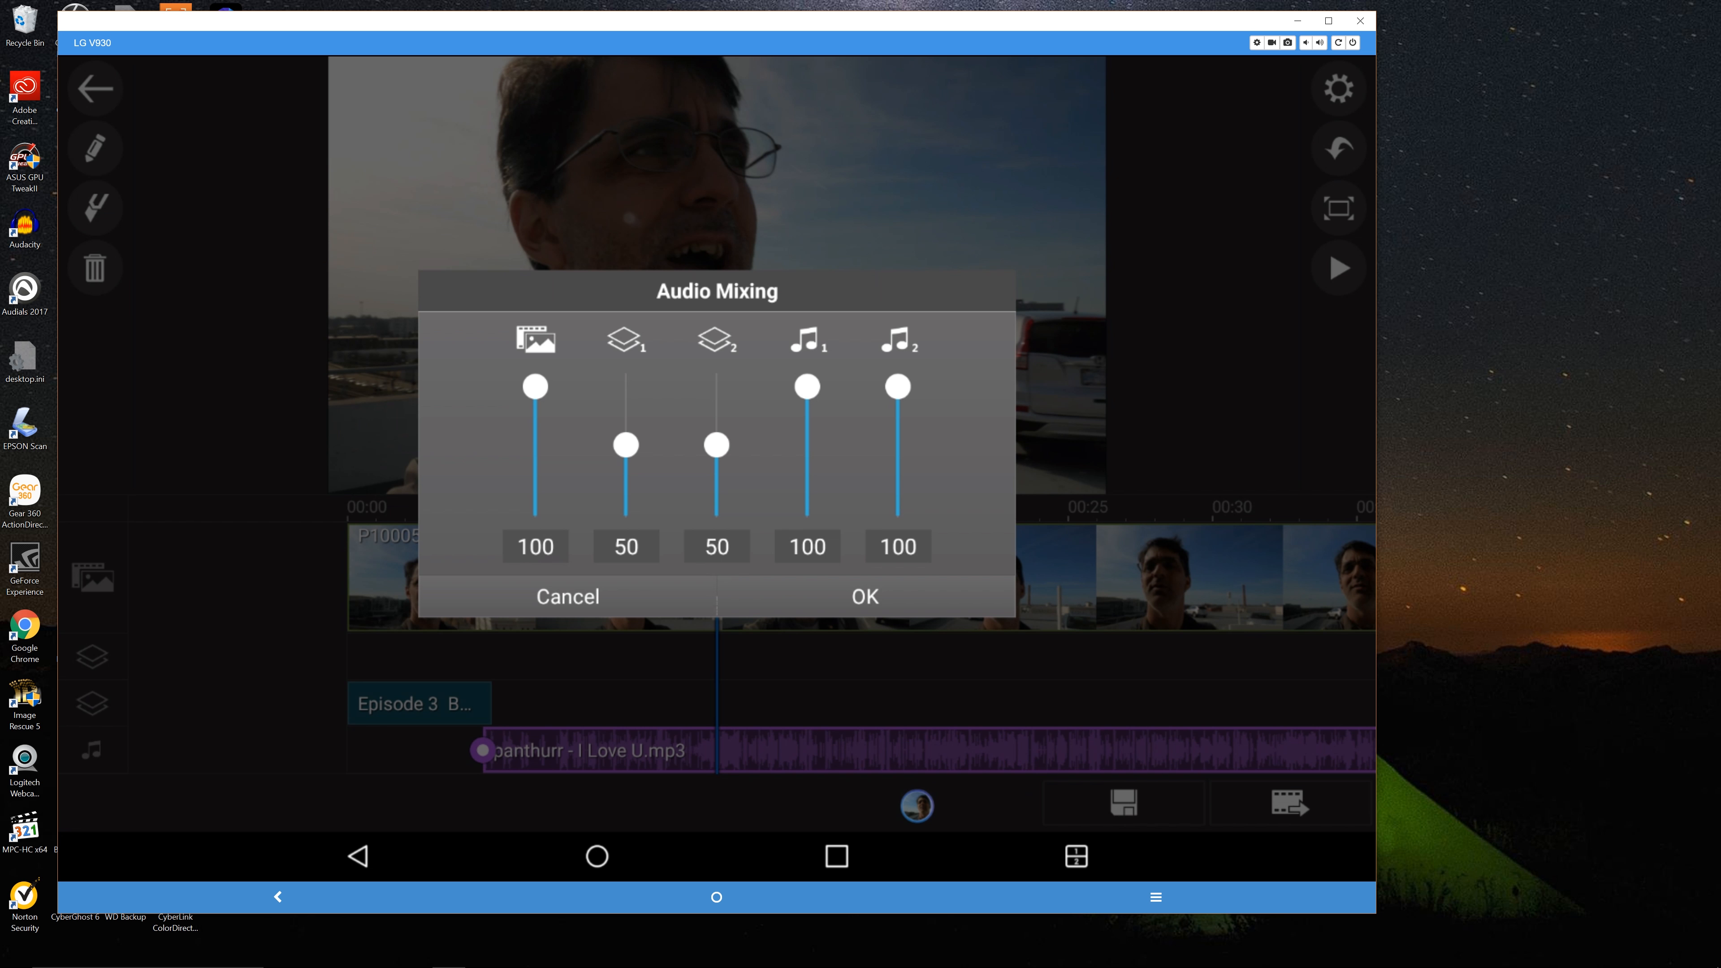
left_click_drag(807, 387, 807, 434)
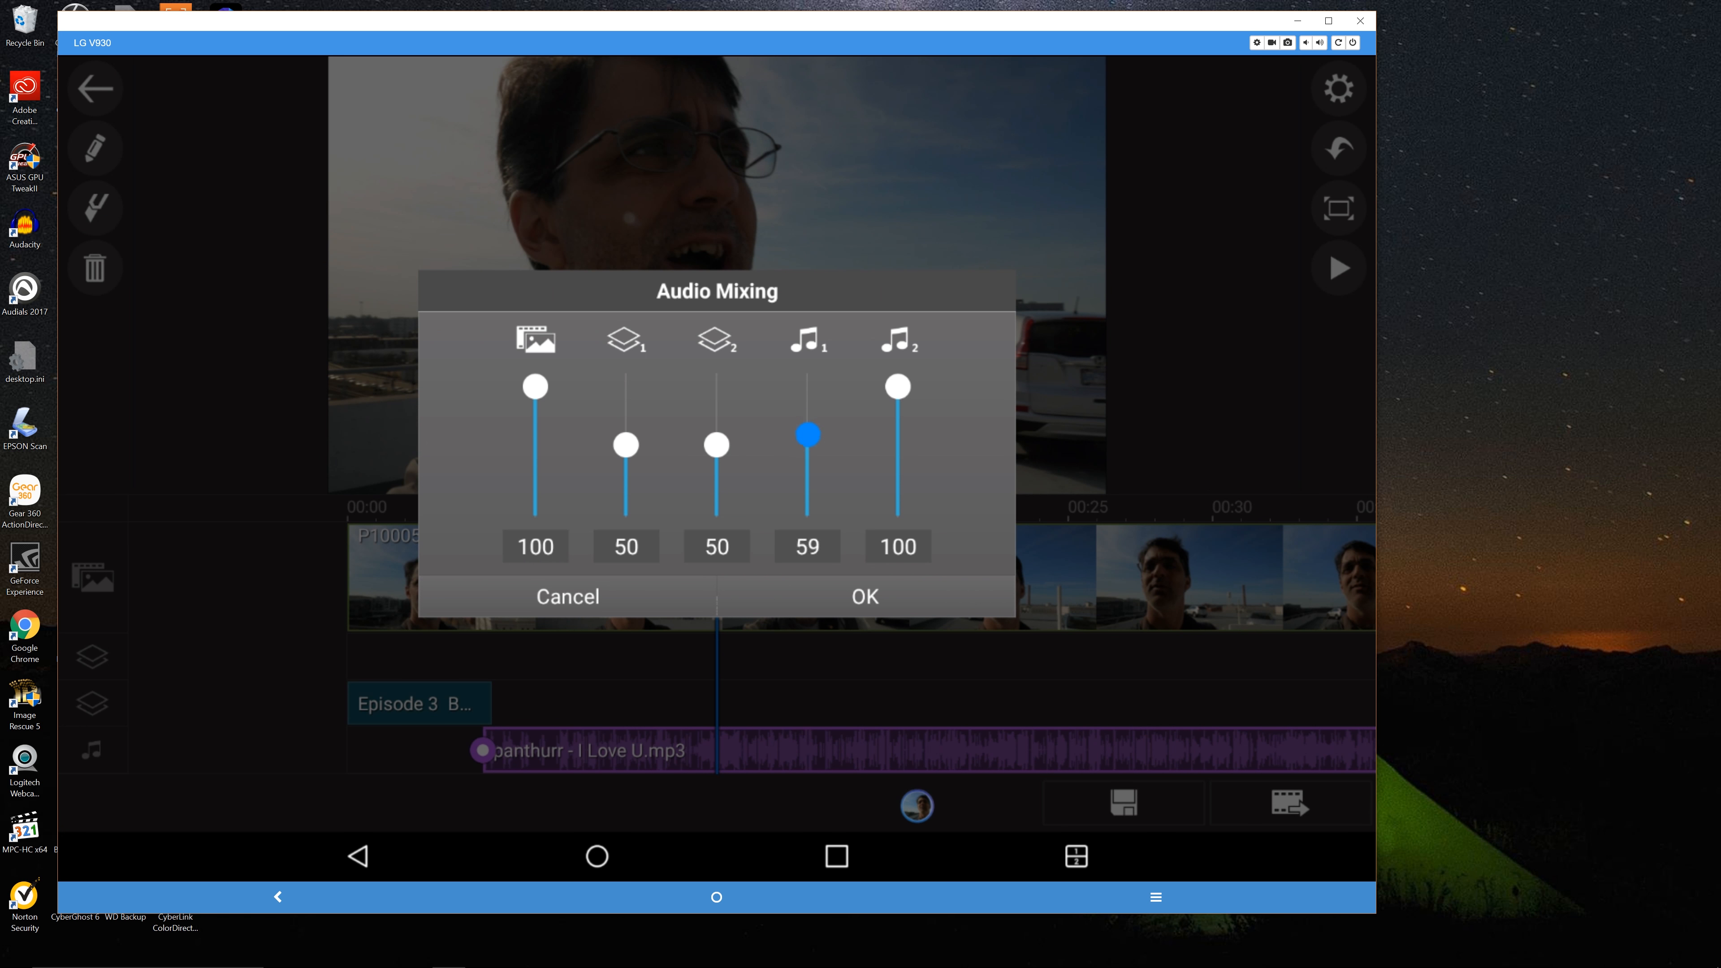
left_click_drag(896, 386, 896, 432)
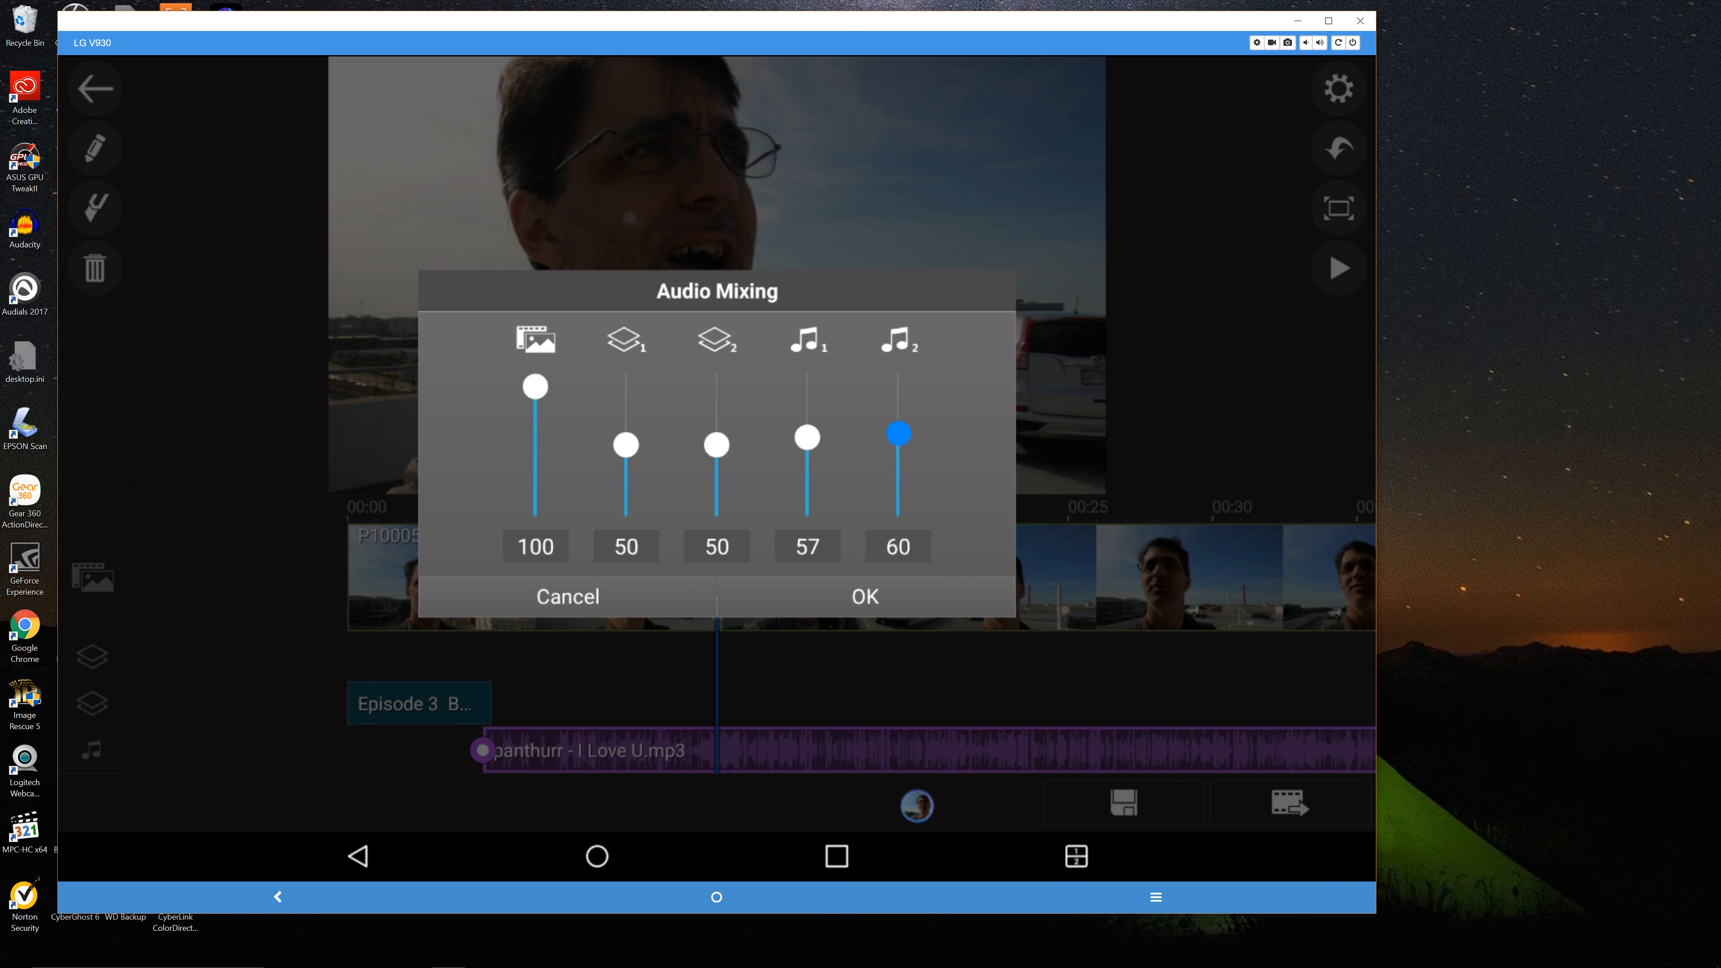
left_click(865, 596)
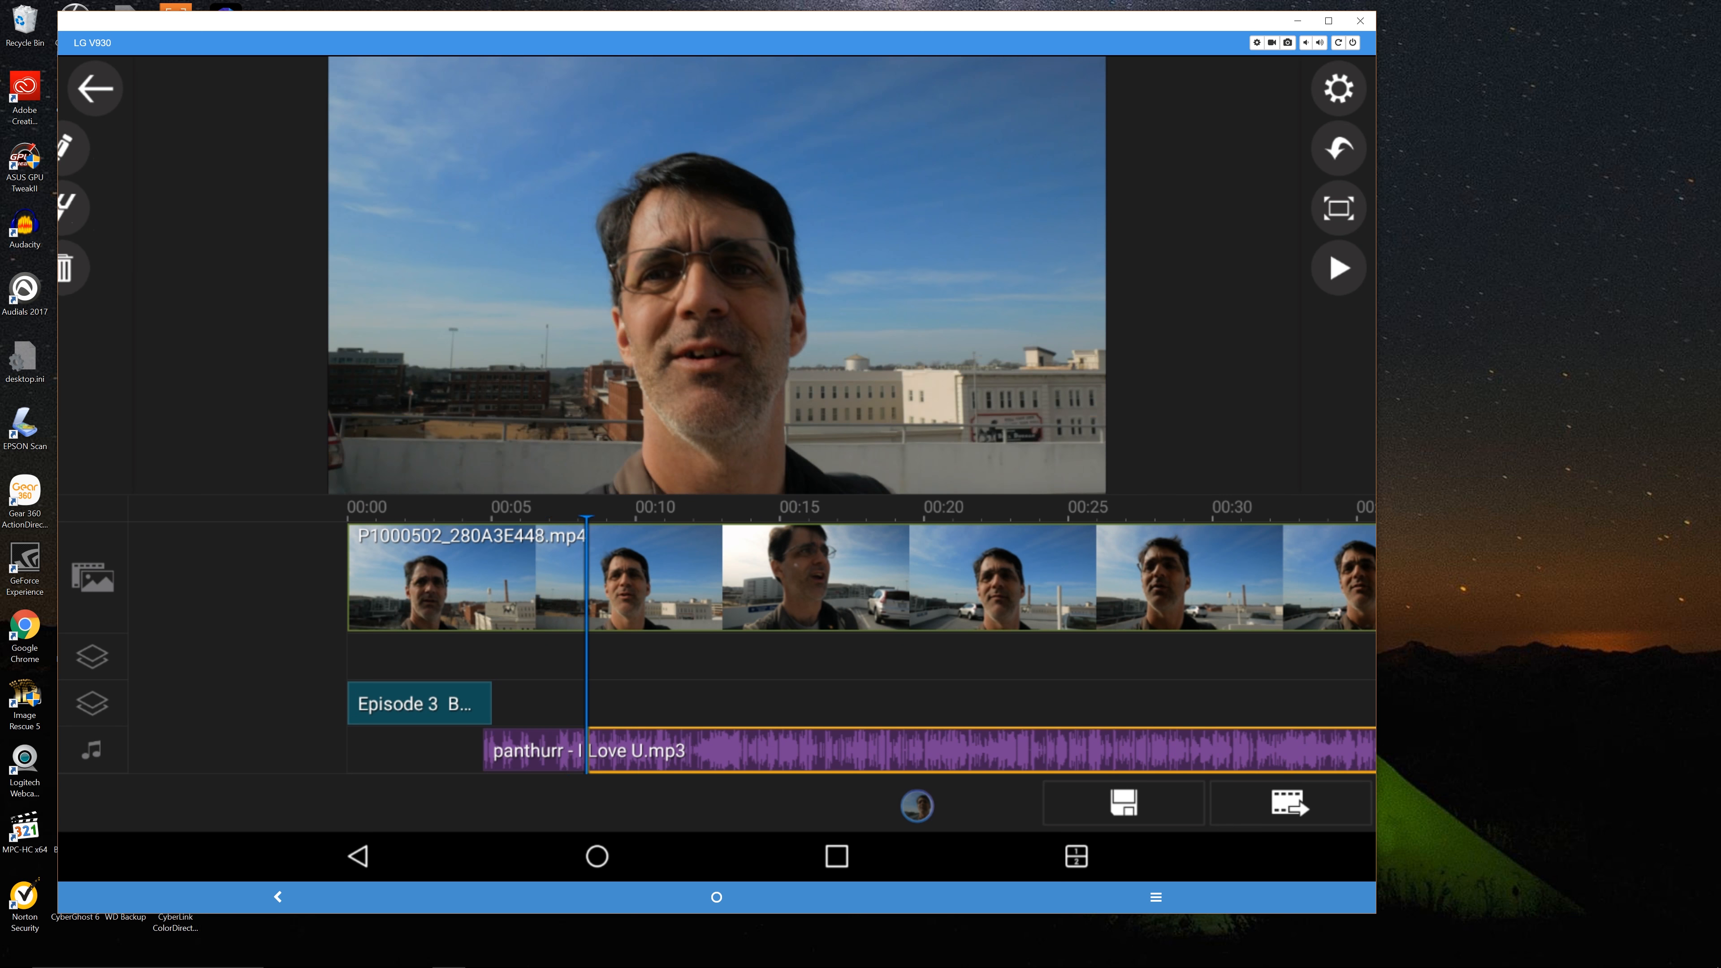
left_click(1337, 267)
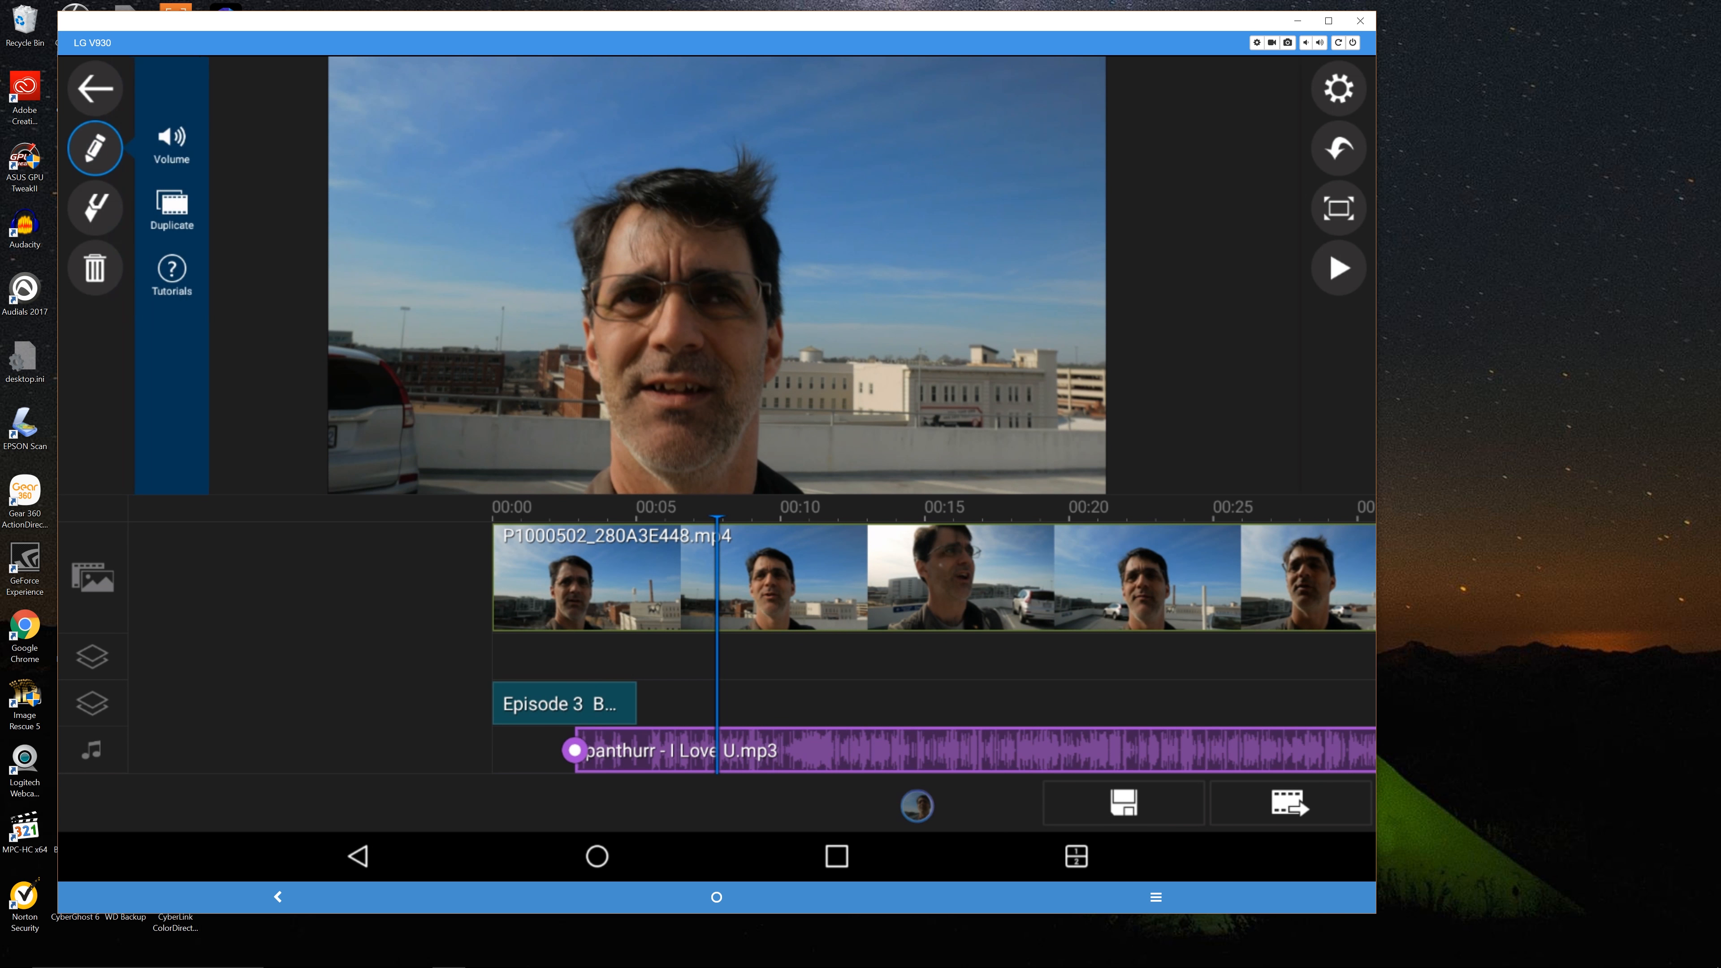
left_click(171, 142)
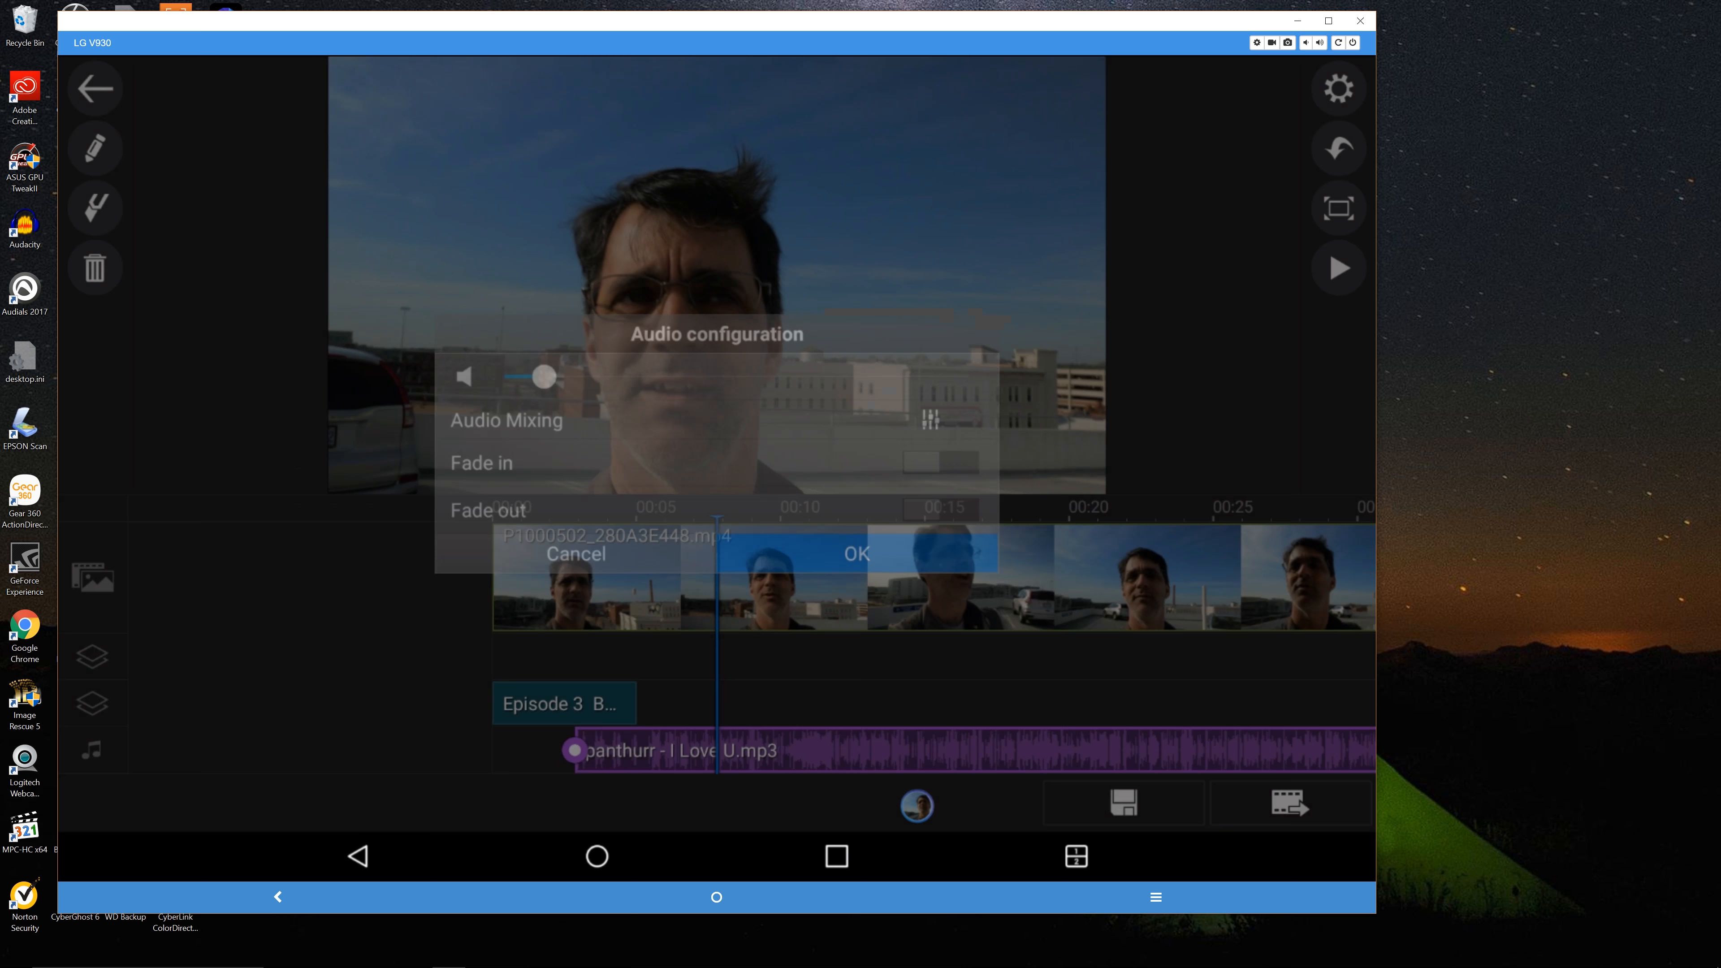
left_click(855, 553)
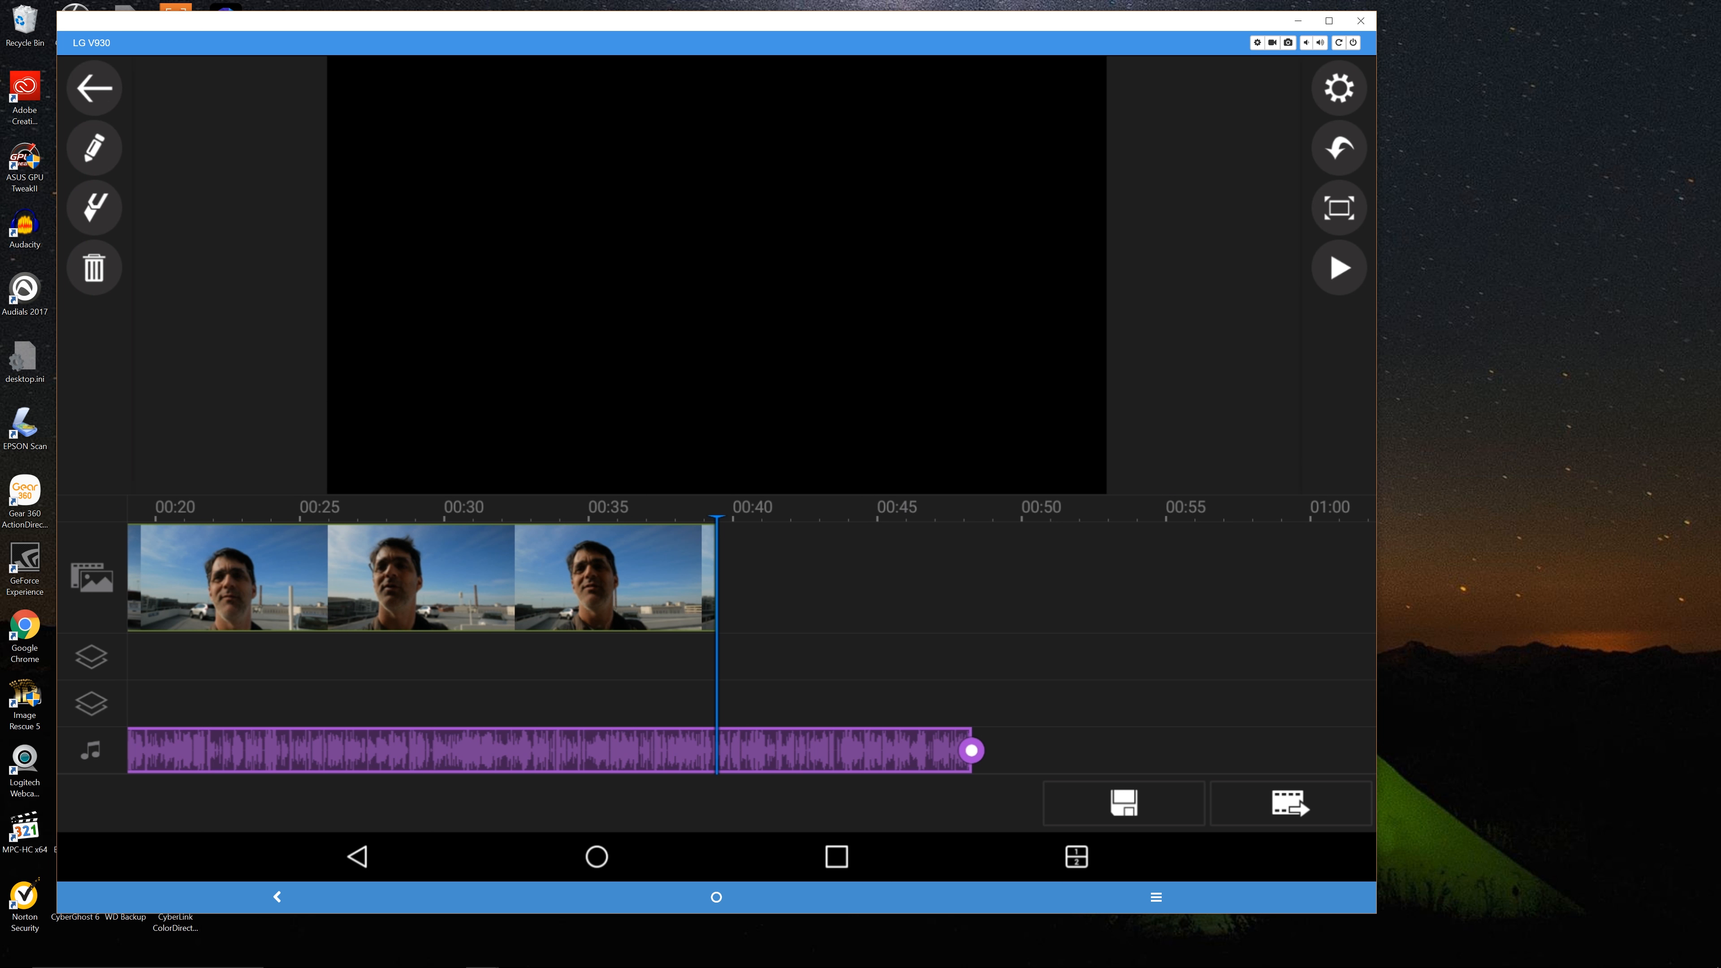
- Produce the project to the gallery in Ultra HD as Project_09-11_4K.mp4
left_click(835, 752)
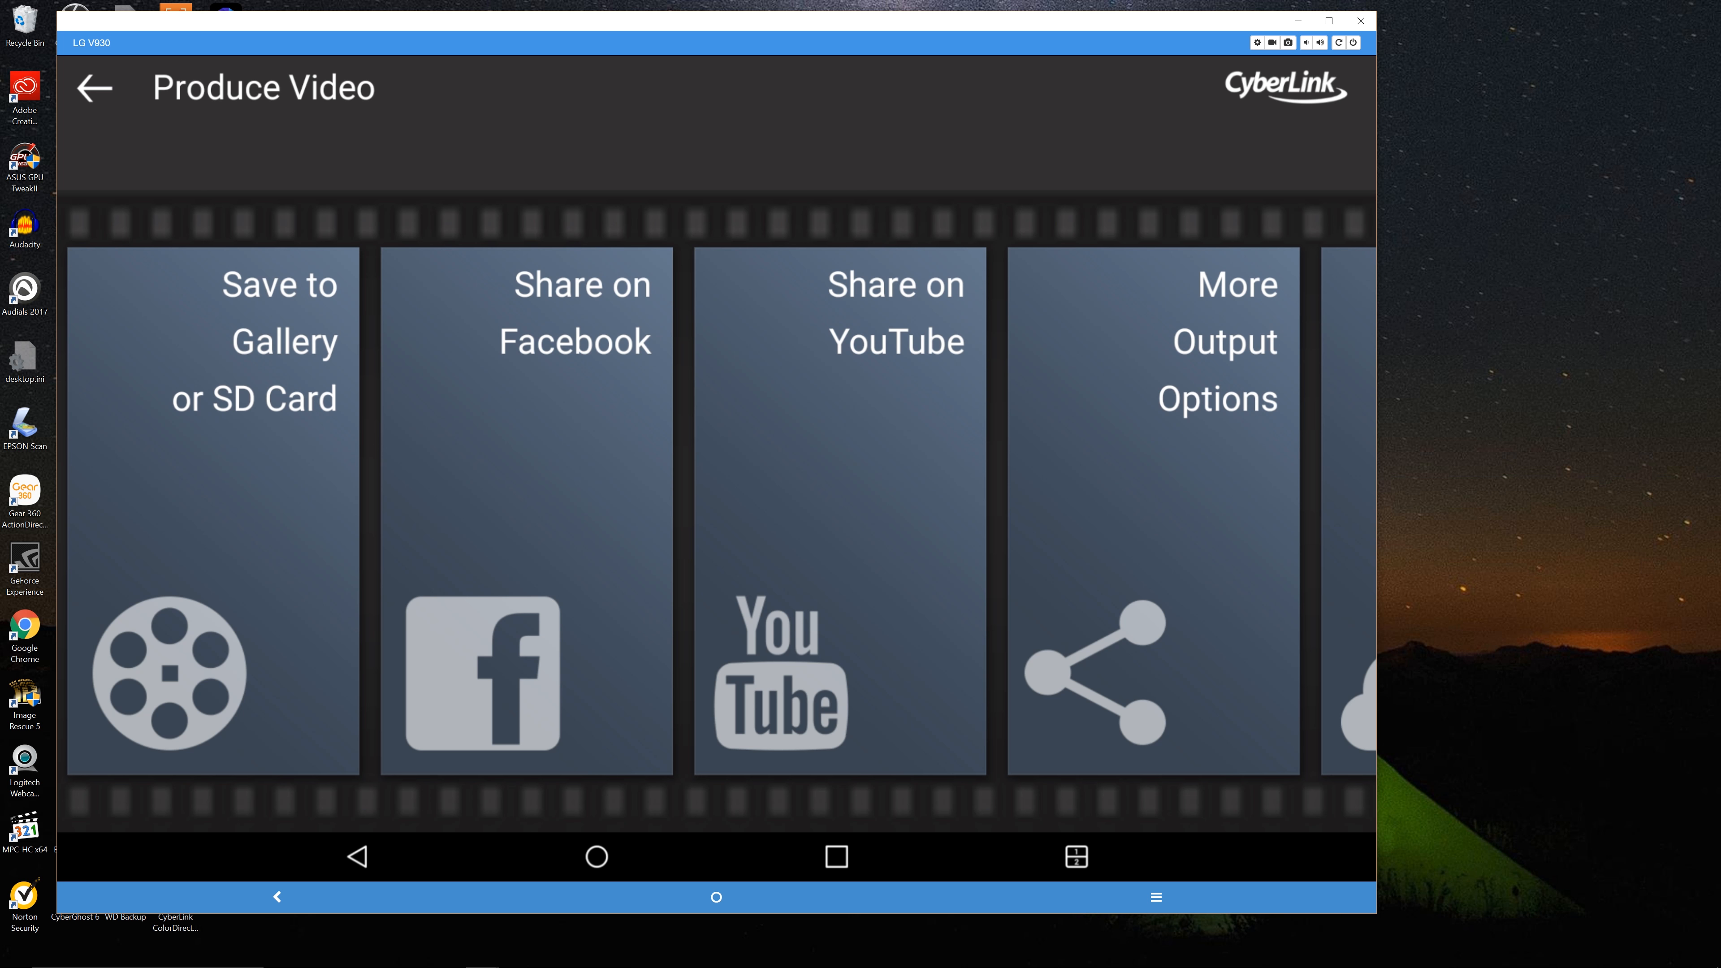
left_click(211, 505)
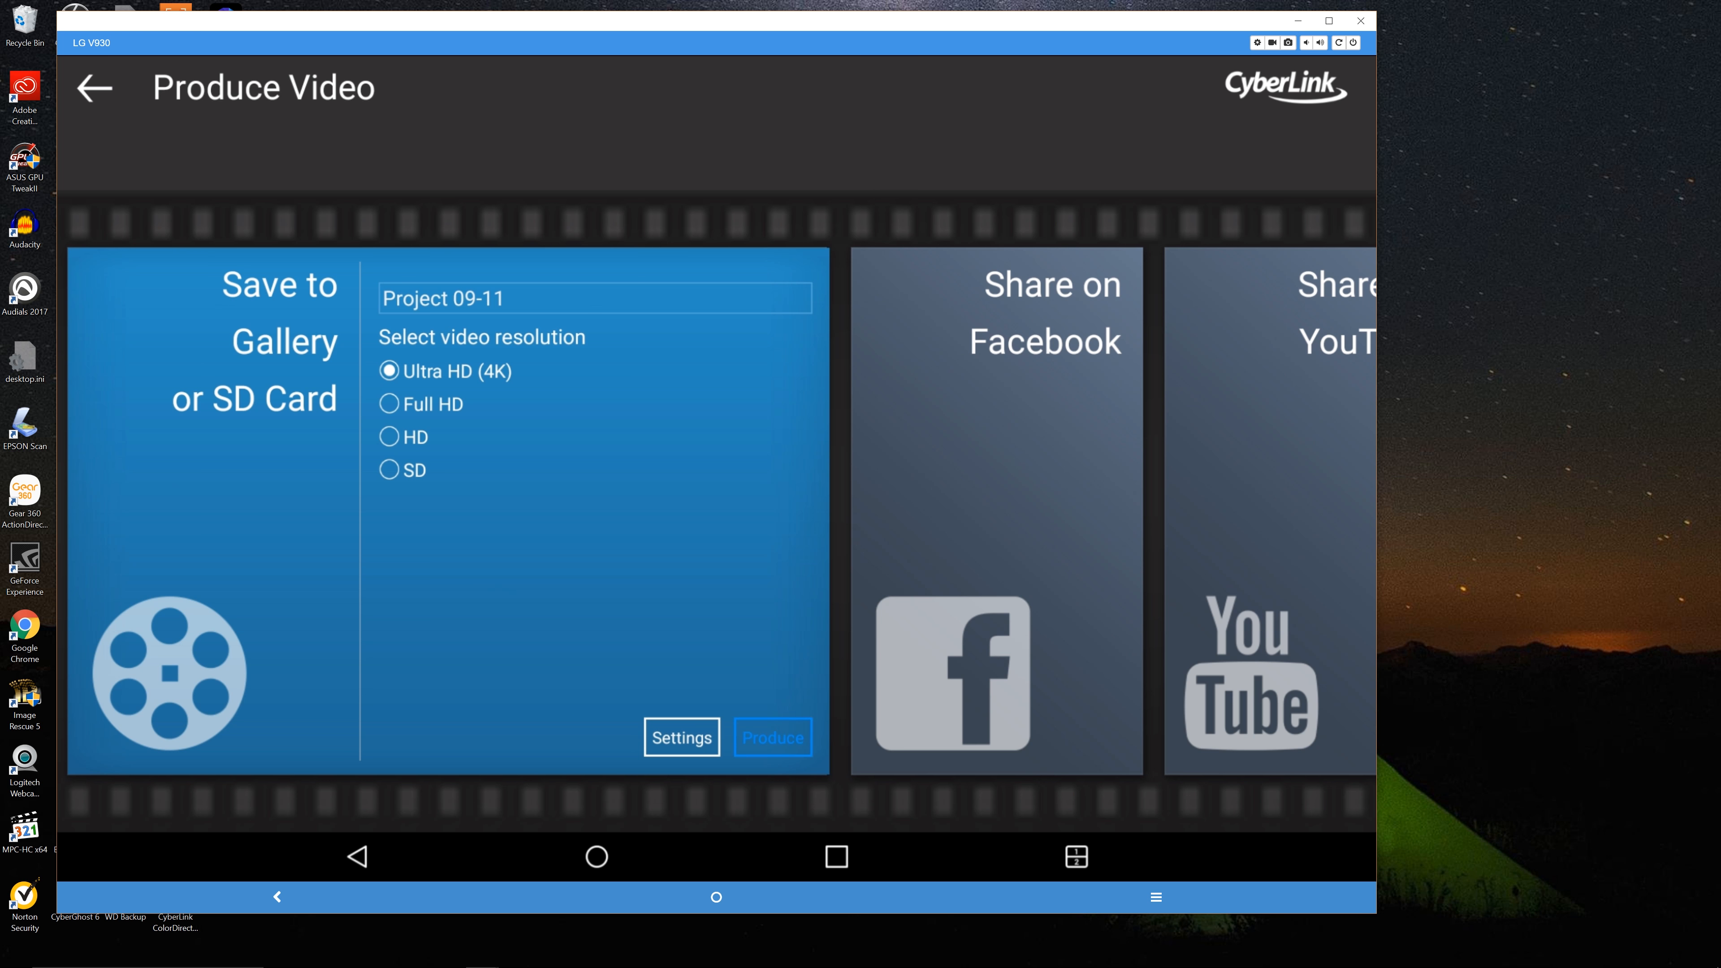
left_click(773, 738)
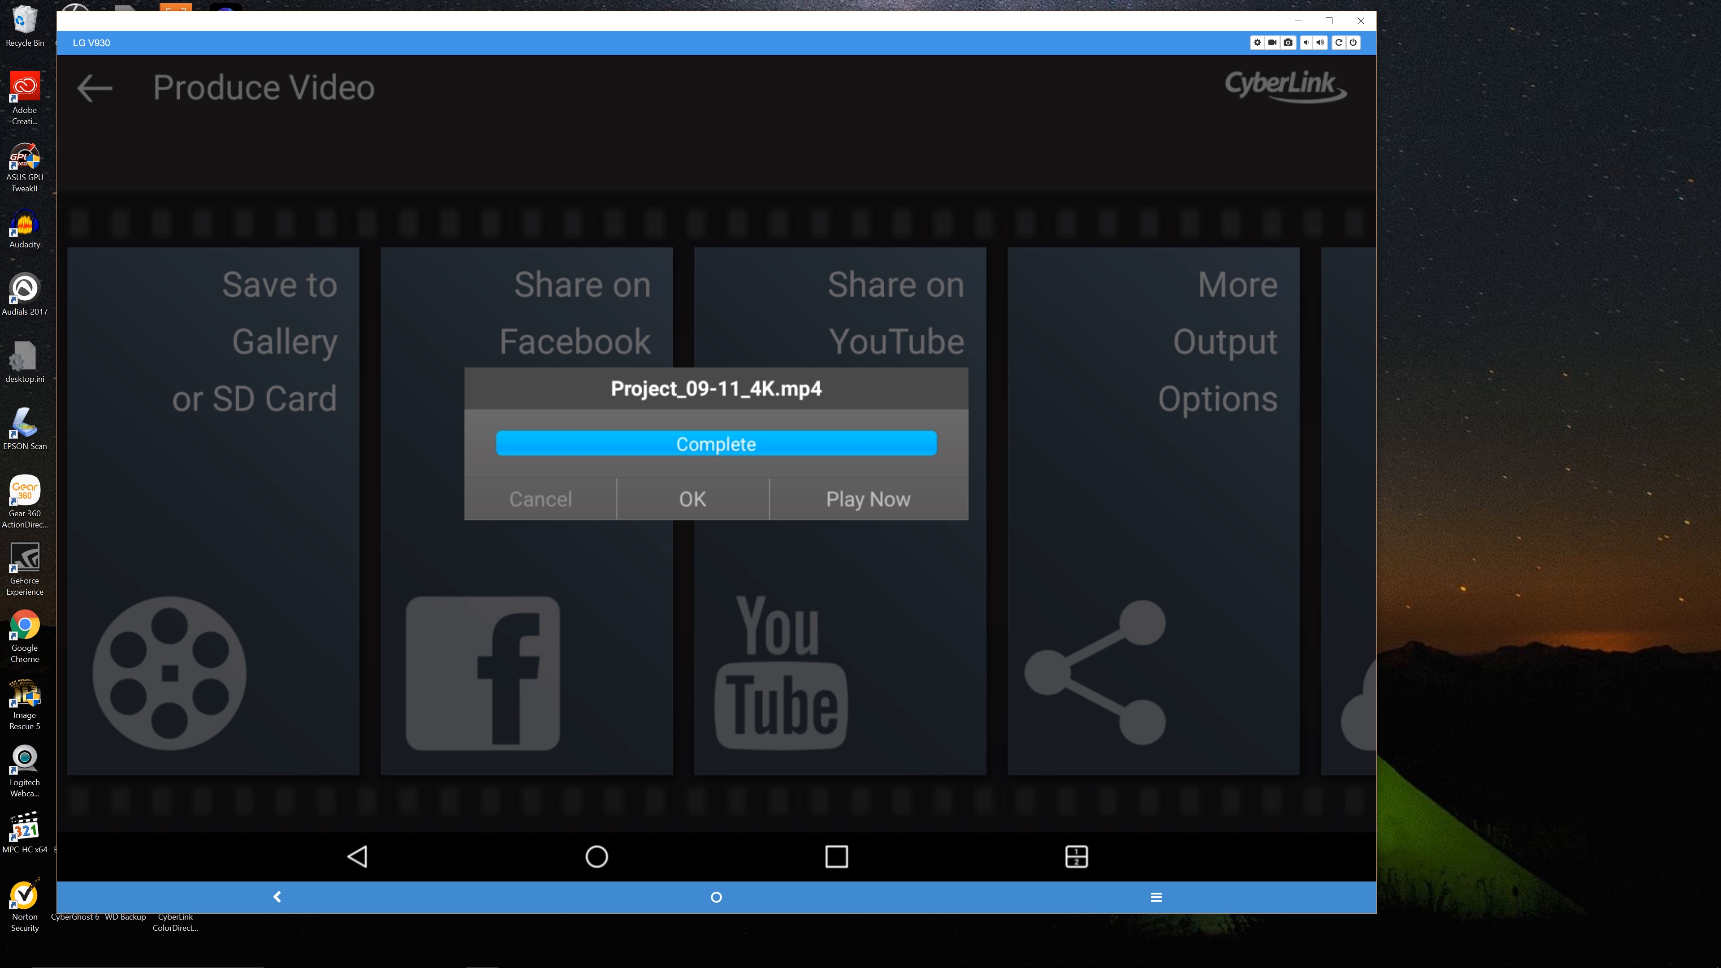
- Play the rendered Project_09-11_4K.mp4 now in MX Player
left_click(691, 499)
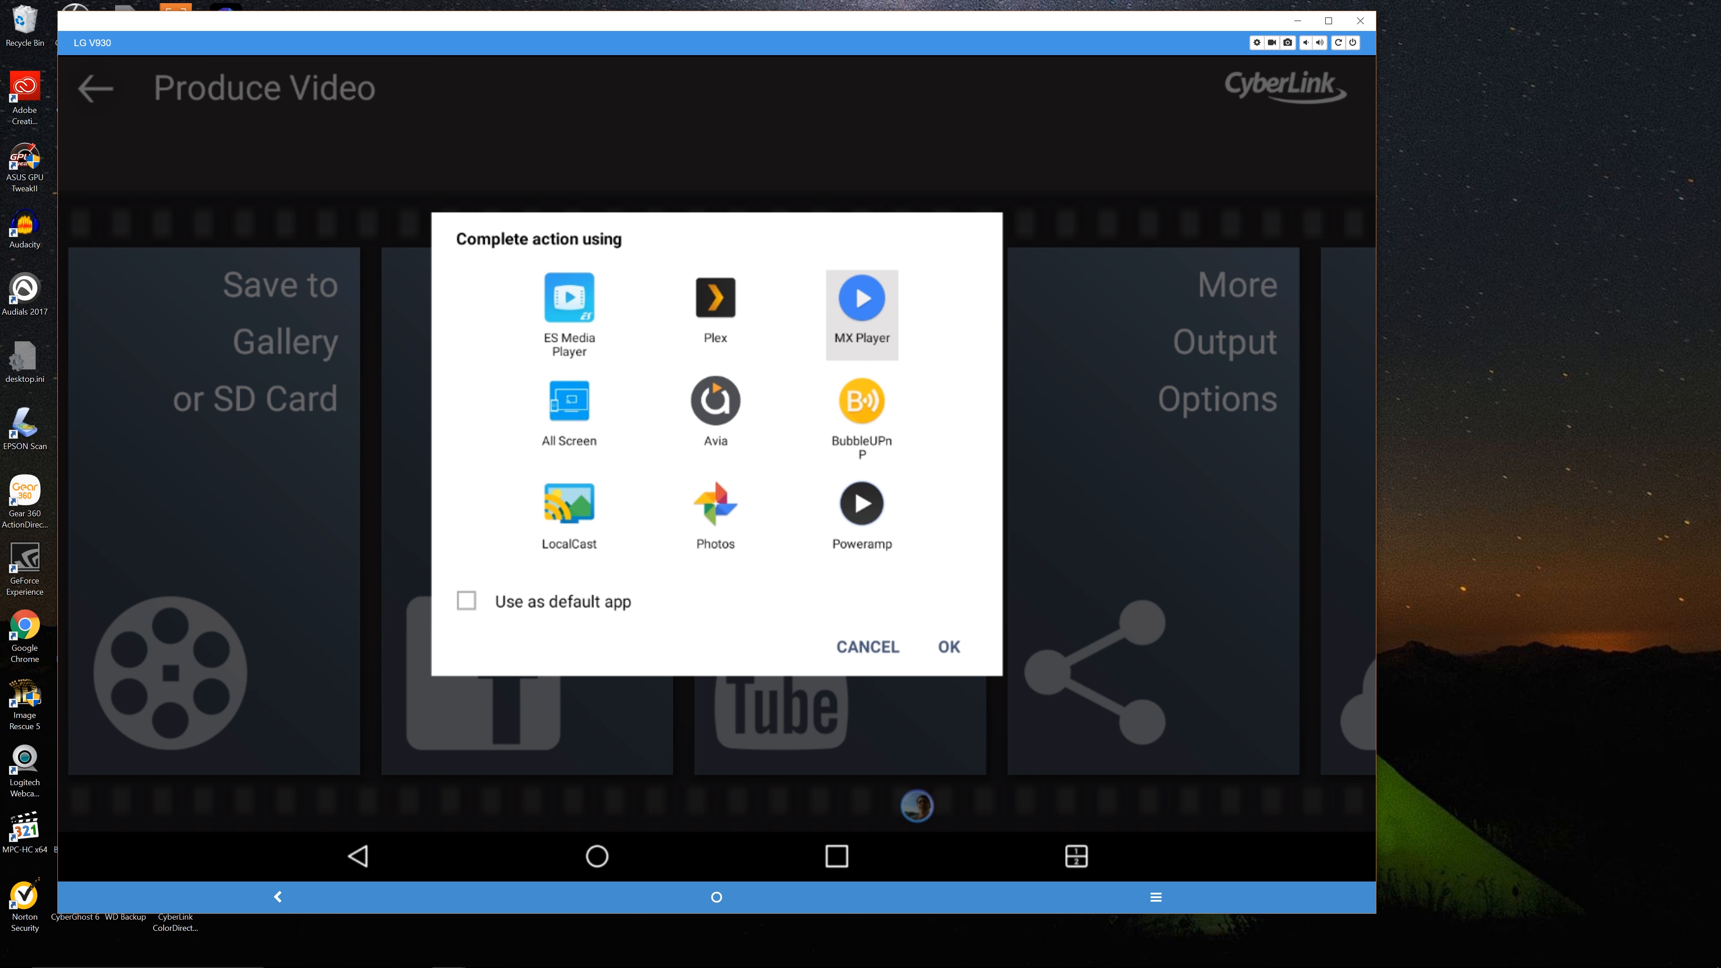
left_click(866, 647)
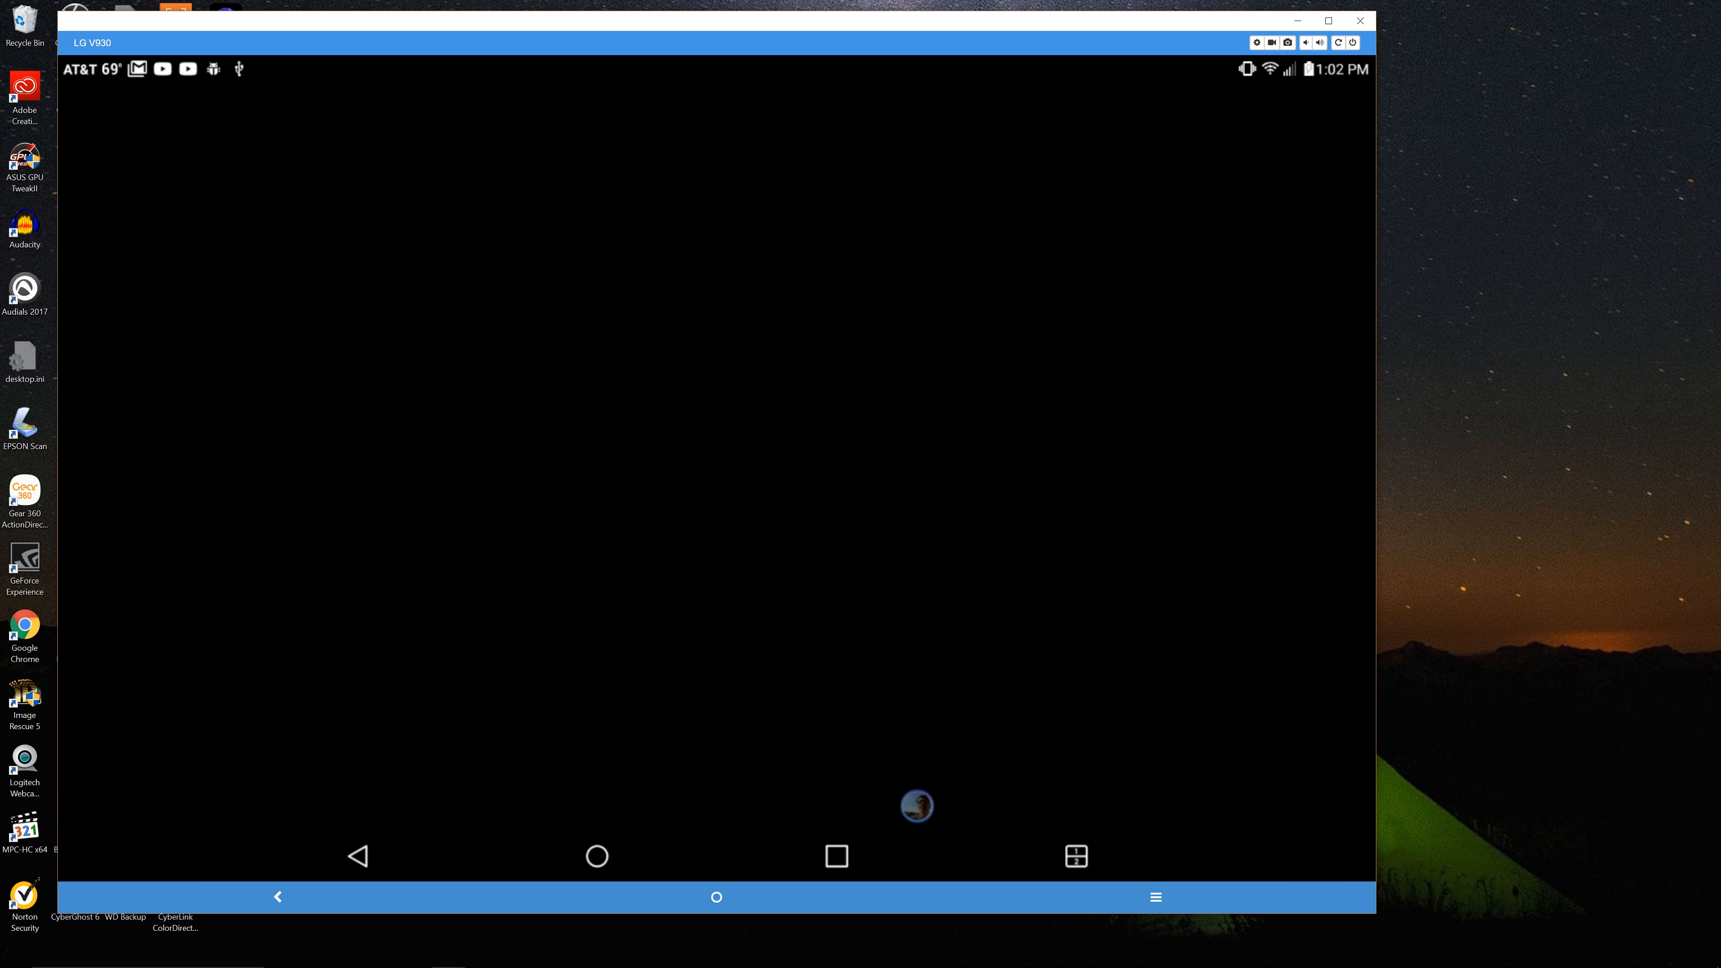